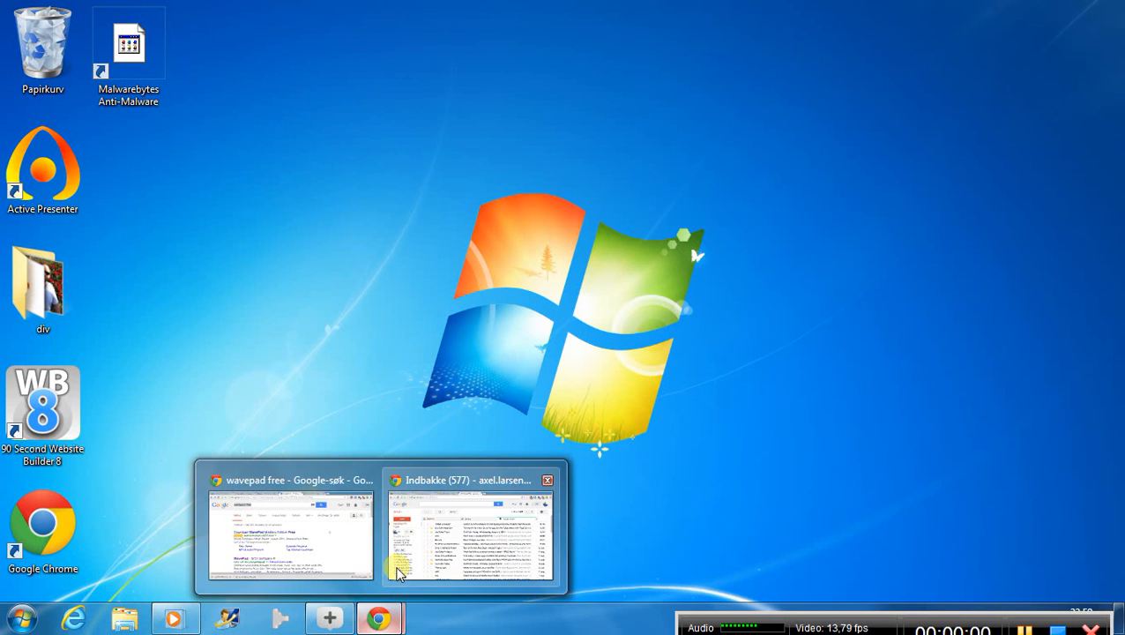
Step: Switch to the Chrome window showing the 'wavepad free' Google search
{"action": "left_click", "coordinate": [291, 533]}
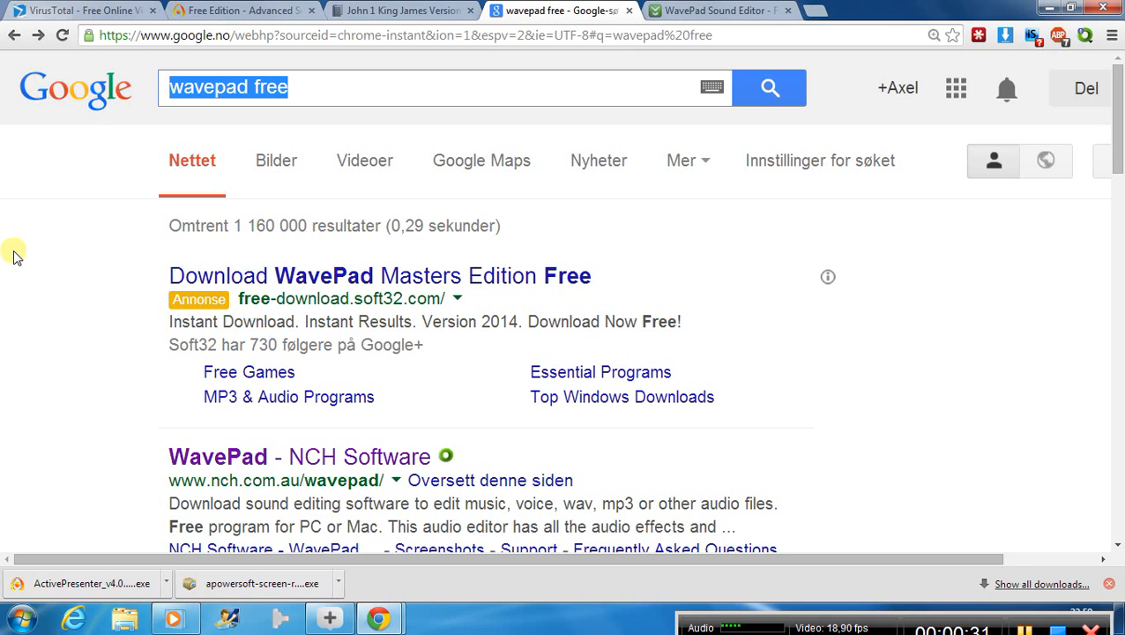
{"action": "mouse_move", "coordinate": [314, 88]}
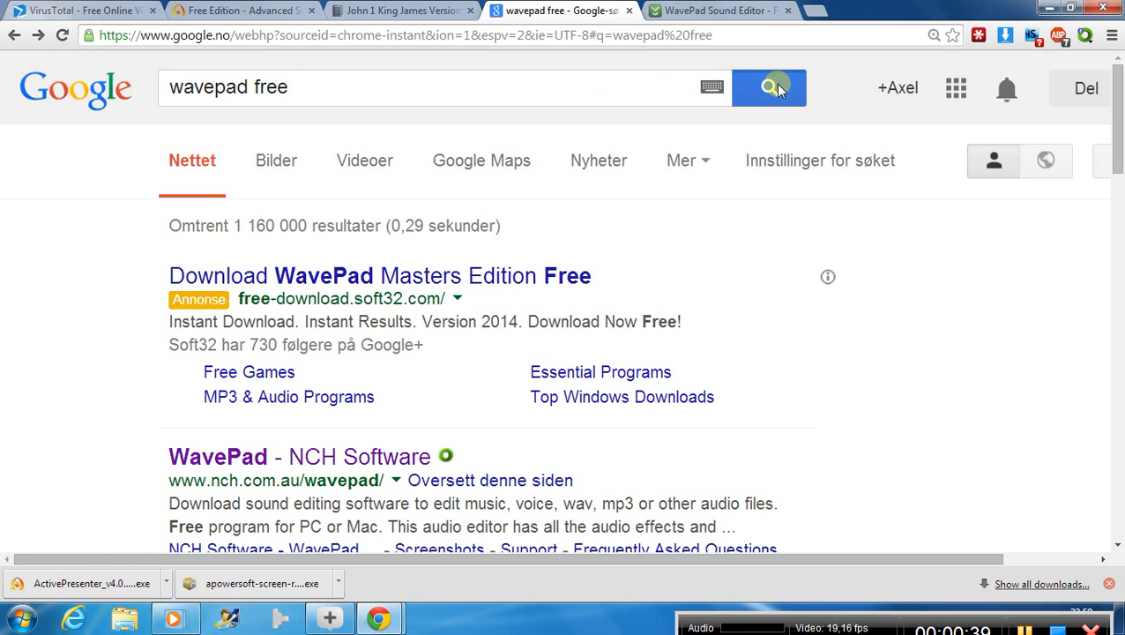
Step: Open the WavePad - NCH Software result and download the free wpsetup.exe installer
{"action": "left_click", "coordinate": [769, 88]}
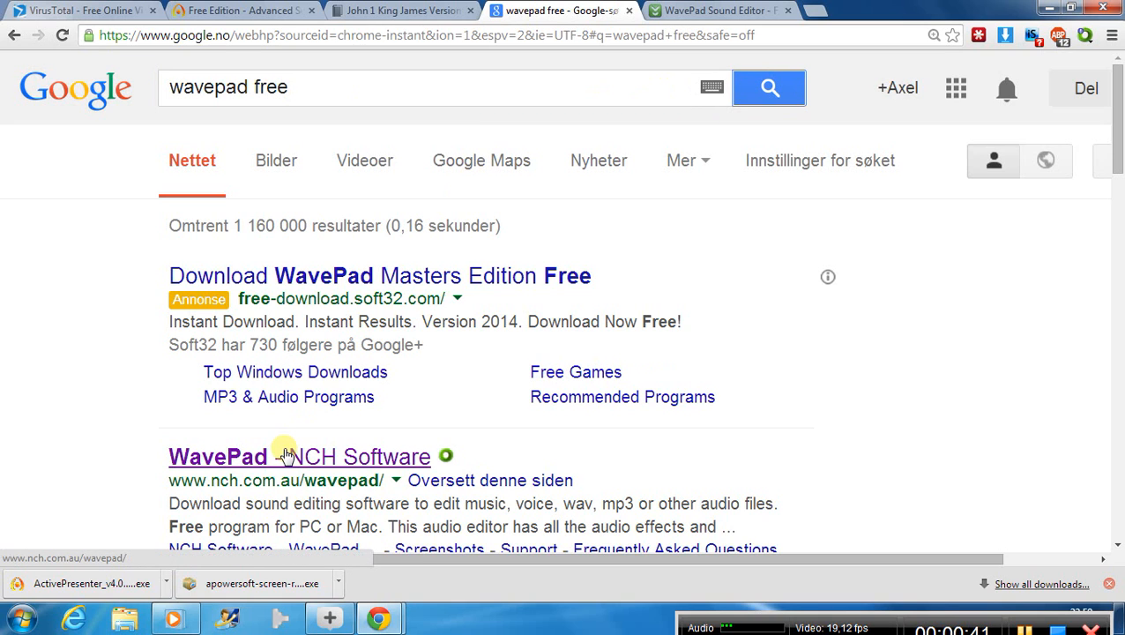
{"action": "mouse_move", "coordinate": [261, 457]}
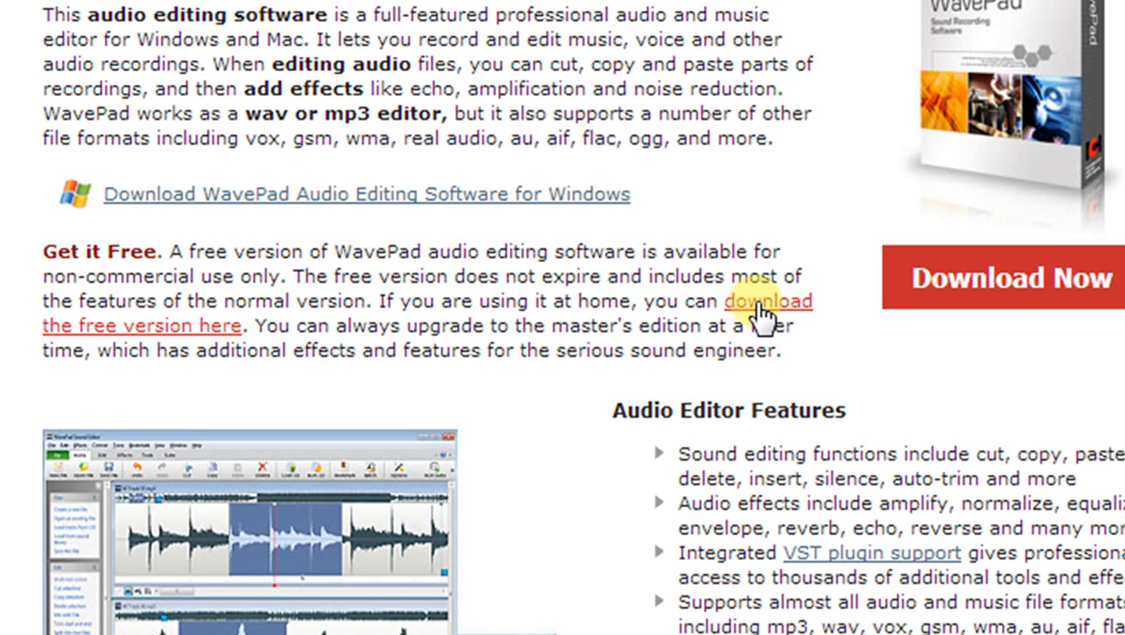
{"action": "mouse_move", "coordinate": [762, 318]}
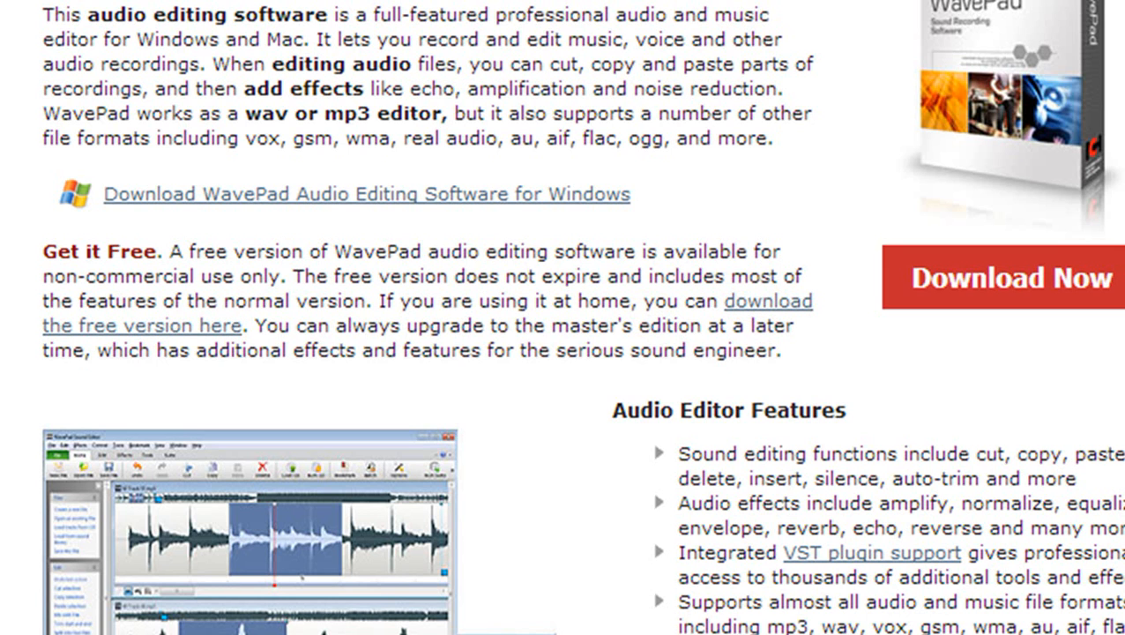
{"action": "scroll", "scroll_direction": "up", "scroll_amount": 3}
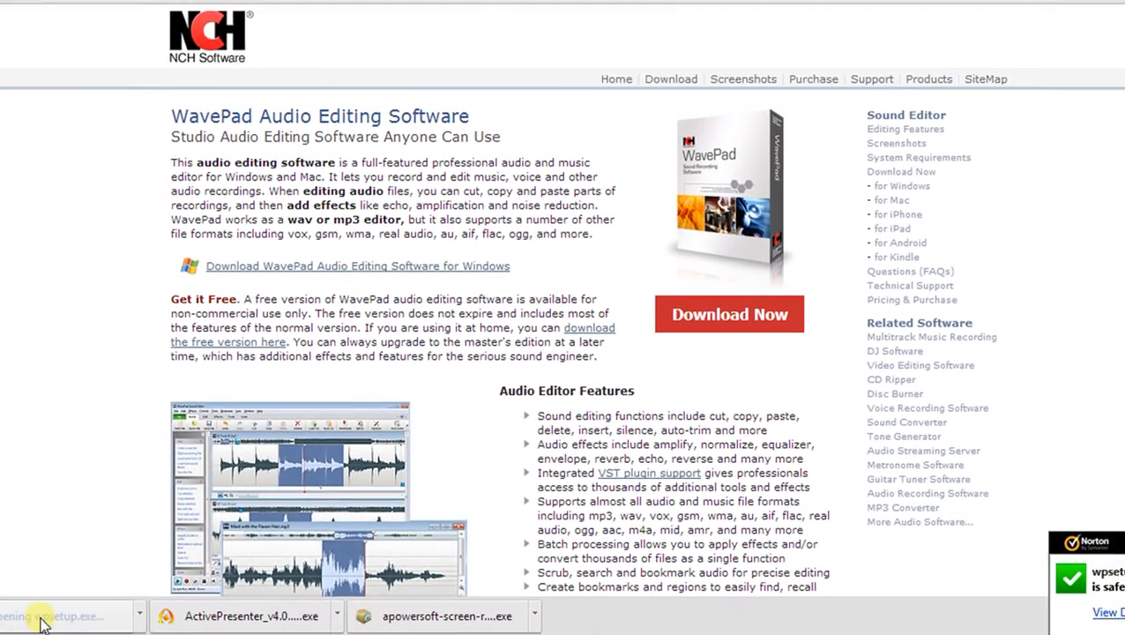
Step: Run wpsetup.exe, accept the license and finish installing with all optional extras unchecked
{"action": "left_click", "coordinate": [56, 615]}
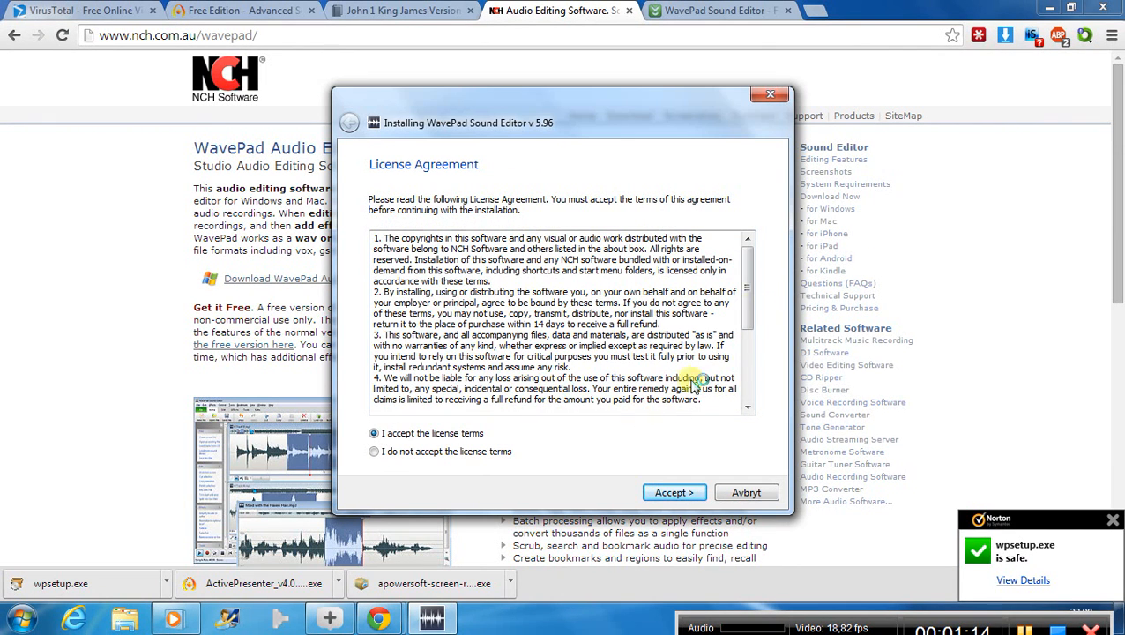
{"action": "scroll", "scroll_direction": "down", "scroll_amount": 3}
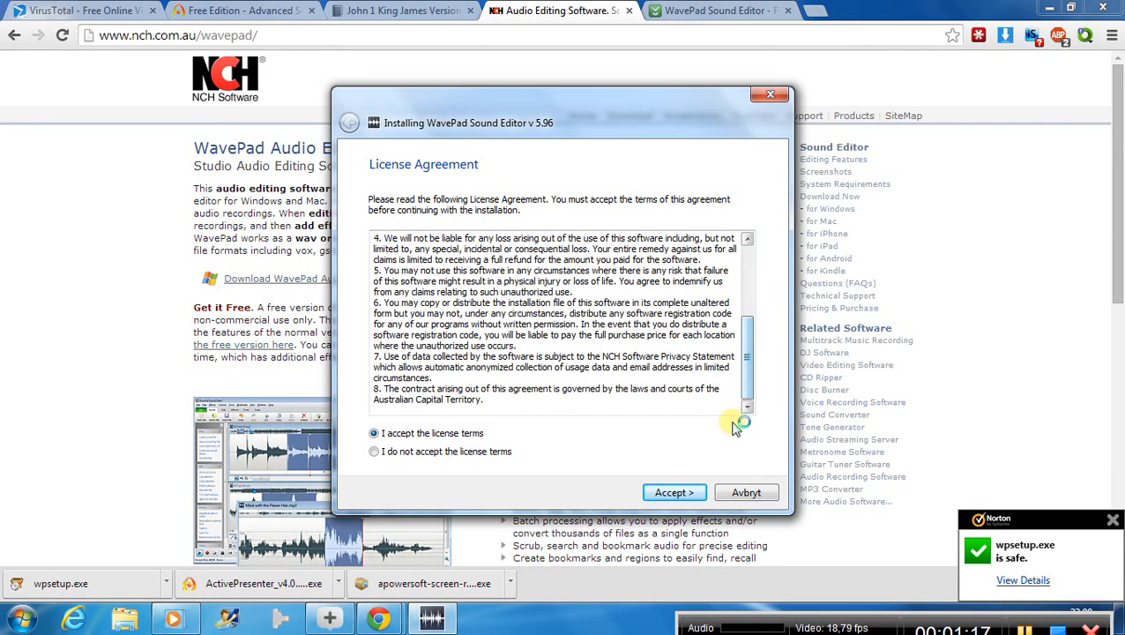
{"action": "left_click", "coordinate": [673, 492]}
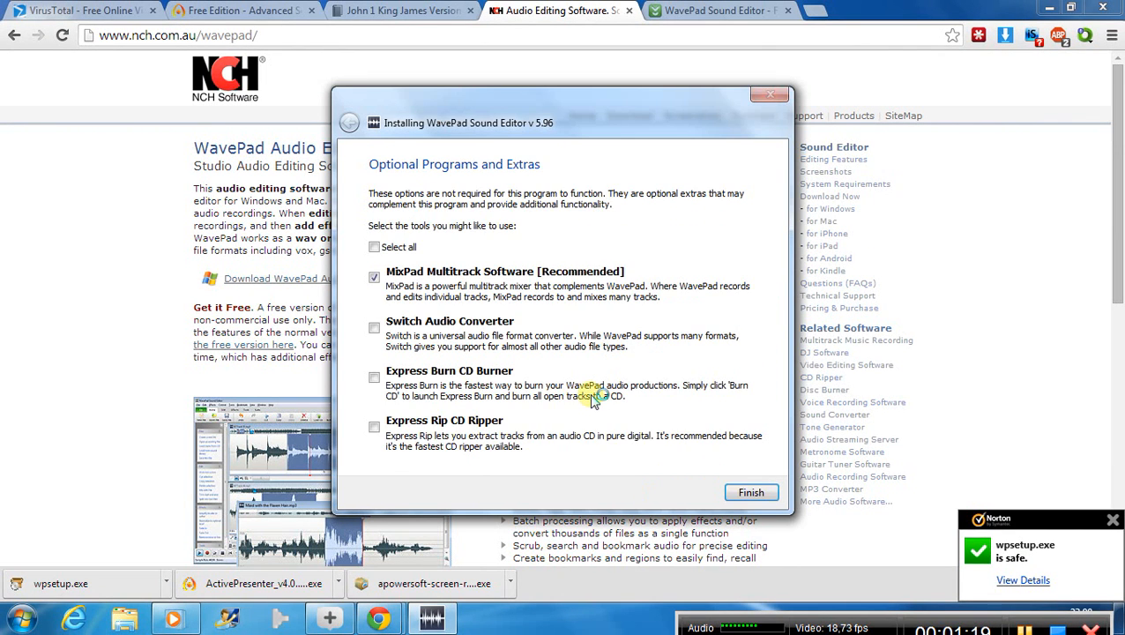
{"action": "left_click", "coordinate": [374, 277]}
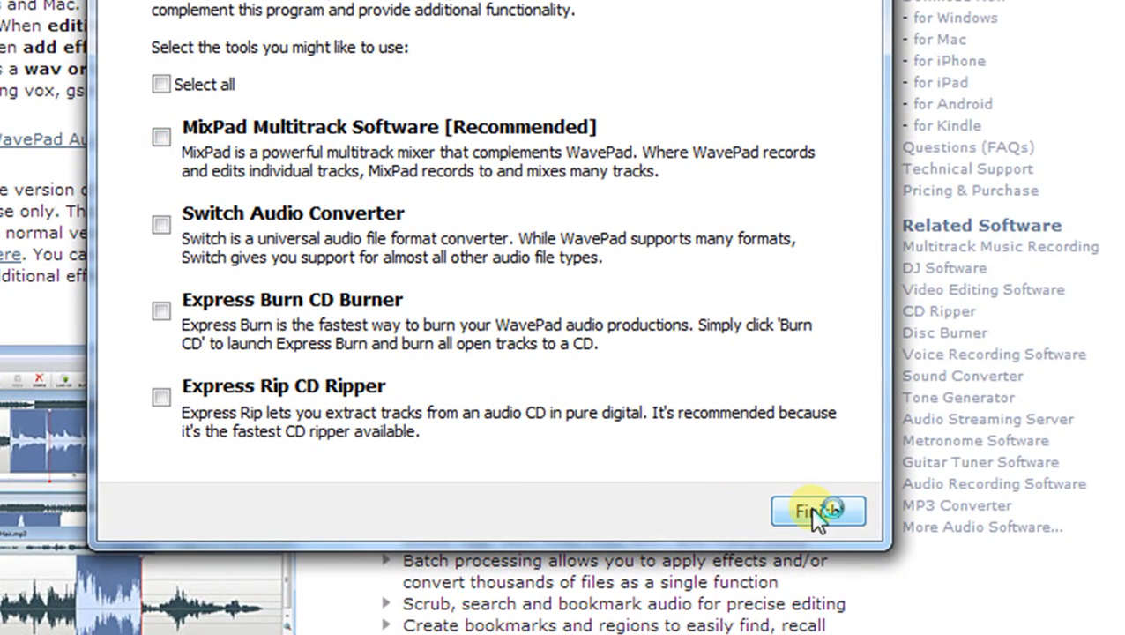
{"action": "left_click", "coordinate": [818, 512]}
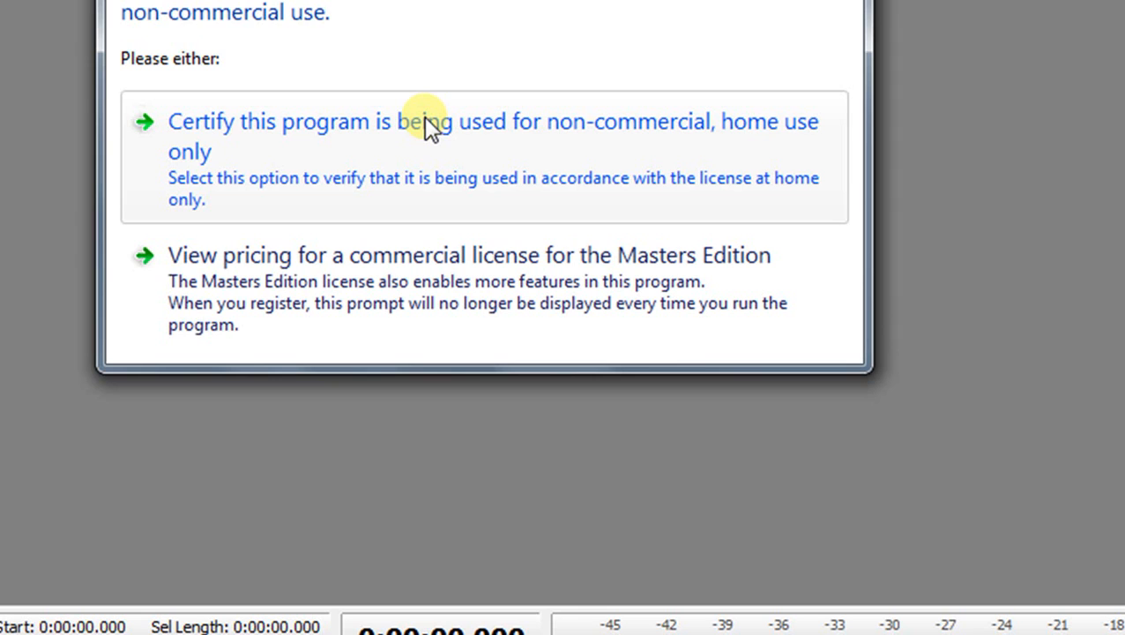
{"action": "mouse_move", "coordinate": [649, 137]}
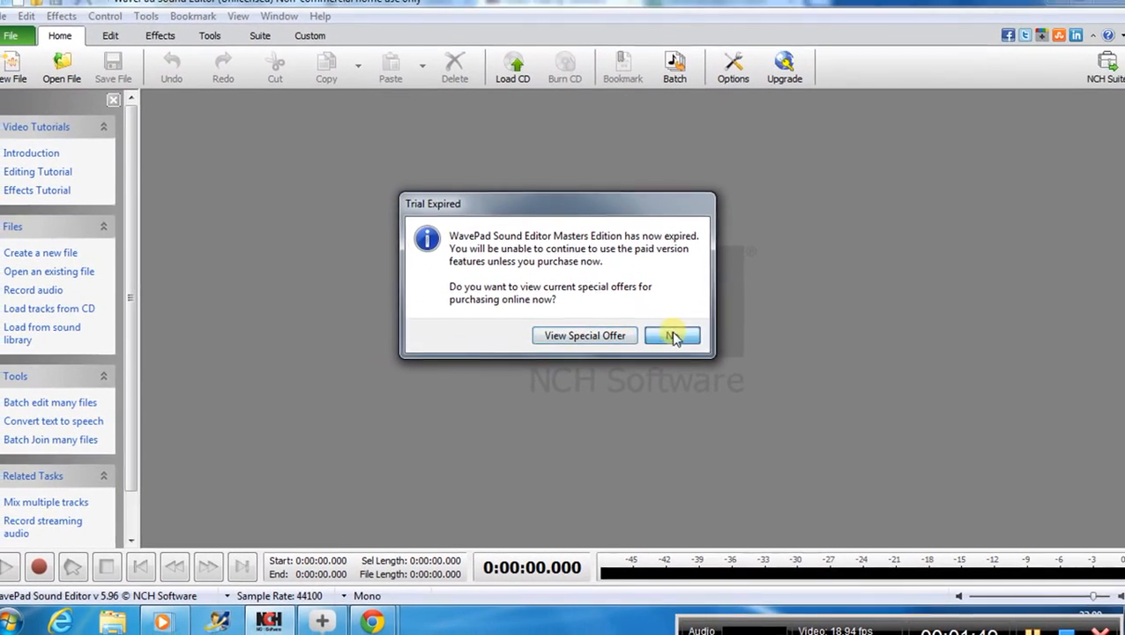
Step: Decline the special offer on the Trial Expired dialog
{"action": "left_click", "coordinate": [672, 335]}
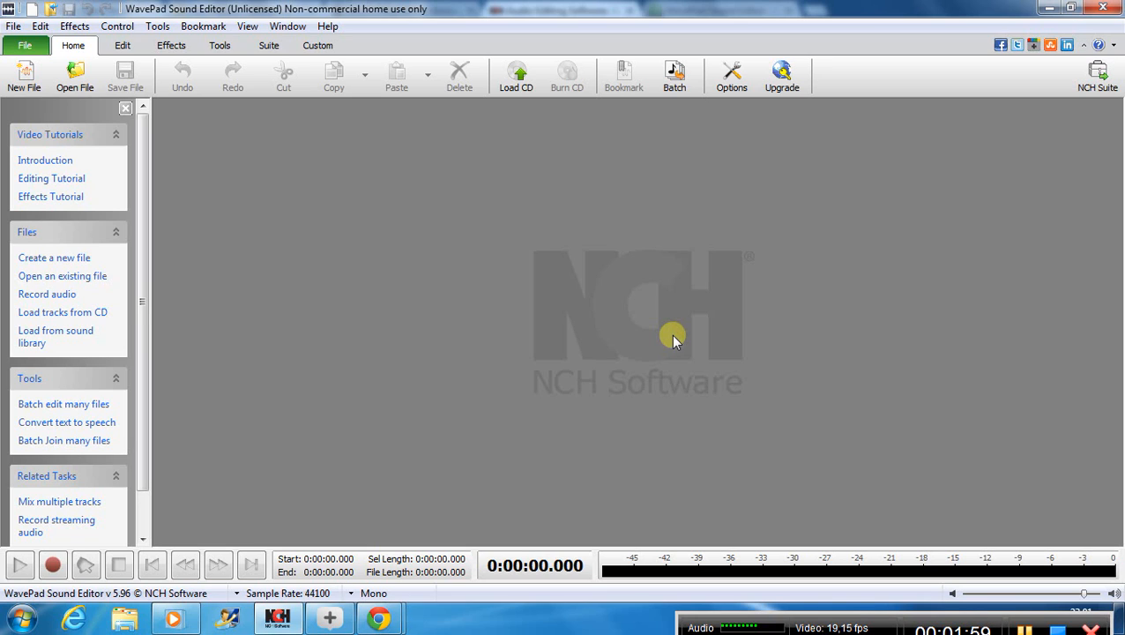
{"action": "mouse_move", "coordinate": [356, 97]}
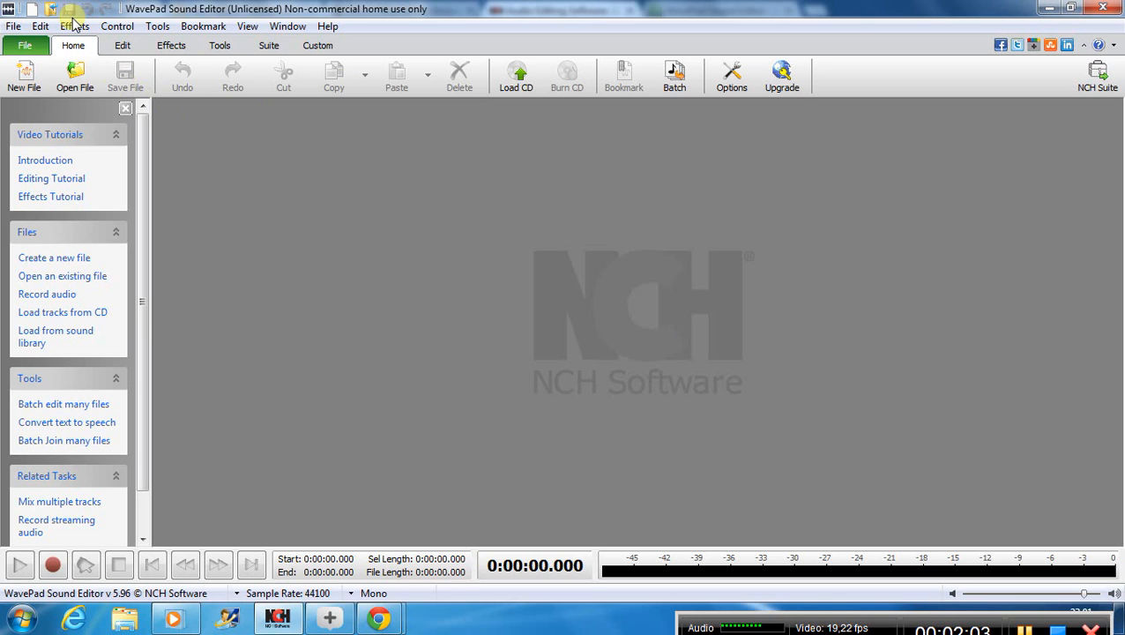
{"action": "mouse_move", "coordinate": [32, 476]}
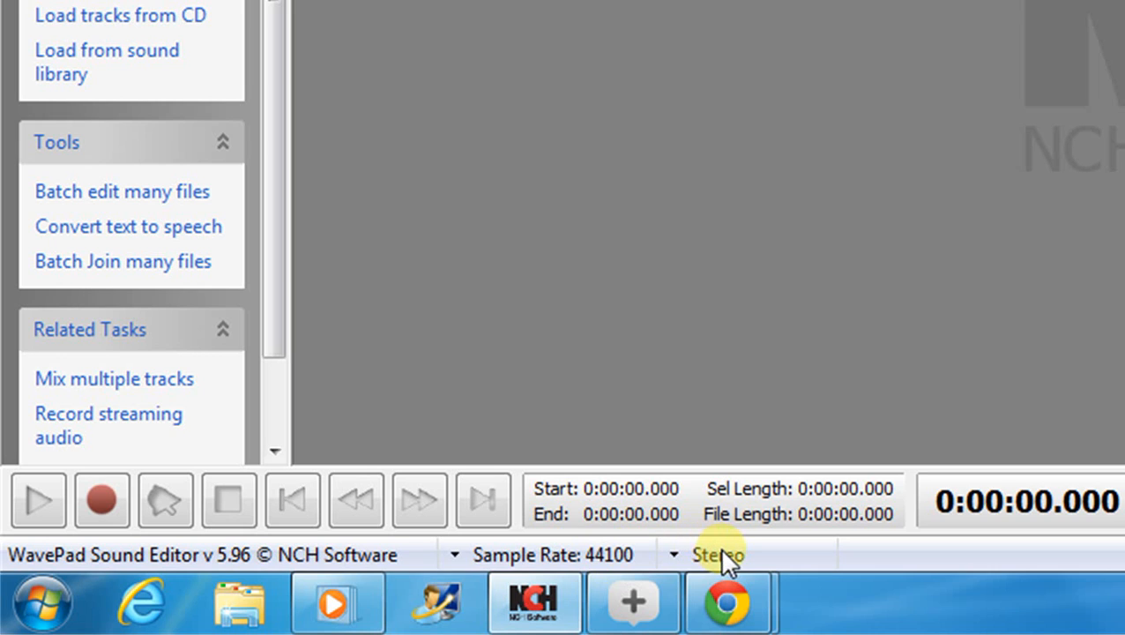
{"action": "mouse_move", "coordinate": [515, 565]}
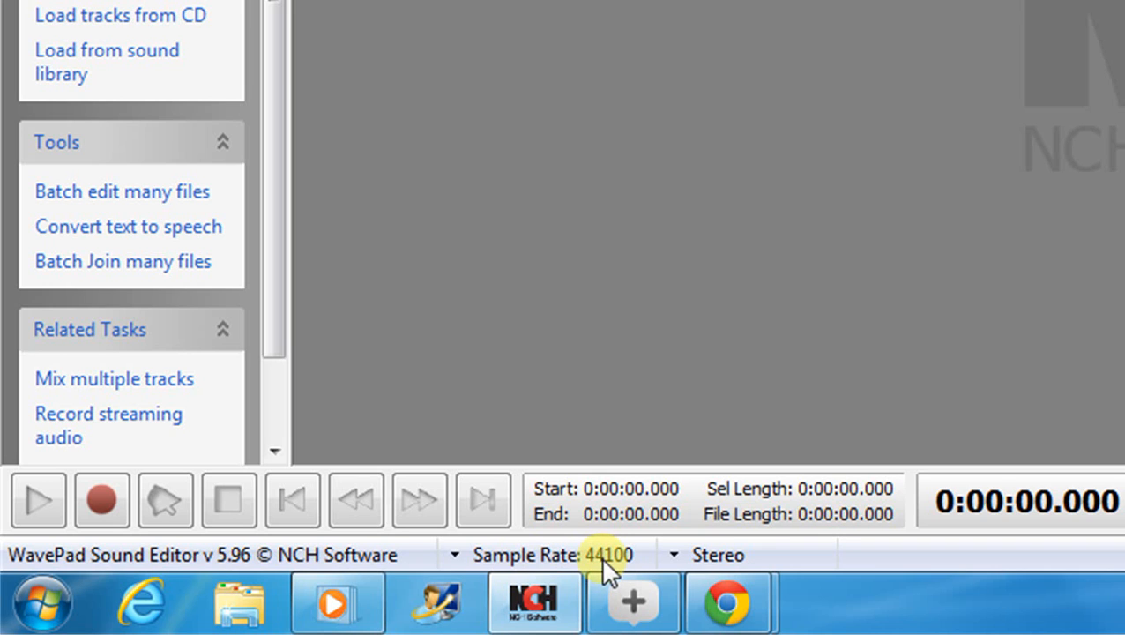
{"action": "mouse_move", "coordinate": [692, 356]}
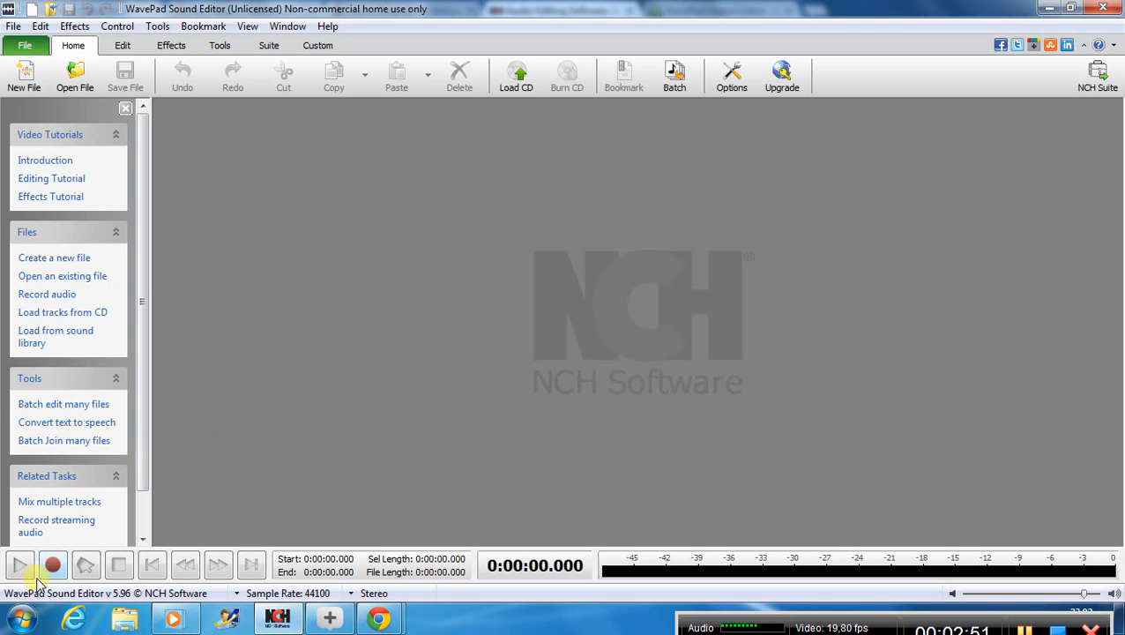
Step: Start recording a voice clip into a new untitled file
{"action": "left_click", "coordinate": [53, 564]}
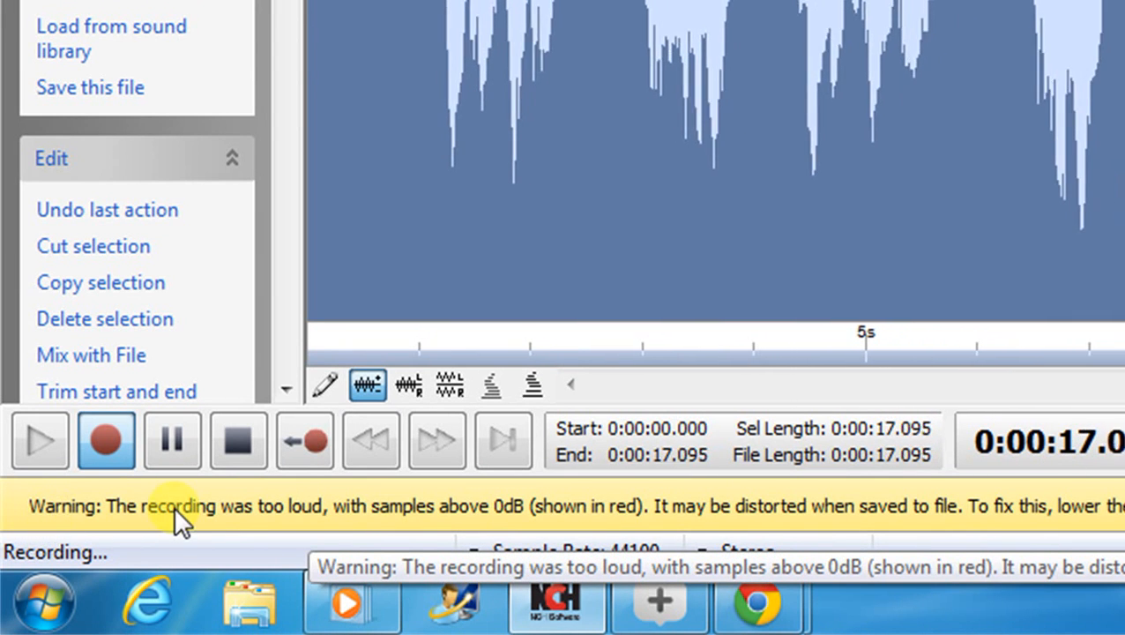
{"action": "mouse_move", "coordinate": [406, 529]}
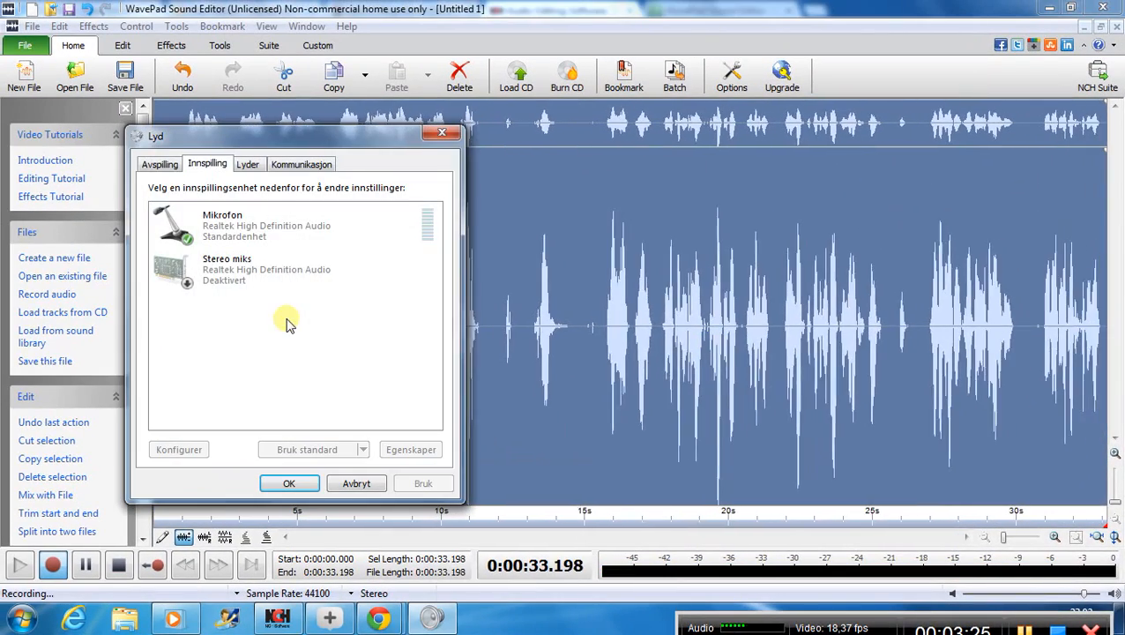
Step: Select the Mikrofon recording device and show its Levels properties
{"action": "left_click", "coordinate": [265, 226]}
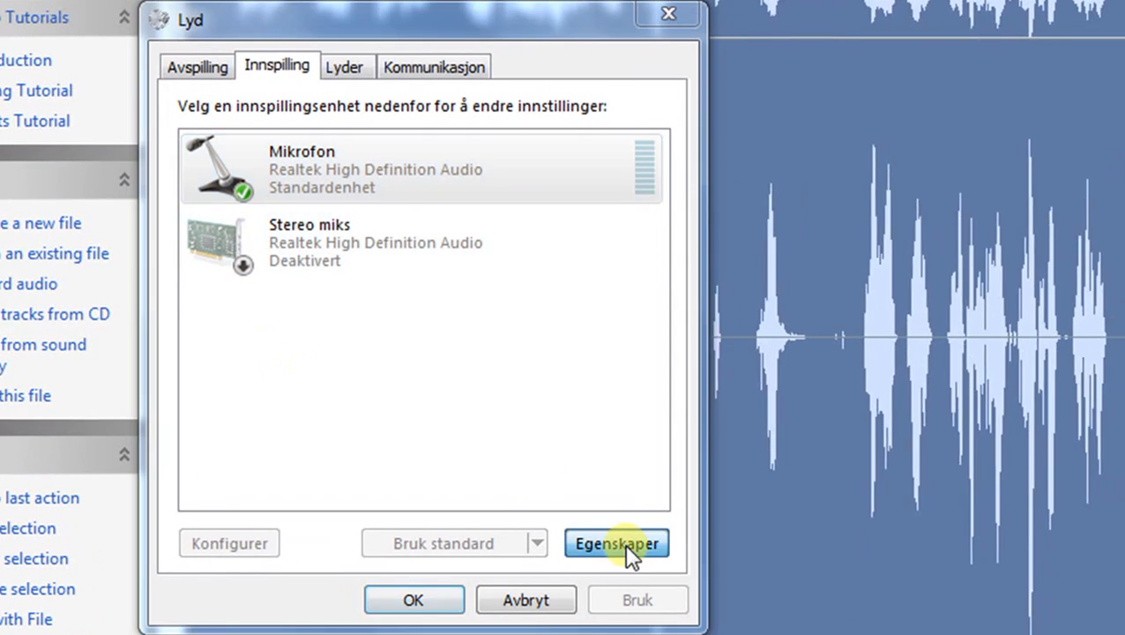
{"action": "left_click", "coordinate": [617, 543]}
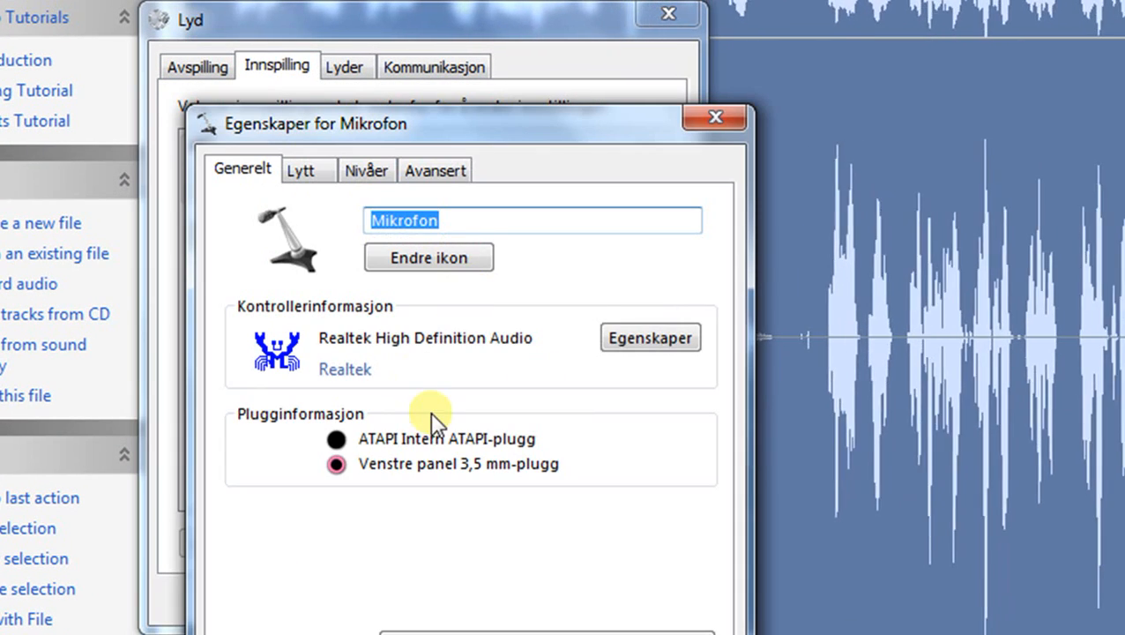
{"action": "left_click", "coordinate": [367, 169]}
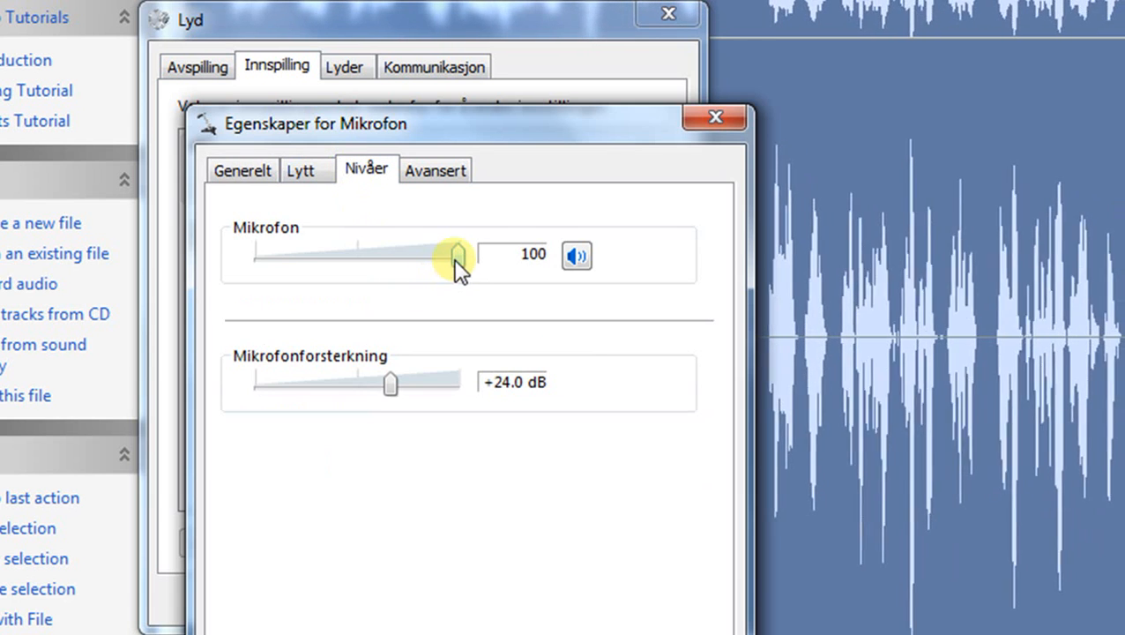
Step: Lower the microphone recording level from 100 to 75, keeping boost at +24 dB
{"action": "left_click_drag", "start_coordinate": [457, 256], "coordinate": [432, 256]}
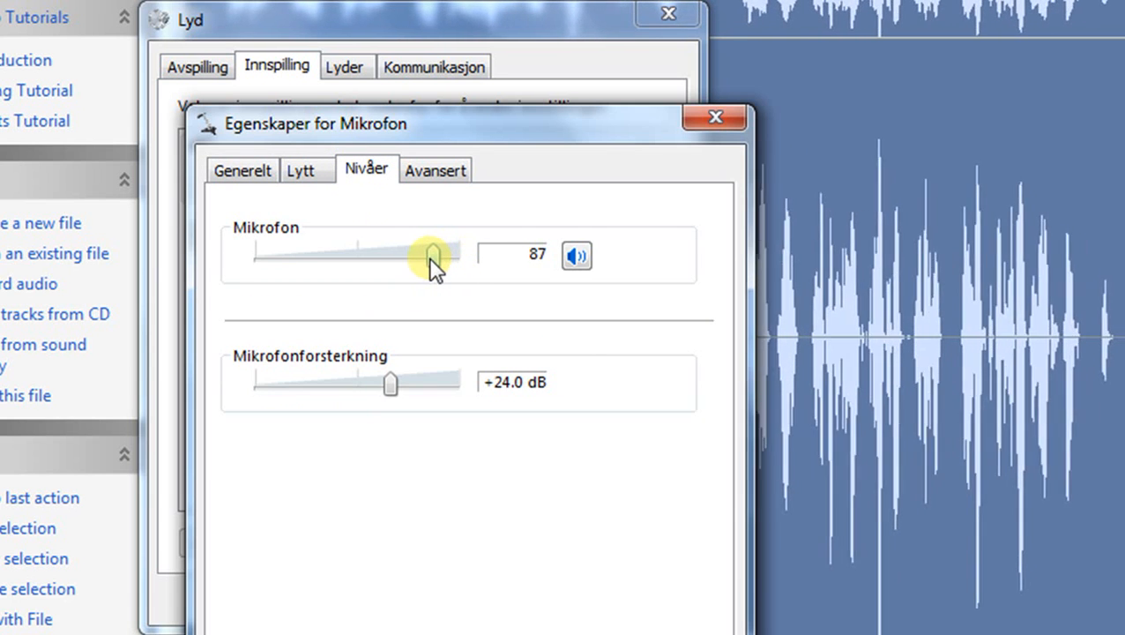
{"action": "left_click_drag", "start_coordinate": [432, 254], "coordinate": [422, 254]}
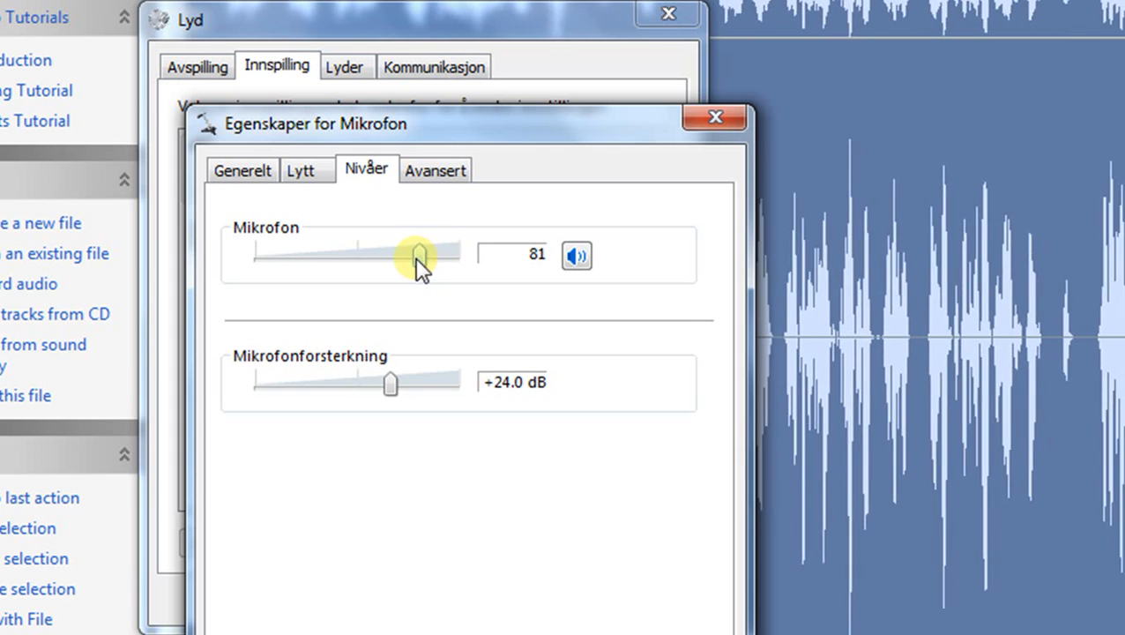
{"action": "left_click_drag", "start_coordinate": [420, 254], "coordinate": [416, 254]}
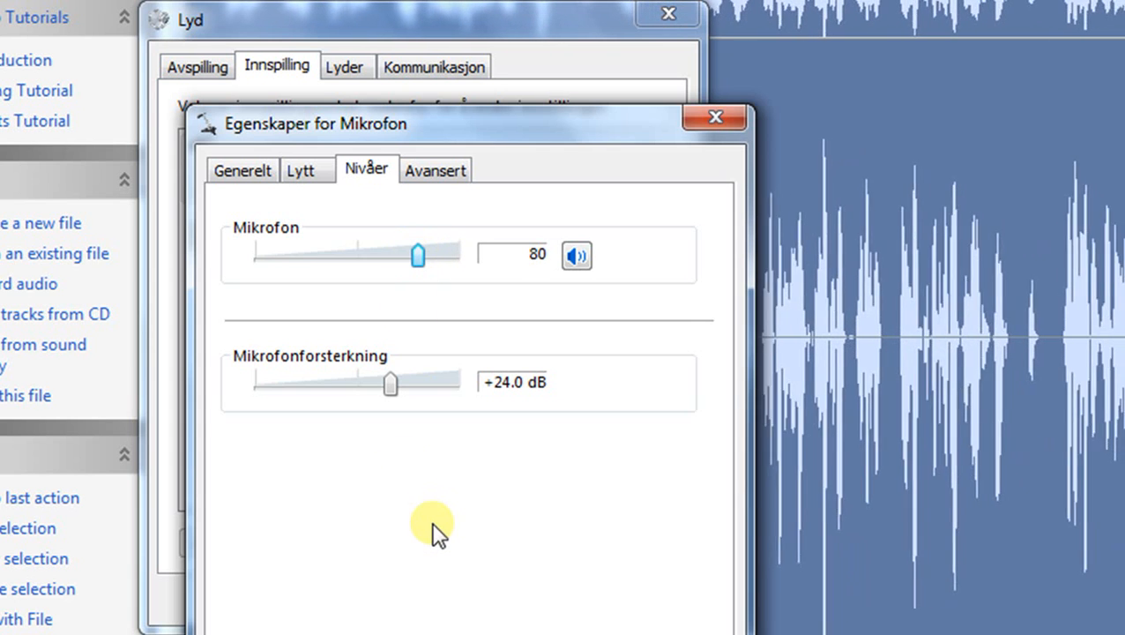
{"action": "mouse_move", "coordinate": [405, 468]}
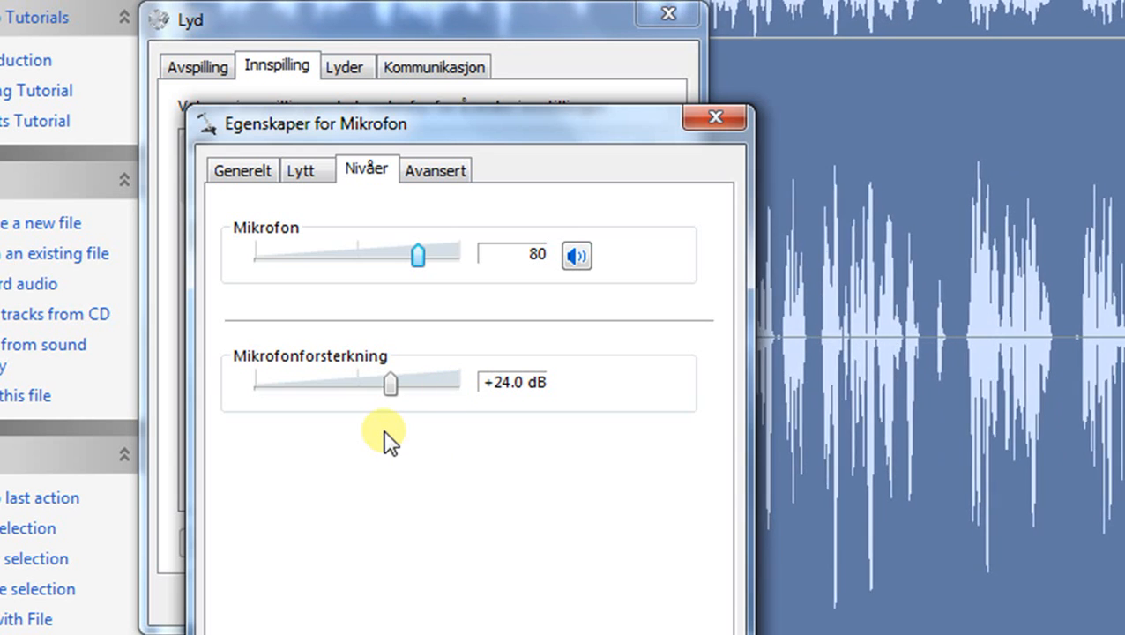
{"action": "mouse_move", "coordinate": [392, 388]}
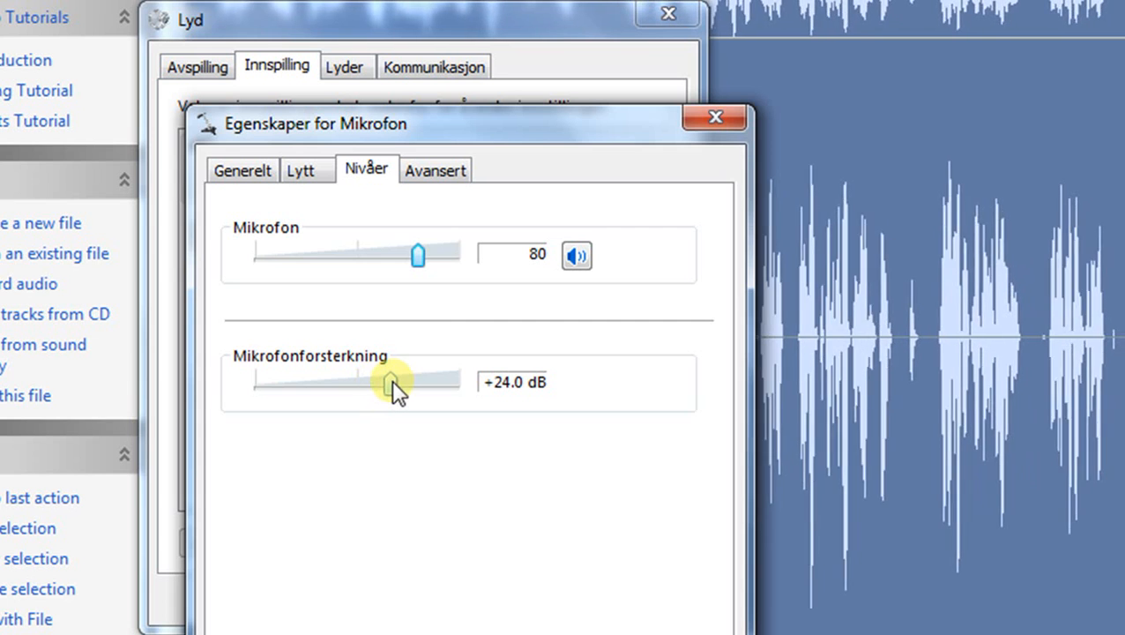
{"action": "left_click_drag", "start_coordinate": [420, 254], "coordinate": [406, 254]}
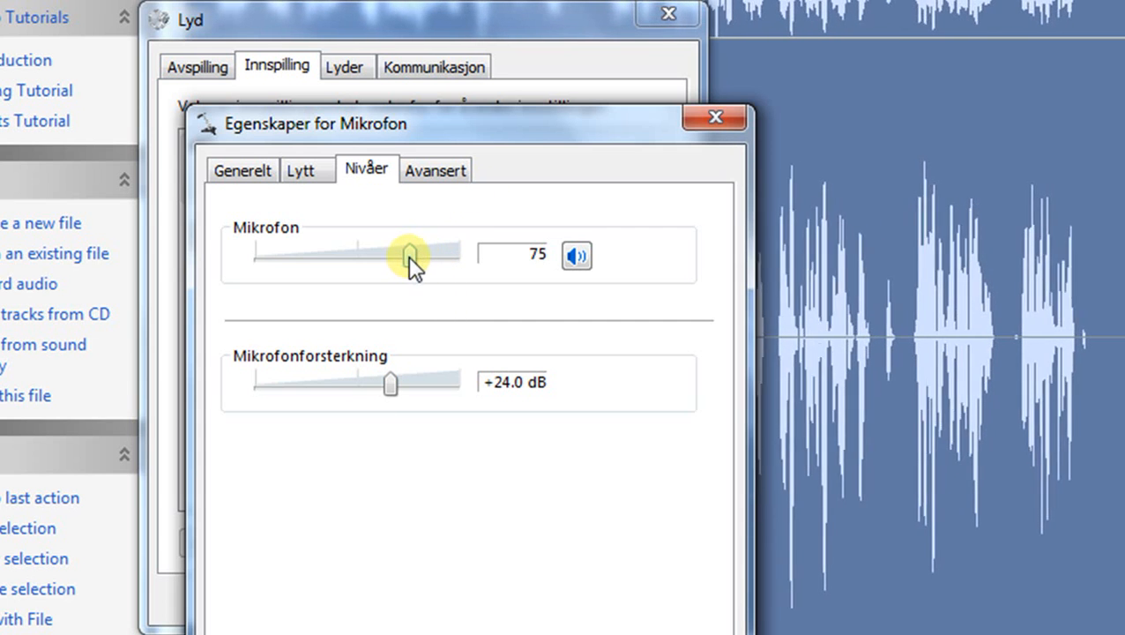
{"action": "left_click_drag", "start_coordinate": [409, 254], "coordinate": [395, 254]}
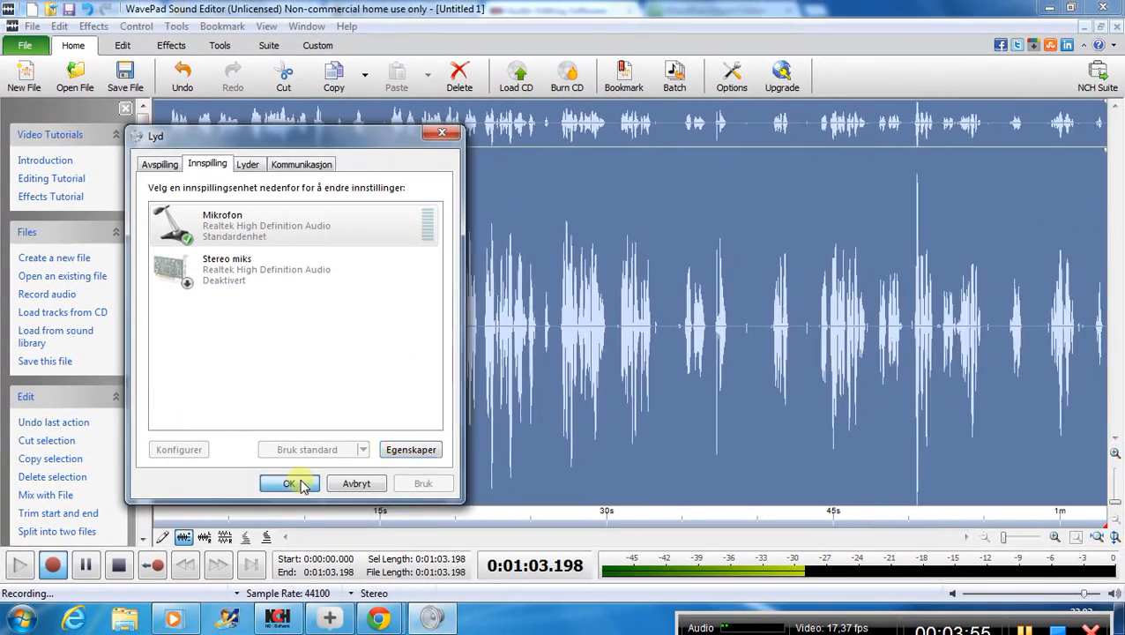
Step: Confirm the recording device settings and stop the voice take at about 1:38
{"action": "left_click", "coordinate": [287, 483]}
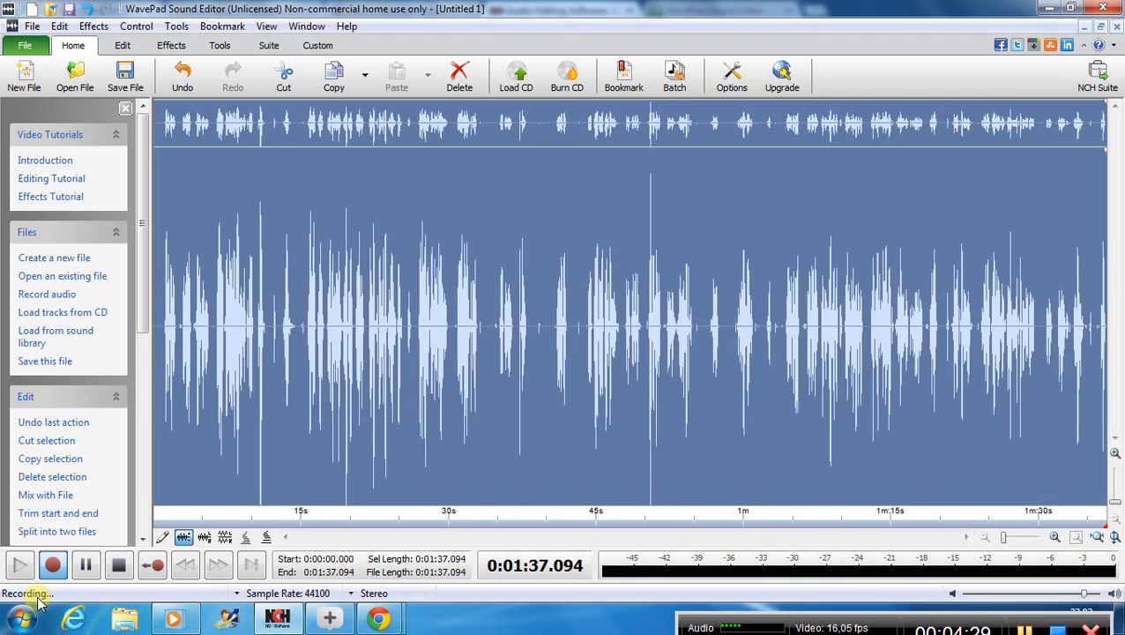
{"action": "left_click", "coordinate": [120, 565]}
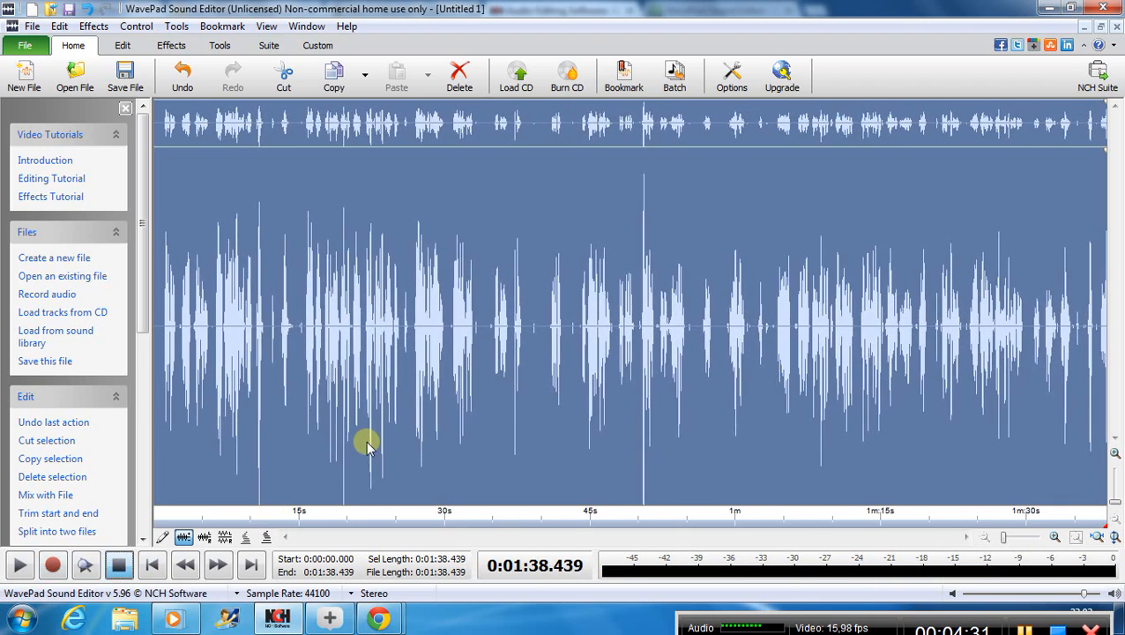
{"action": "mouse_move", "coordinate": [829, 278]}
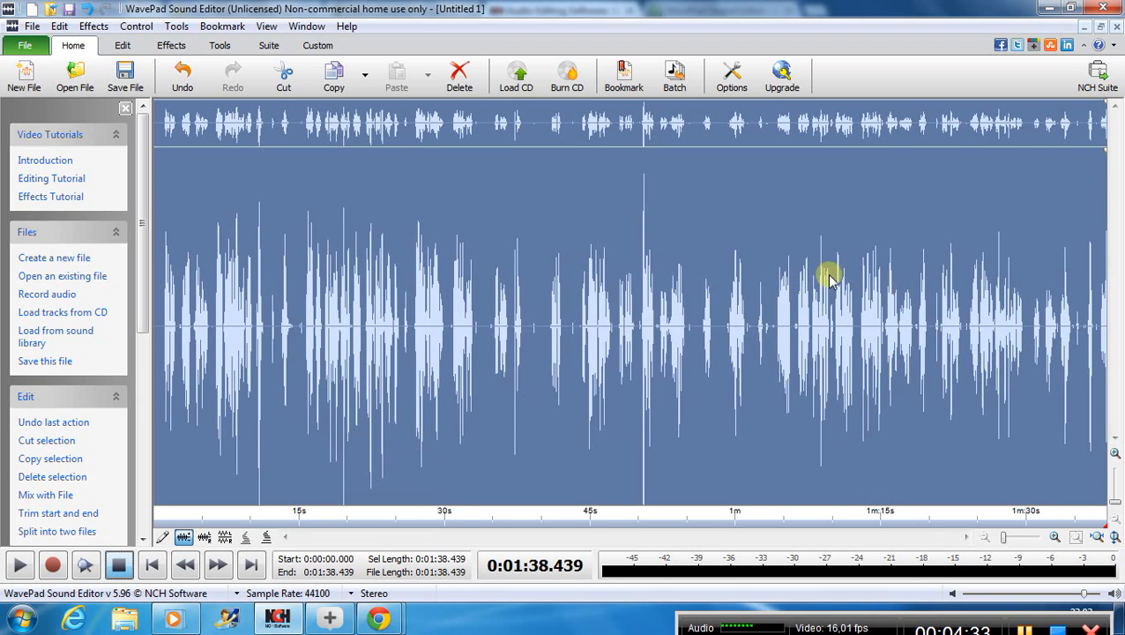
{"action": "mouse_move", "coordinate": [555, 457]}
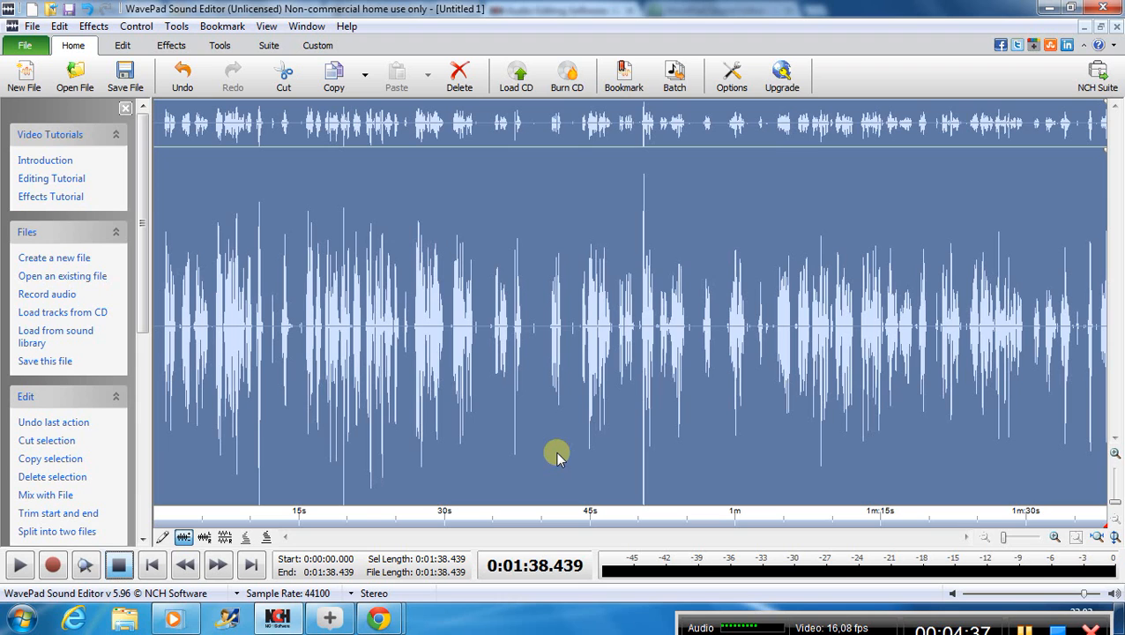
{"action": "mouse_move", "coordinate": [866, 399]}
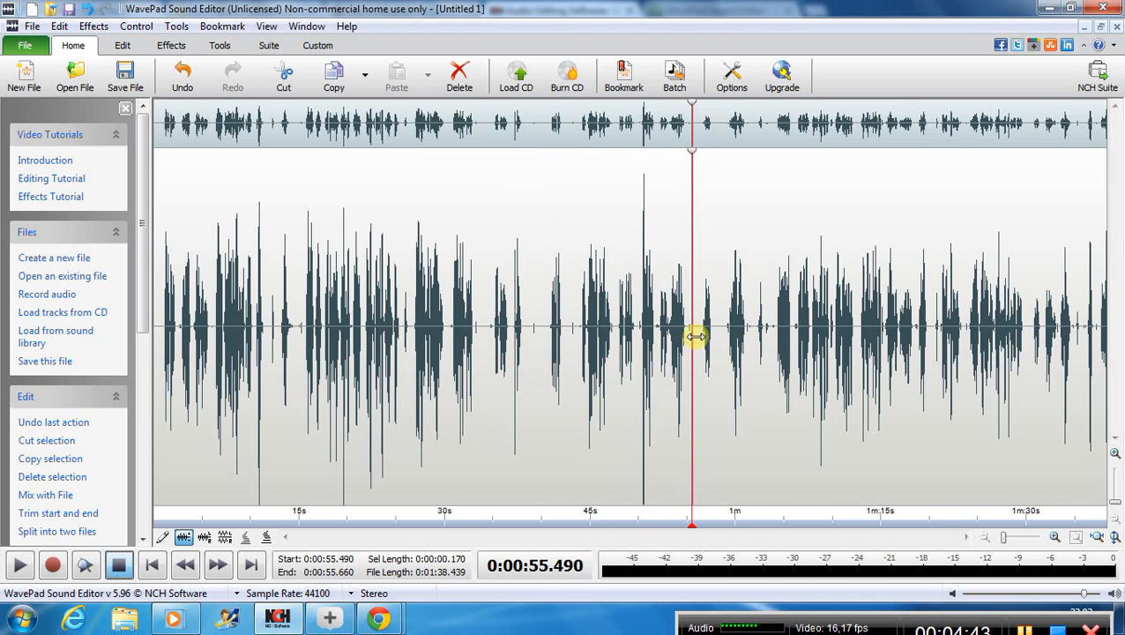
Step: Select from the start to 0:56 and delete the opening 56 seconds
{"action": "left_click", "coordinate": [697, 338]}
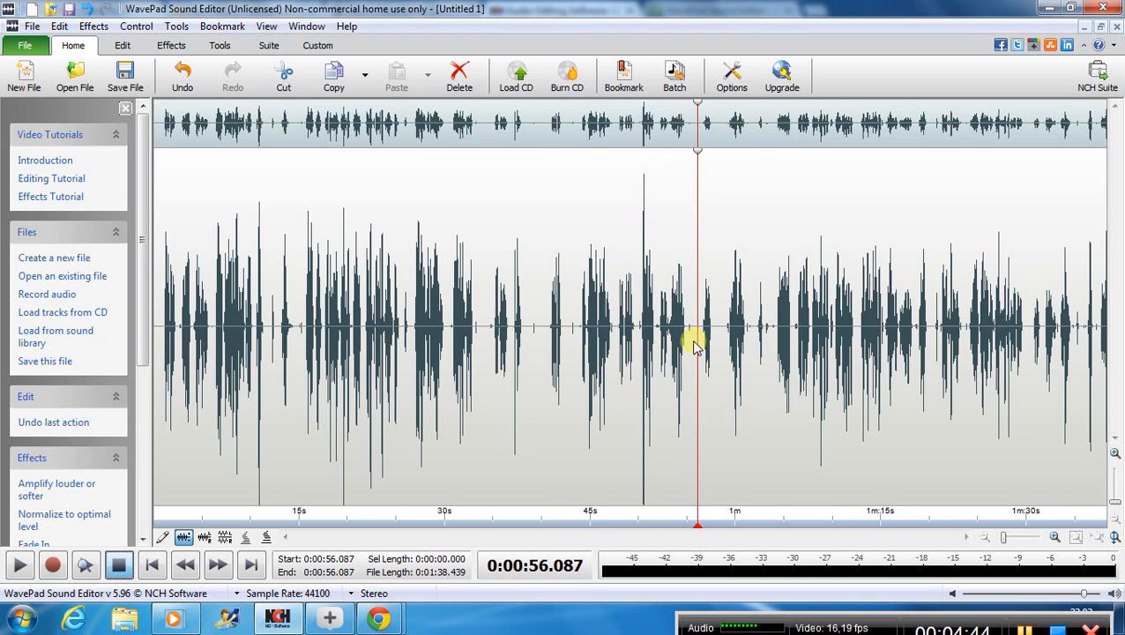
{"action": "left_click_drag", "start_coordinate": [697, 339], "coordinate": [668, 339]}
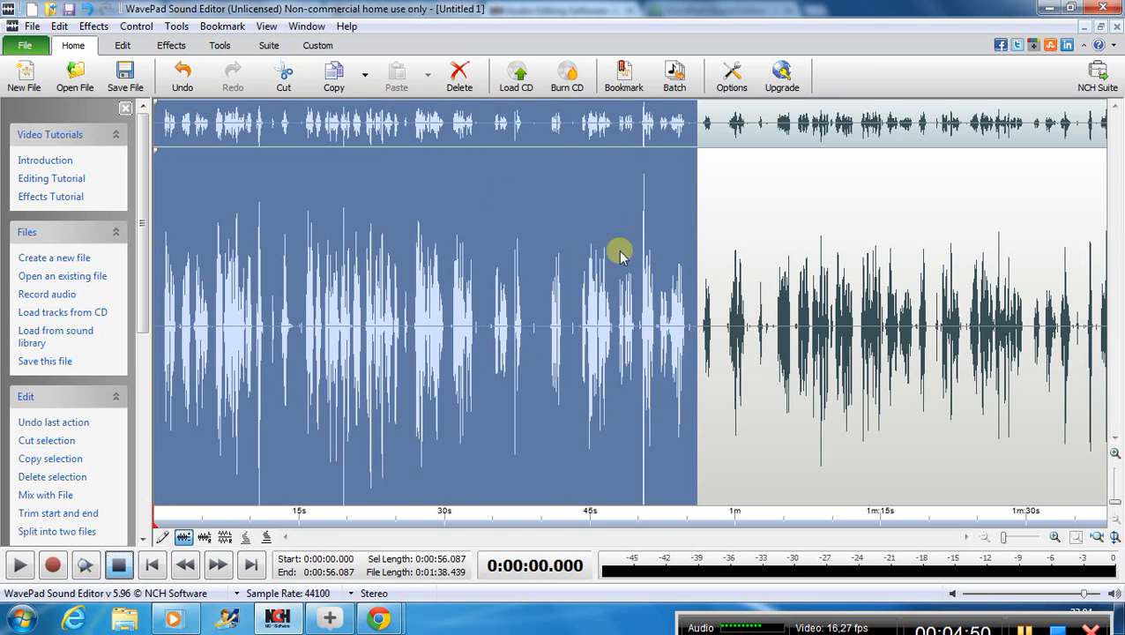
{"action": "mouse_move", "coordinate": [316, 365]}
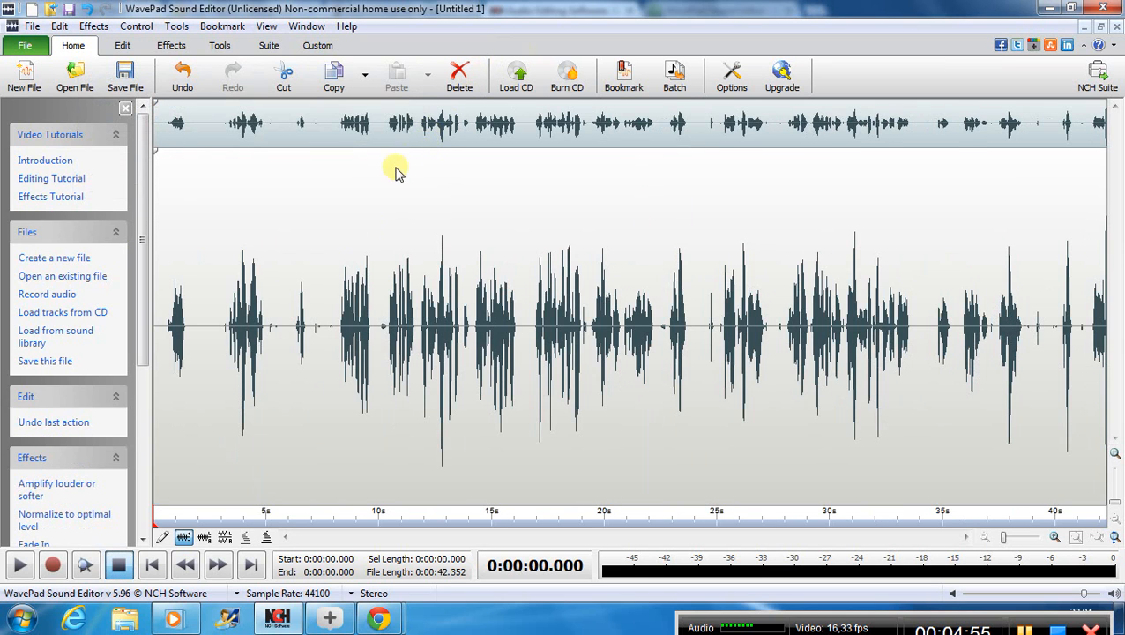
{"action": "mouse_move", "coordinate": [319, 290]}
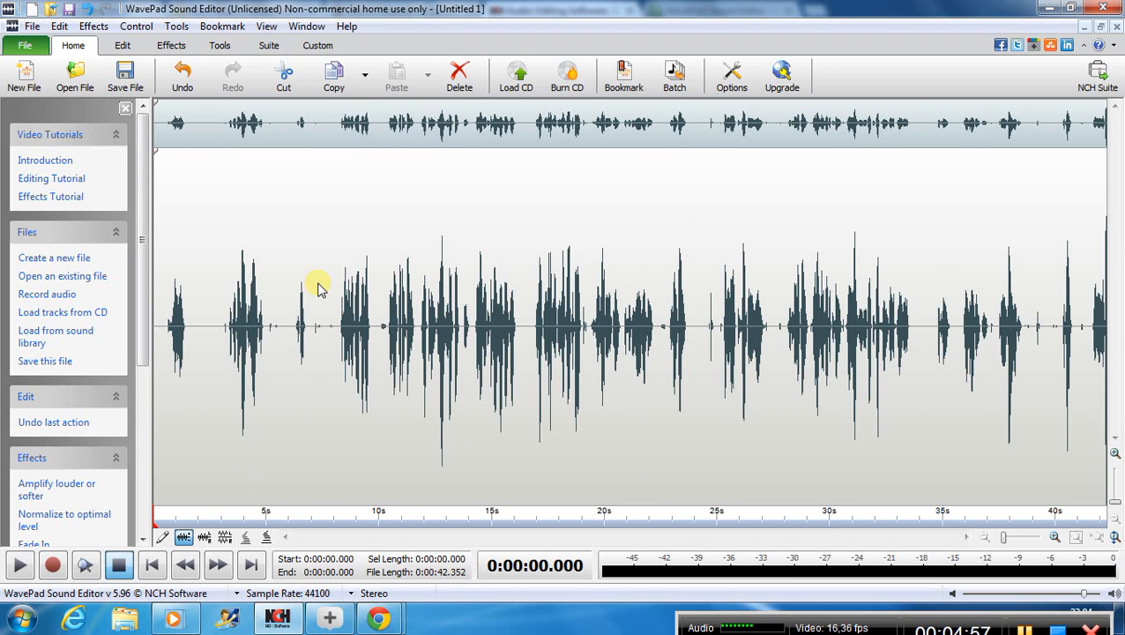
{"action": "left_click", "coordinate": [289, 352]}
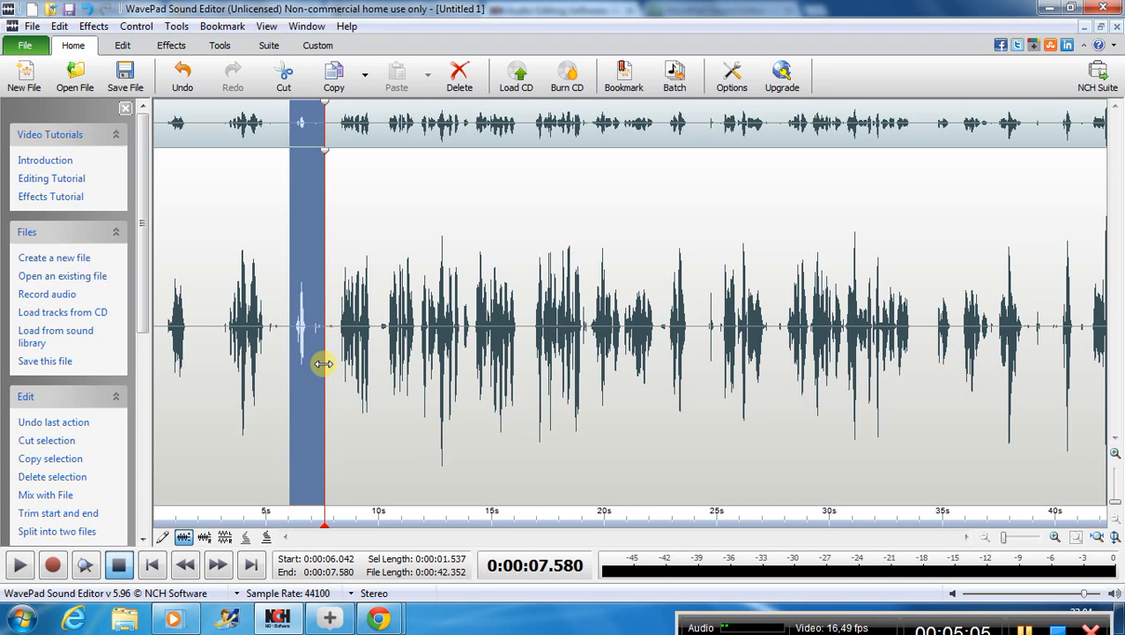
Step: Delete the short stretch around 0:06–0:07.8, leaving about 40 seconds
{"action": "left_click_drag", "start_coordinate": [325, 363], "coordinate": [284, 353]}
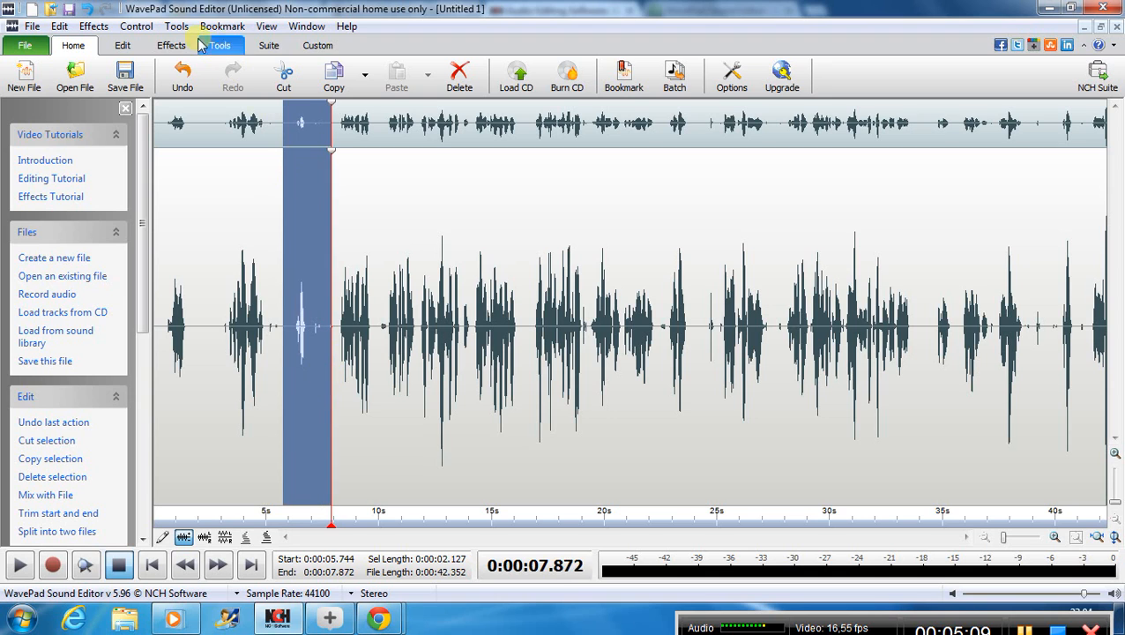
{"action": "left_click", "coordinate": [459, 74]}
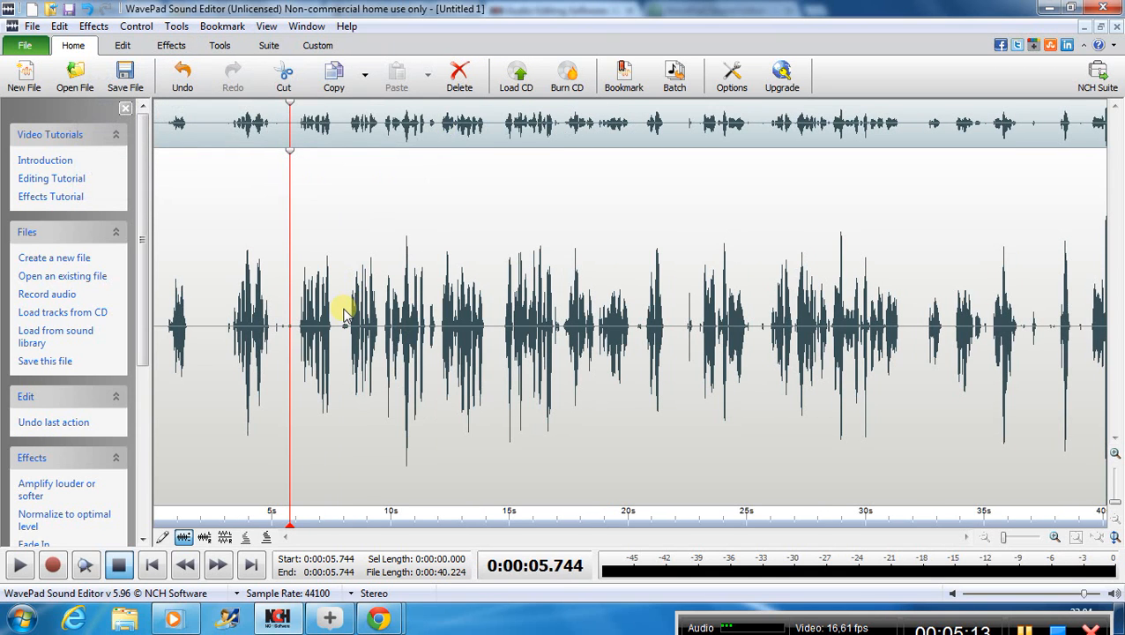
{"action": "mouse_move", "coordinate": [219, 369]}
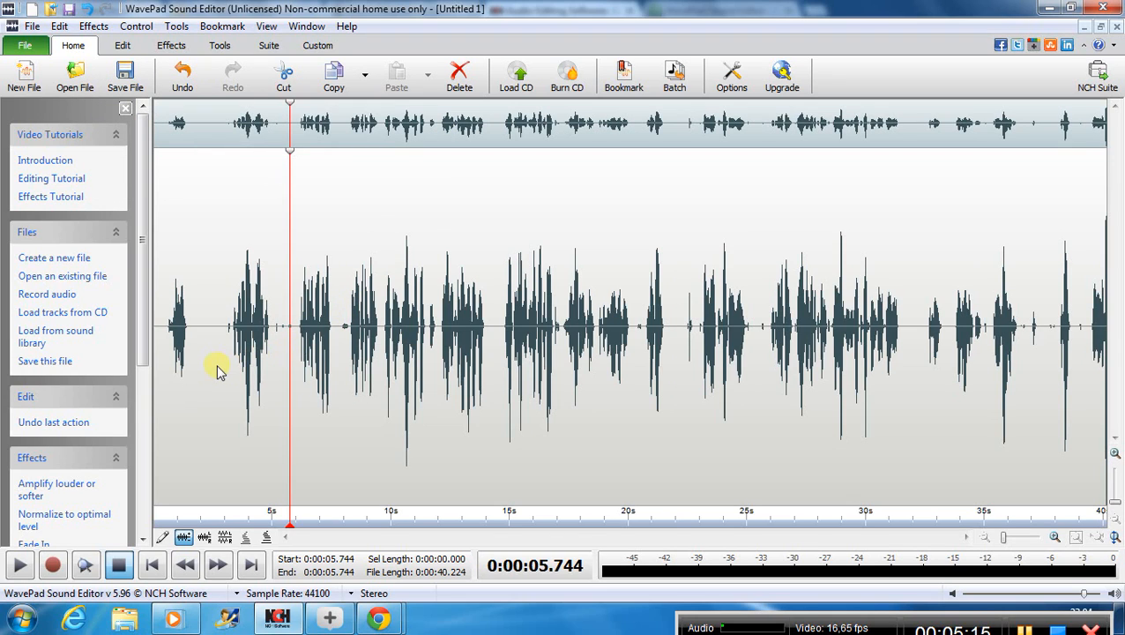
{"action": "mouse_move", "coordinate": [201, 351]}
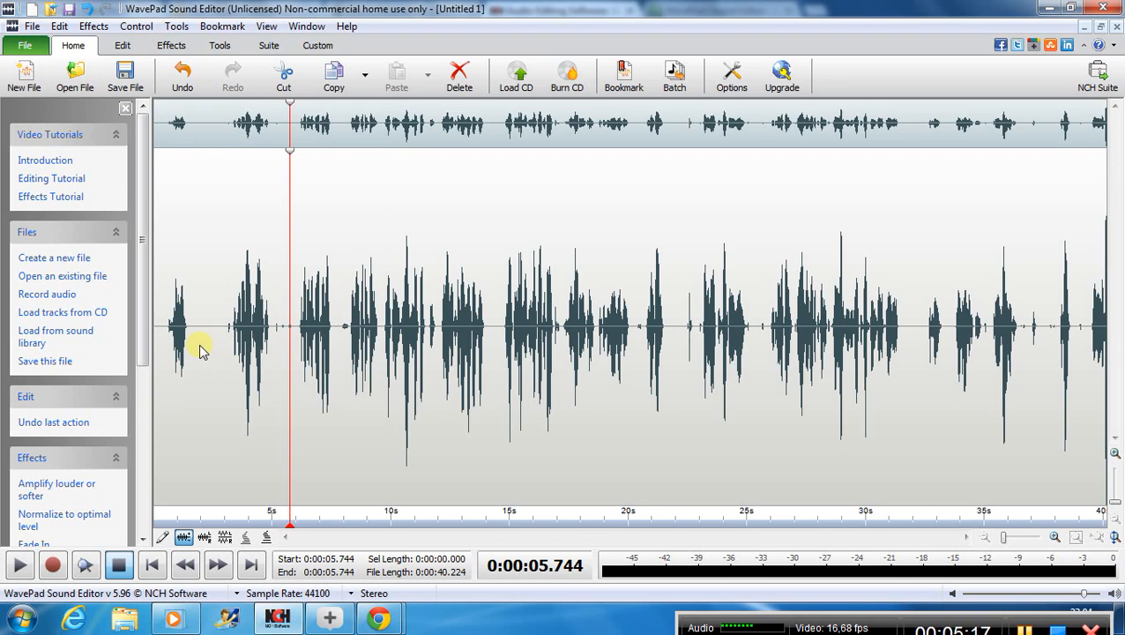
{"action": "mouse_move", "coordinate": [321, 162]}
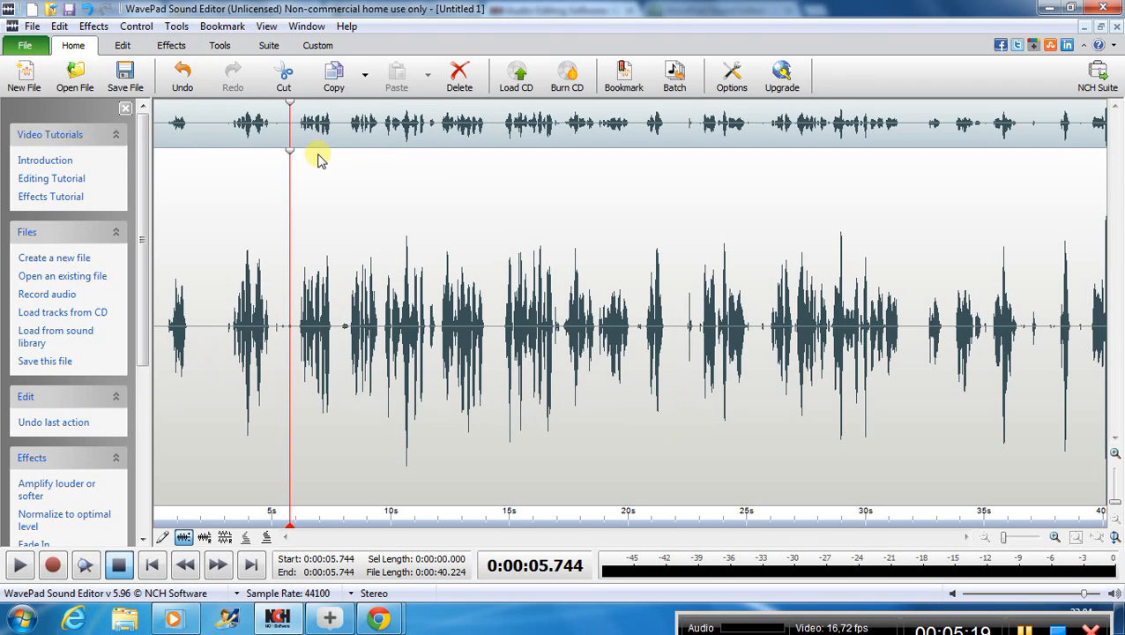
{"action": "mouse_move", "coordinate": [1094, 344]}
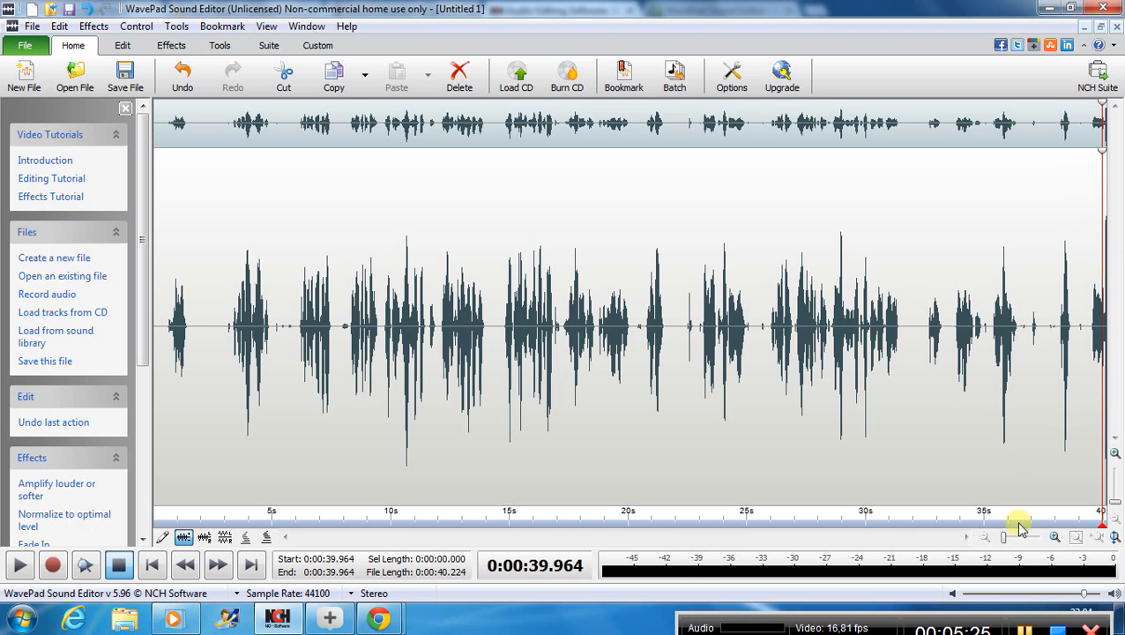
{"action": "left_click", "coordinate": [1054, 537]}
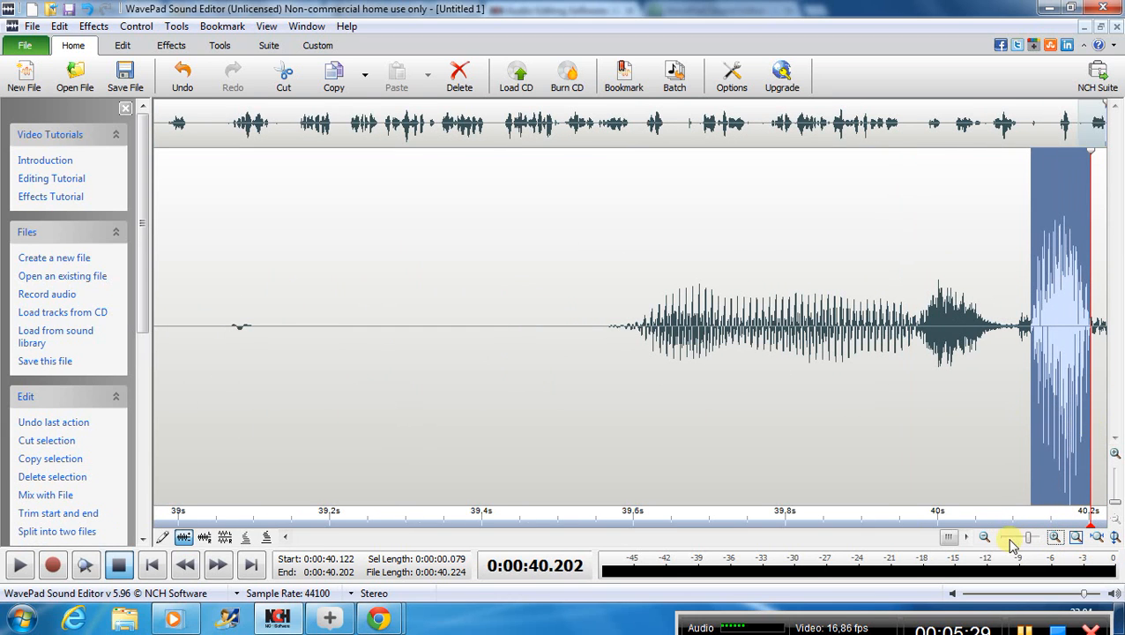
{"action": "left_click", "coordinate": [984, 536]}
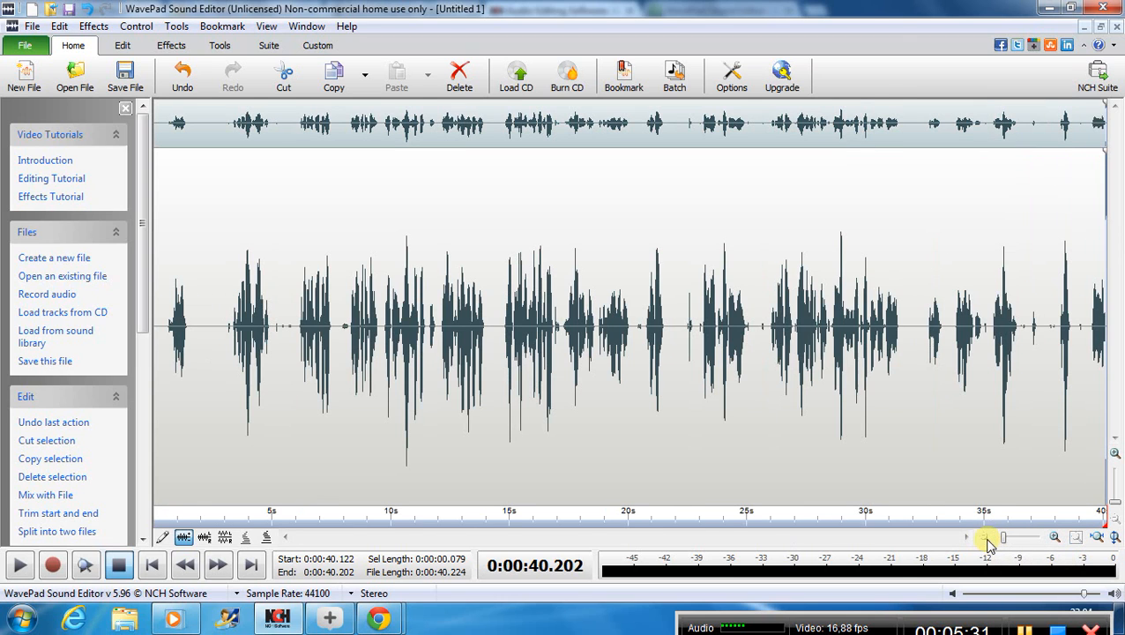
{"action": "mouse_move", "coordinate": [776, 335]}
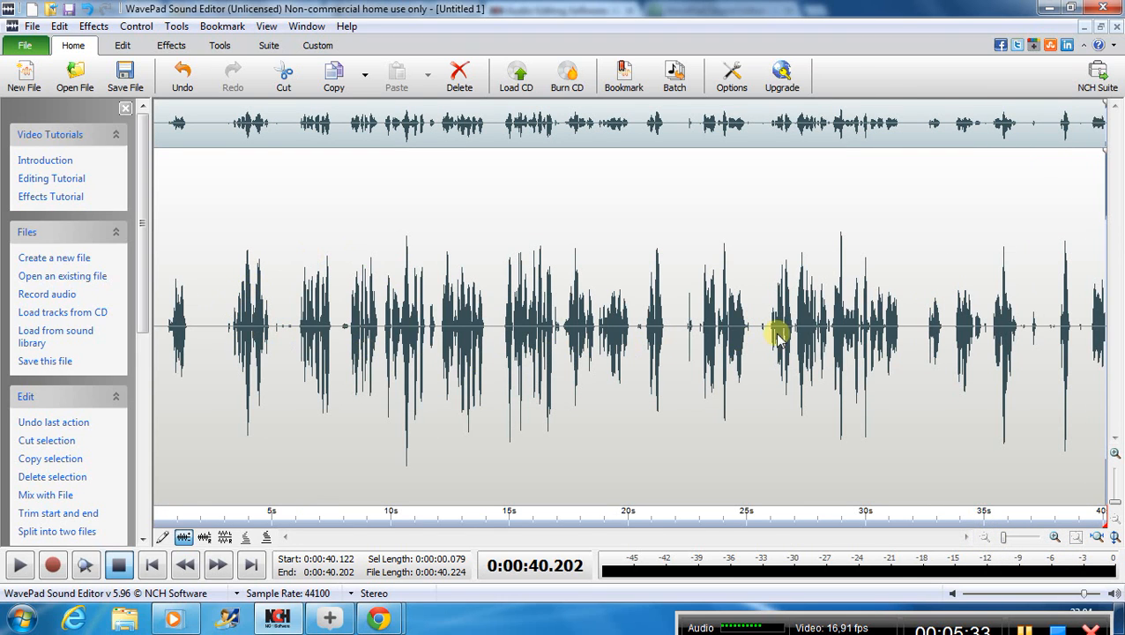
{"action": "mouse_move", "coordinate": [1037, 353]}
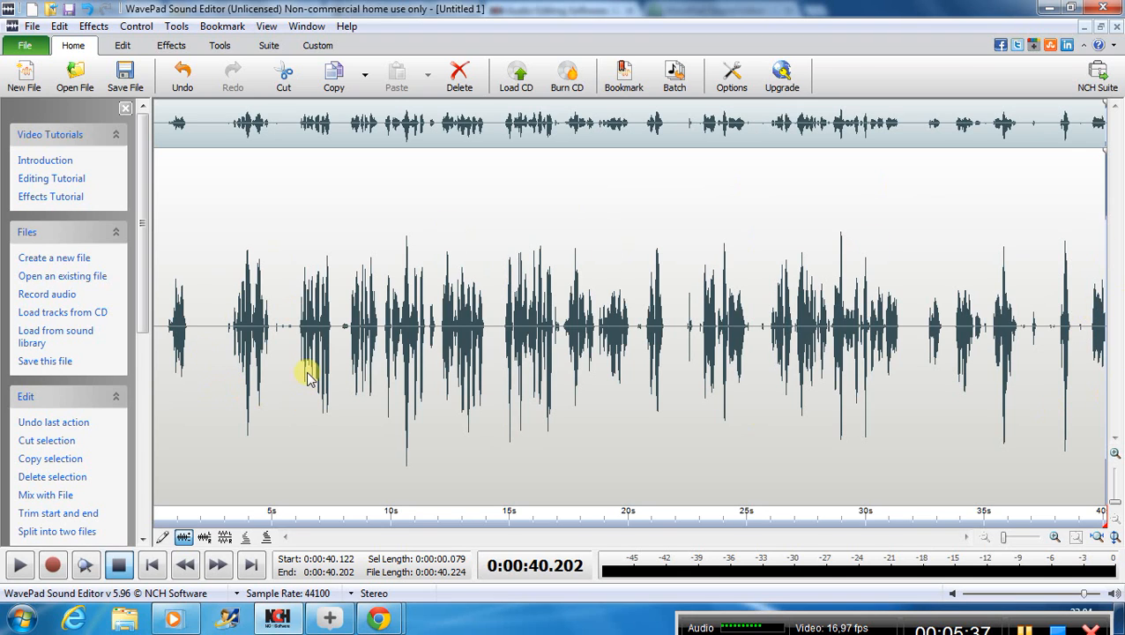
{"action": "mouse_move", "coordinate": [1115, 215]}
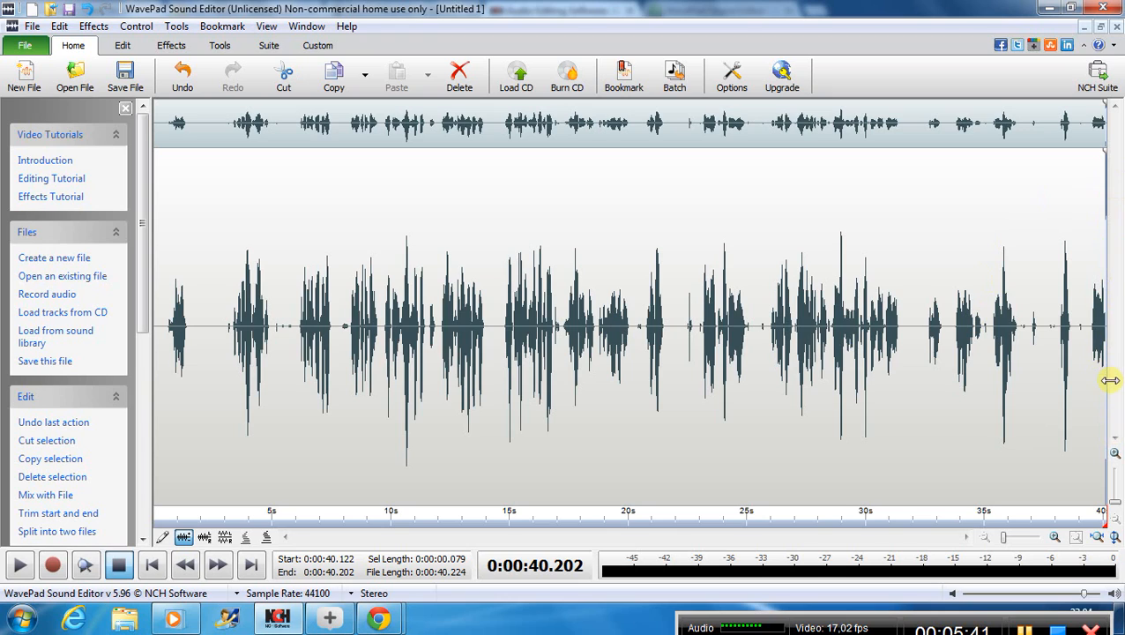
{"action": "mouse_move", "coordinate": [1079, 274]}
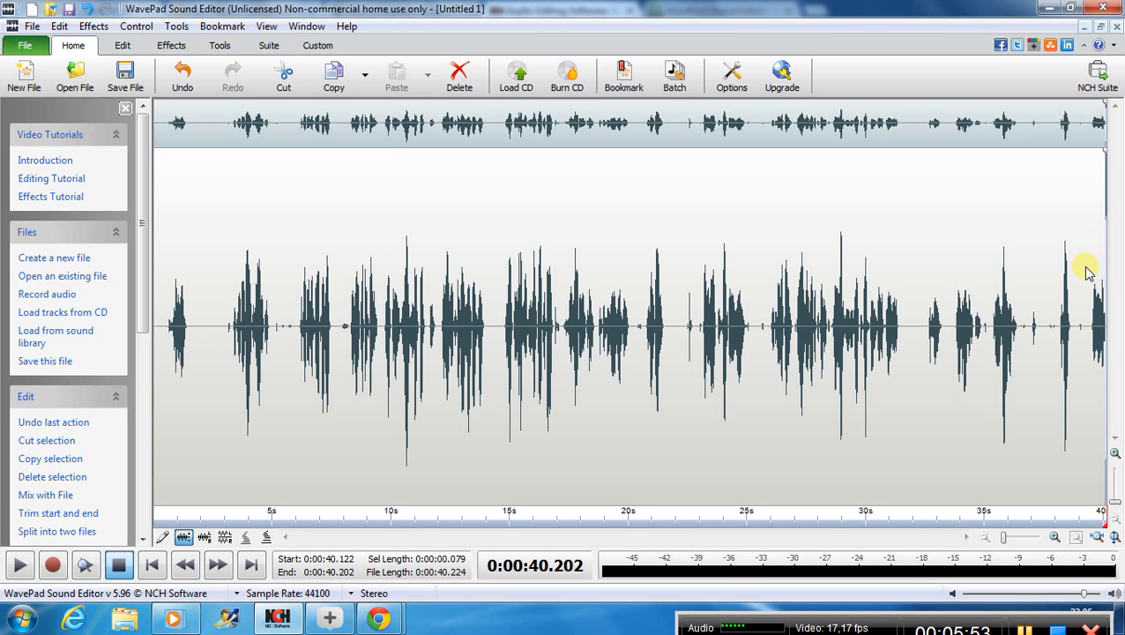
{"action": "mouse_move", "coordinate": [795, 391]}
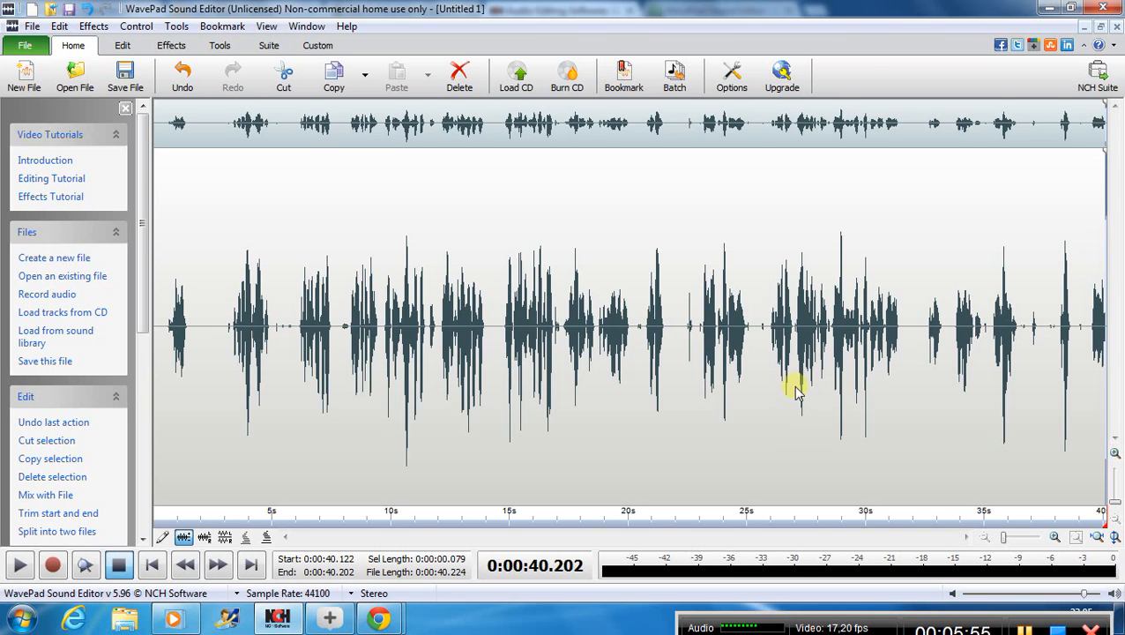
Step: Place the position marker near 6.8 seconds and scroll the task pane
{"action": "left_click", "coordinate": [315, 327]}
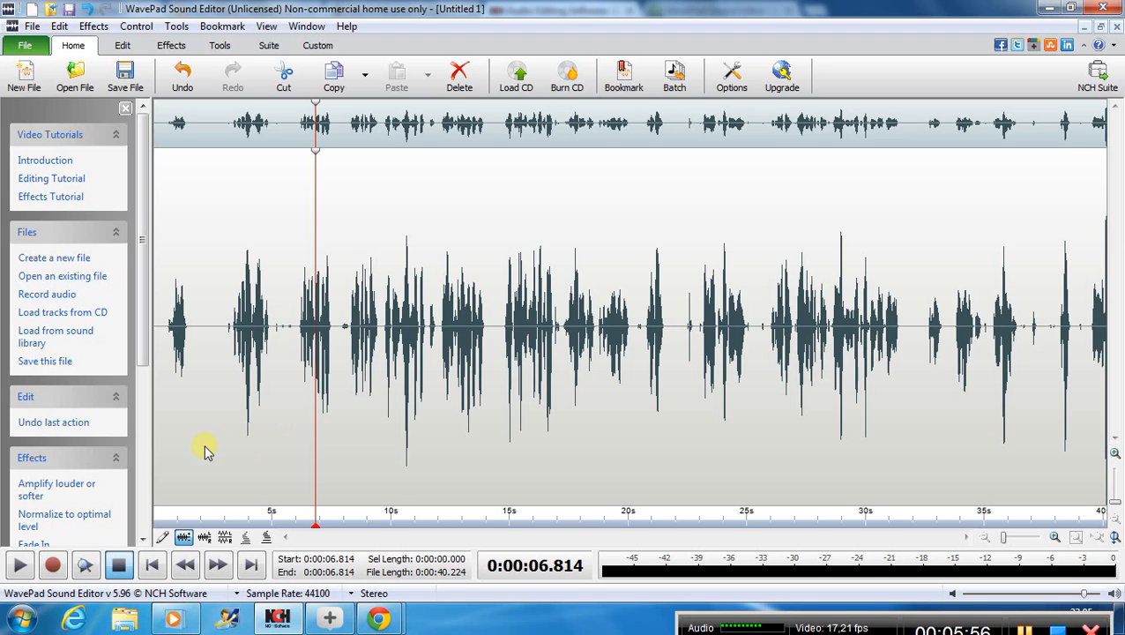
{"action": "scroll", "scroll_direction": "down", "scroll_amount": 3}
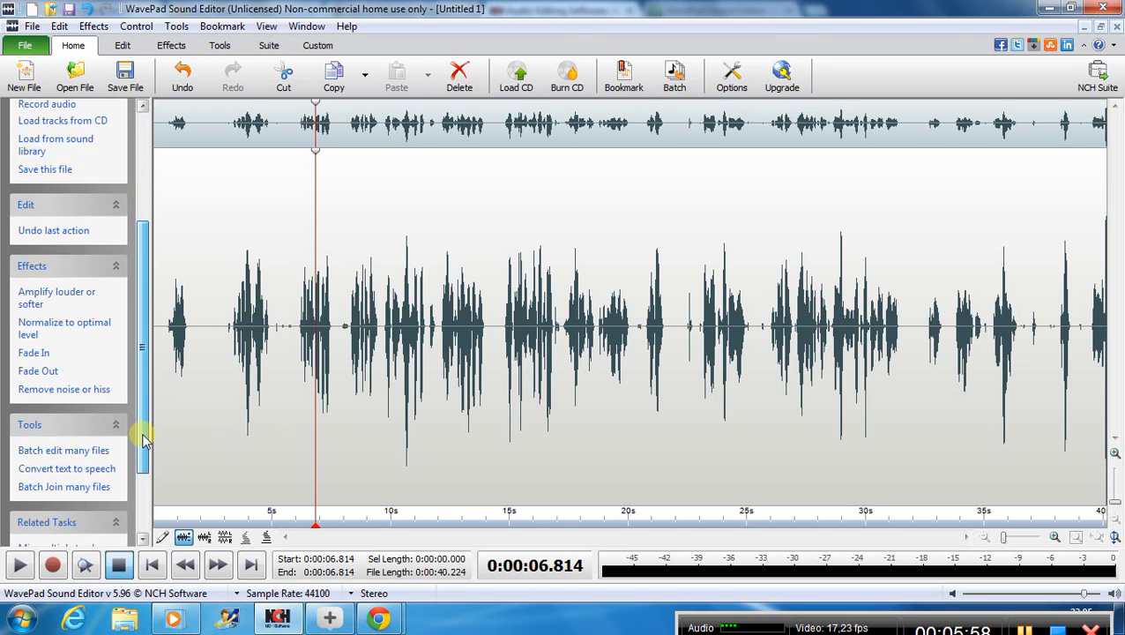
{"action": "scroll", "scroll_direction": "down", "scroll_amount": 3}
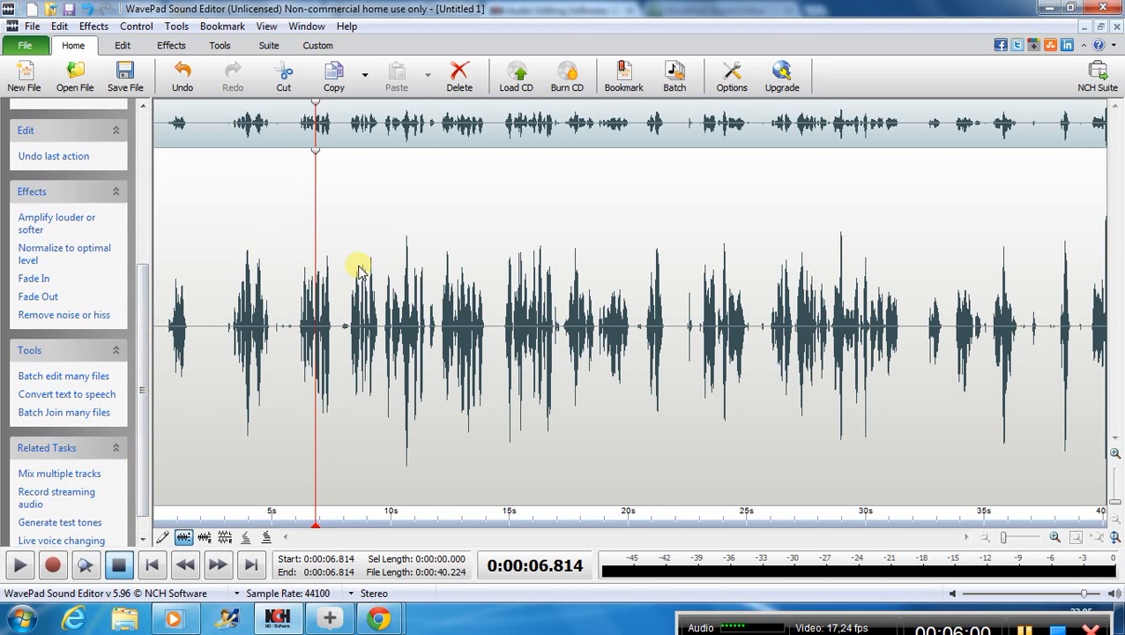
{"action": "mouse_move", "coordinate": [423, 384]}
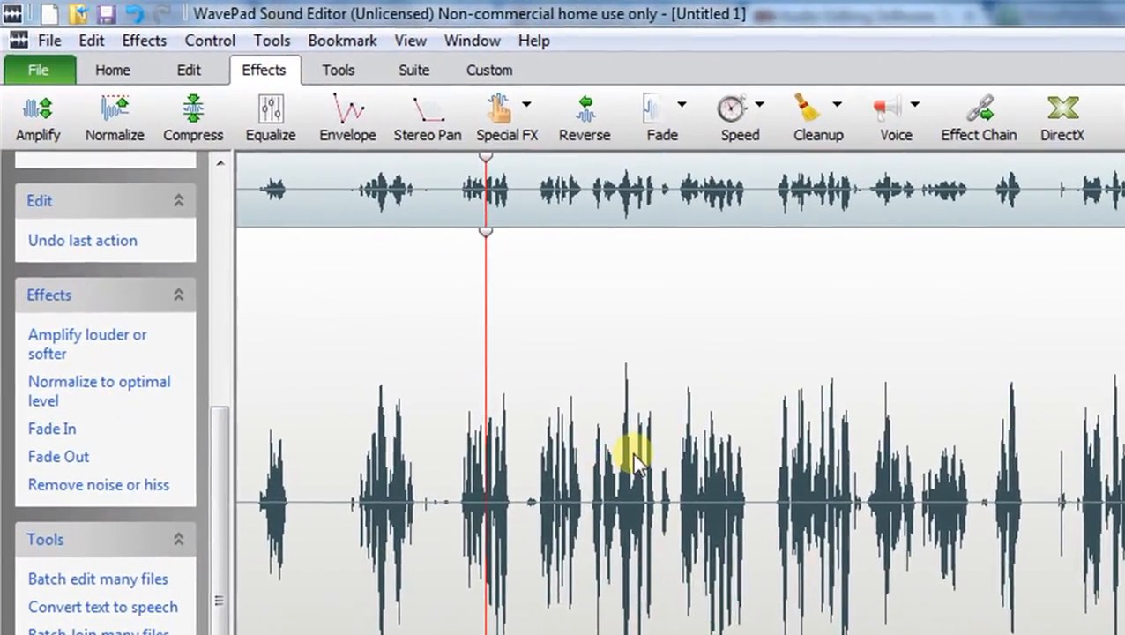
Step: Open the Dynamic Range Compressor and try the Smooth Compressor preset
{"action": "left_click", "coordinate": [192, 116]}
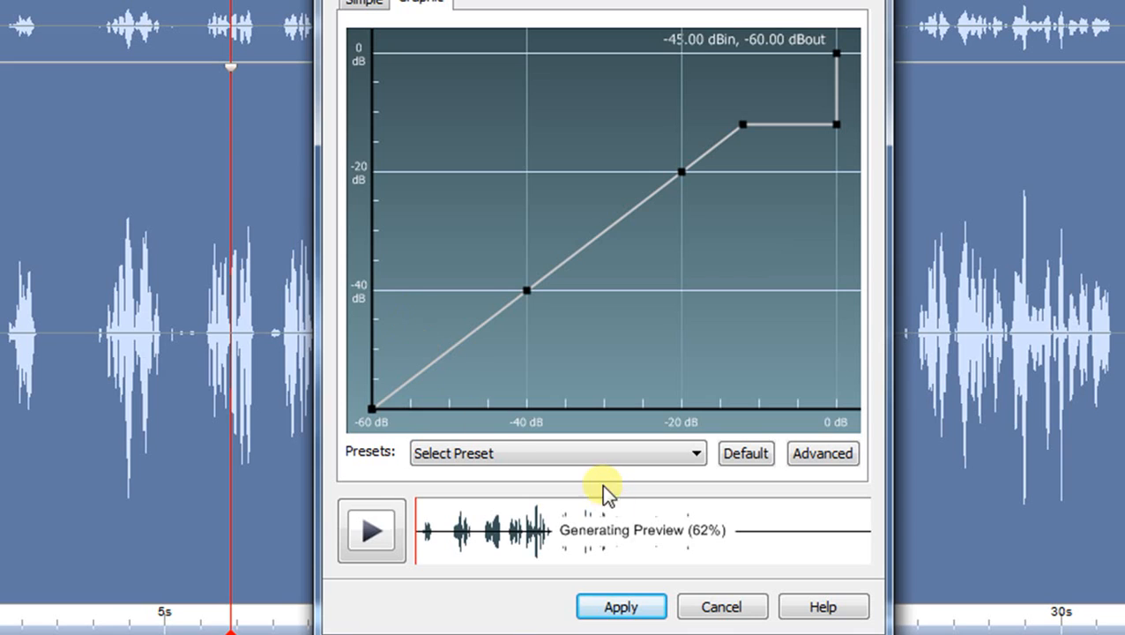
{"action": "left_click", "coordinate": [558, 451]}
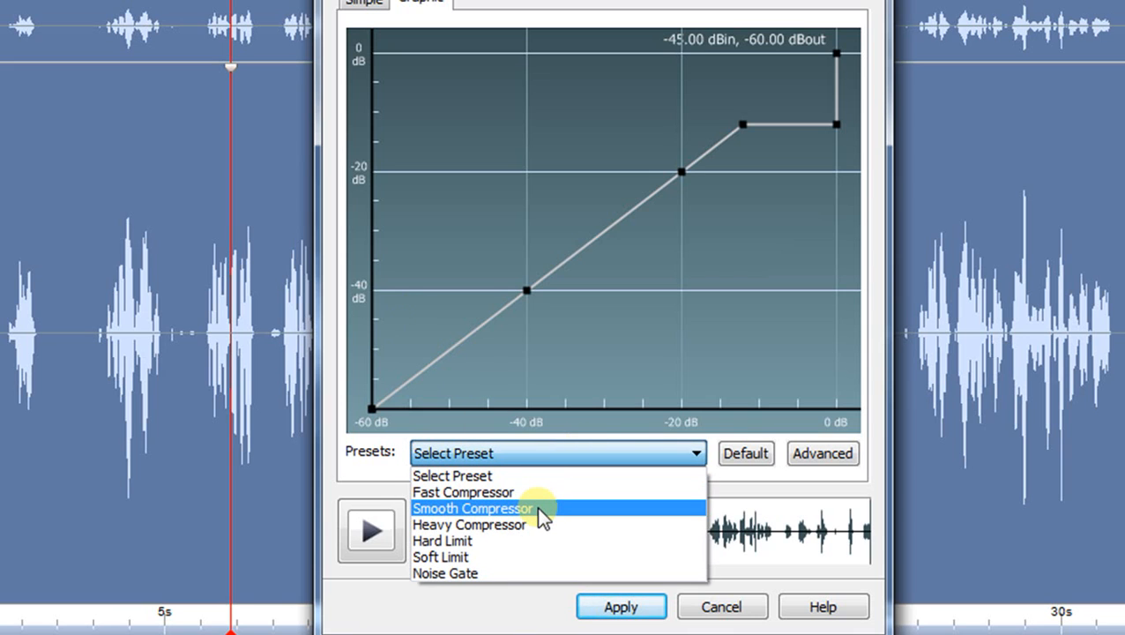
{"action": "left_click", "coordinate": [473, 508]}
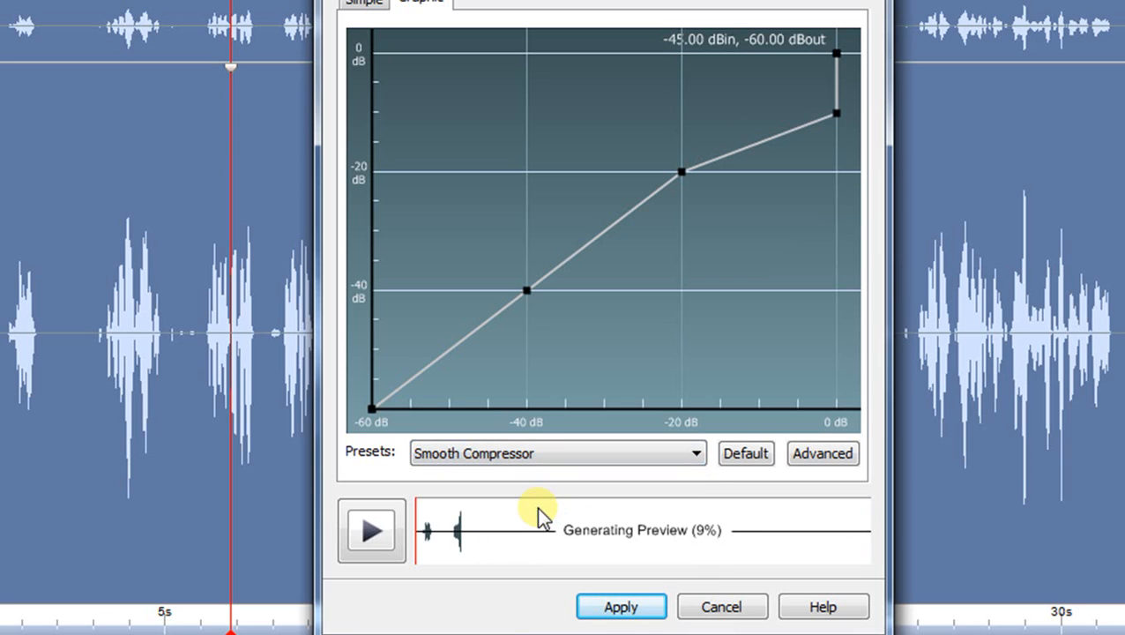
{"action": "left_click", "coordinate": [557, 453]}
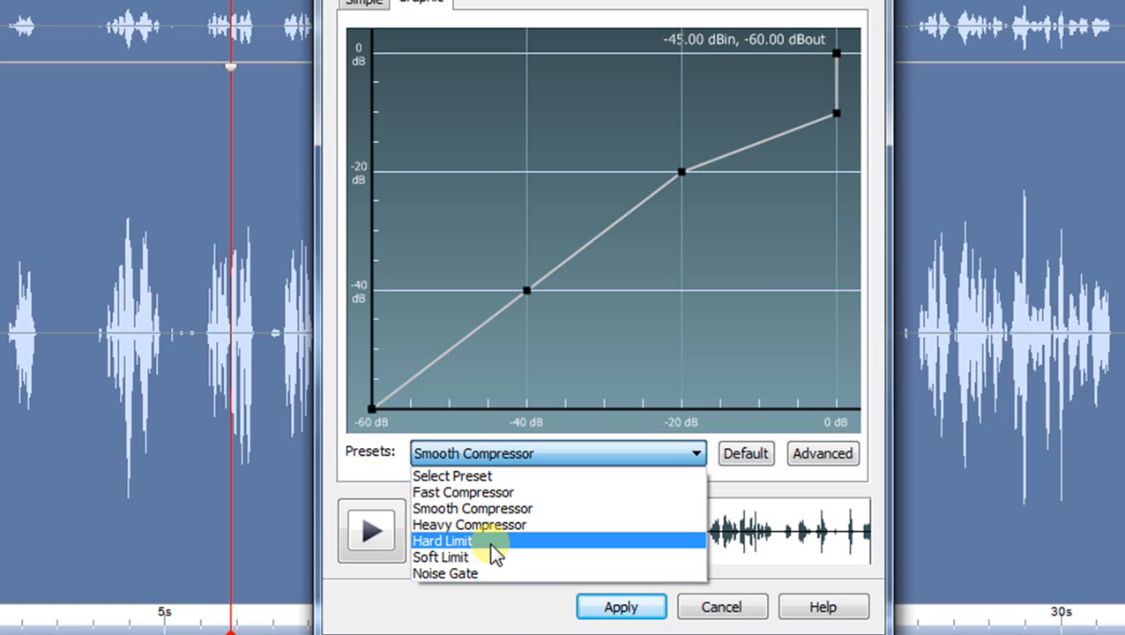
{"action": "mouse_move", "coordinate": [473, 508]}
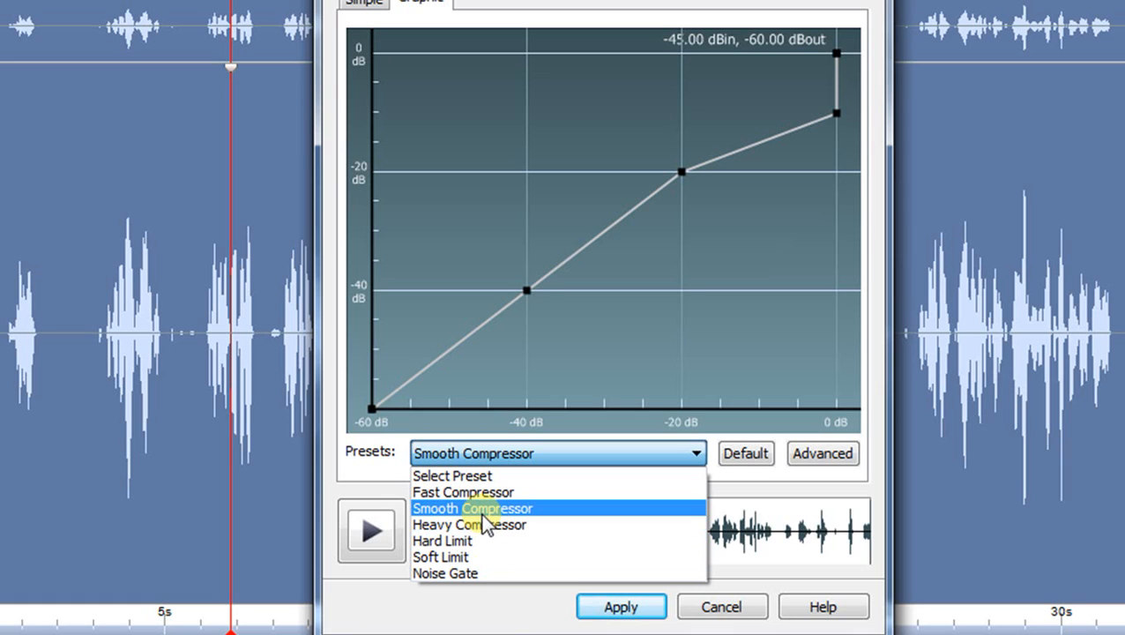
{"action": "mouse_move", "coordinate": [485, 492]}
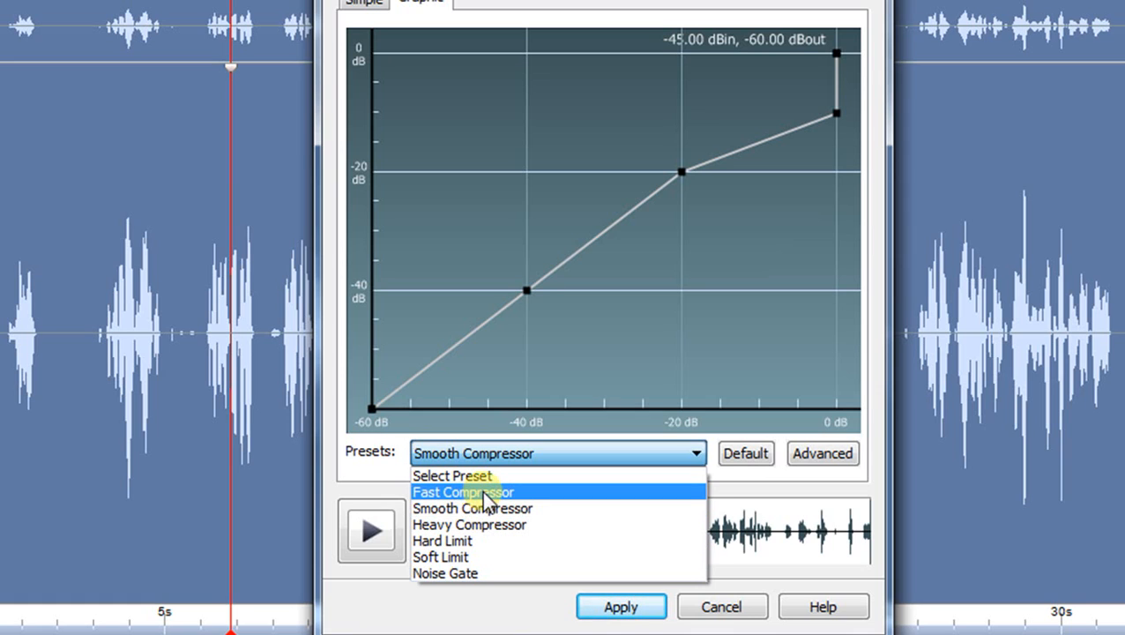
Step: Apply the Fast Compressor preset to the whole recording
{"action": "left_click", "coordinate": [462, 490]}
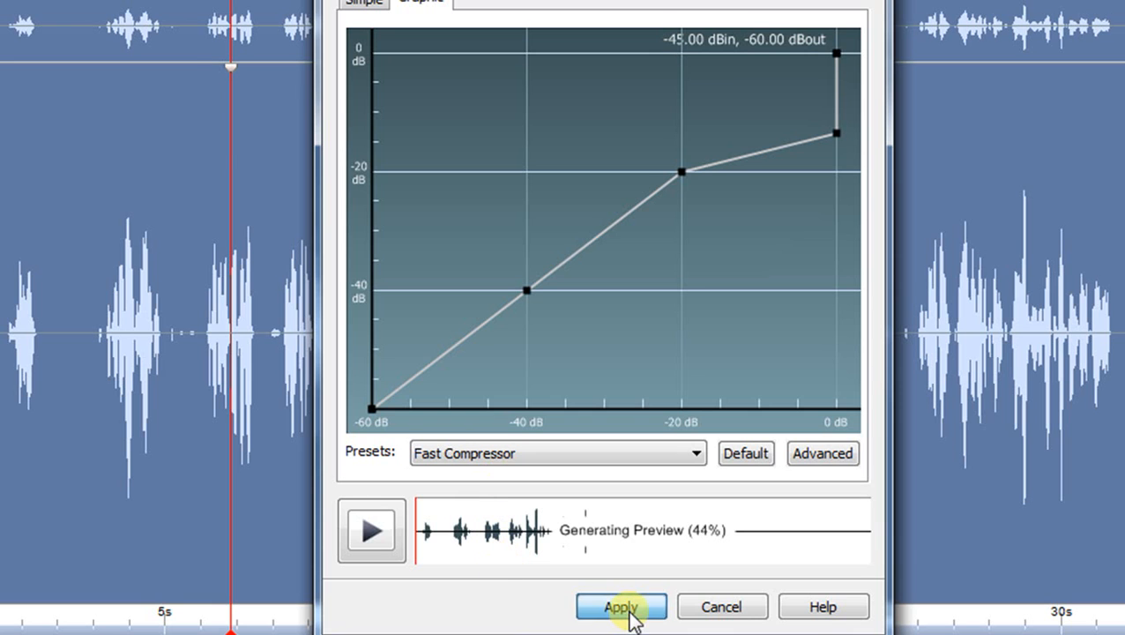
{"action": "left_click", "coordinate": [621, 607]}
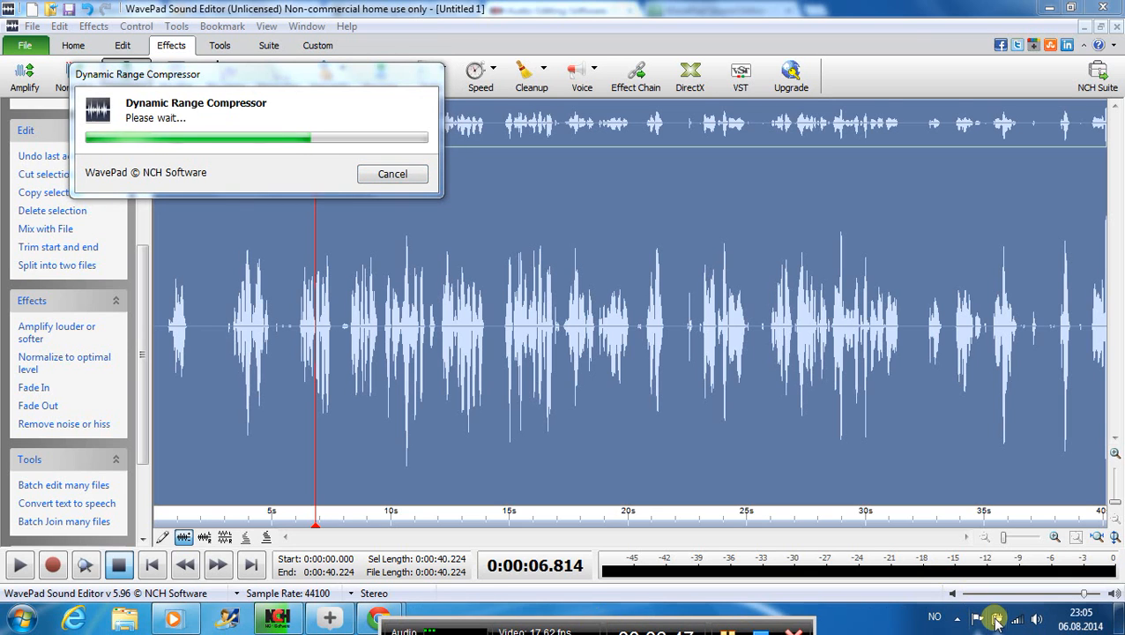
{"action": "left_click", "coordinate": [994, 617]}
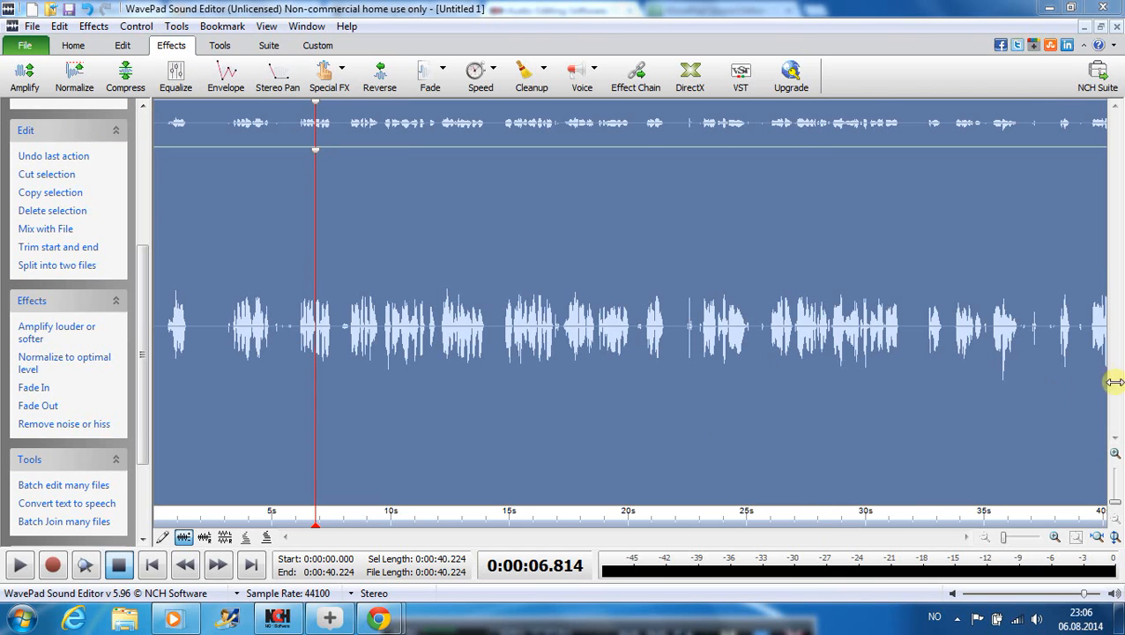
{"action": "left_click", "coordinate": [1083, 327]}
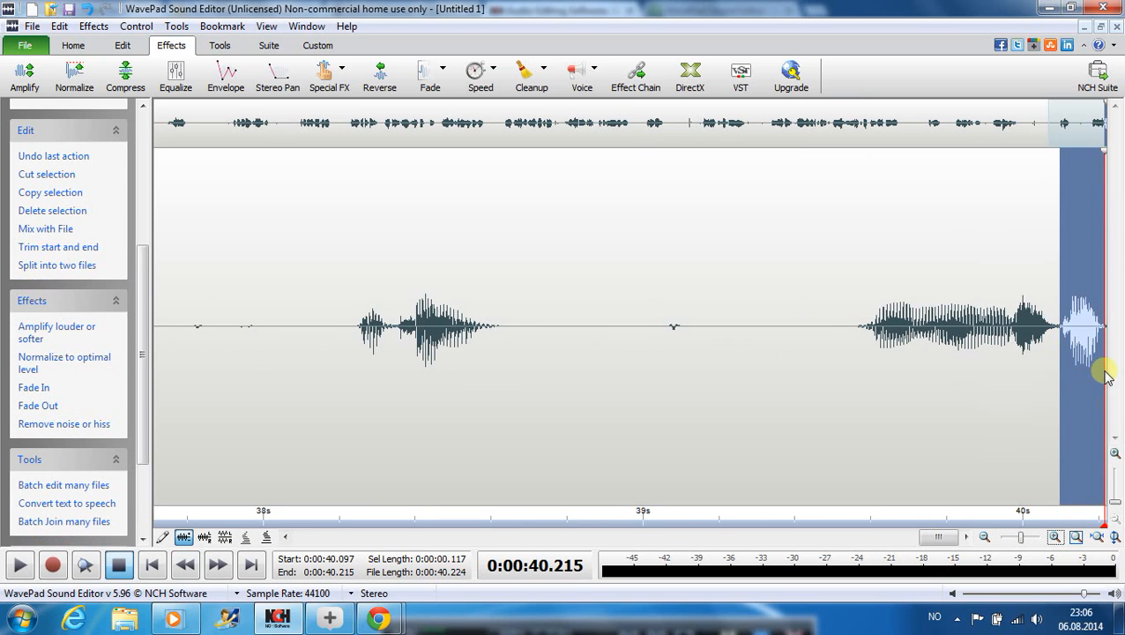
{"action": "left_click", "coordinate": [1009, 536]}
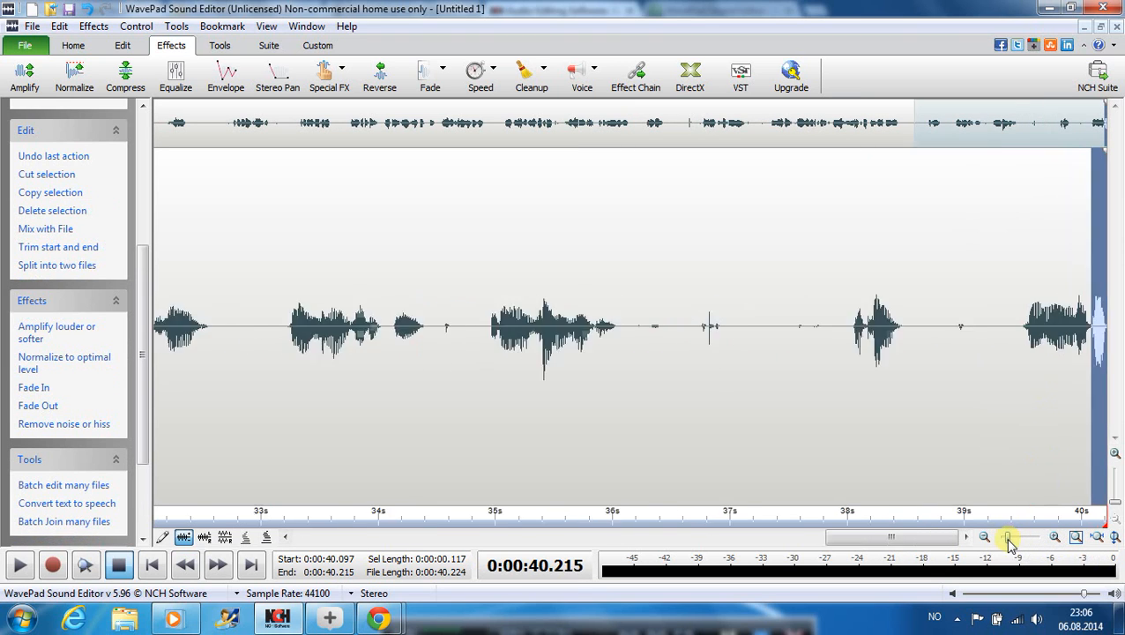
{"action": "left_click", "coordinate": [984, 536]}
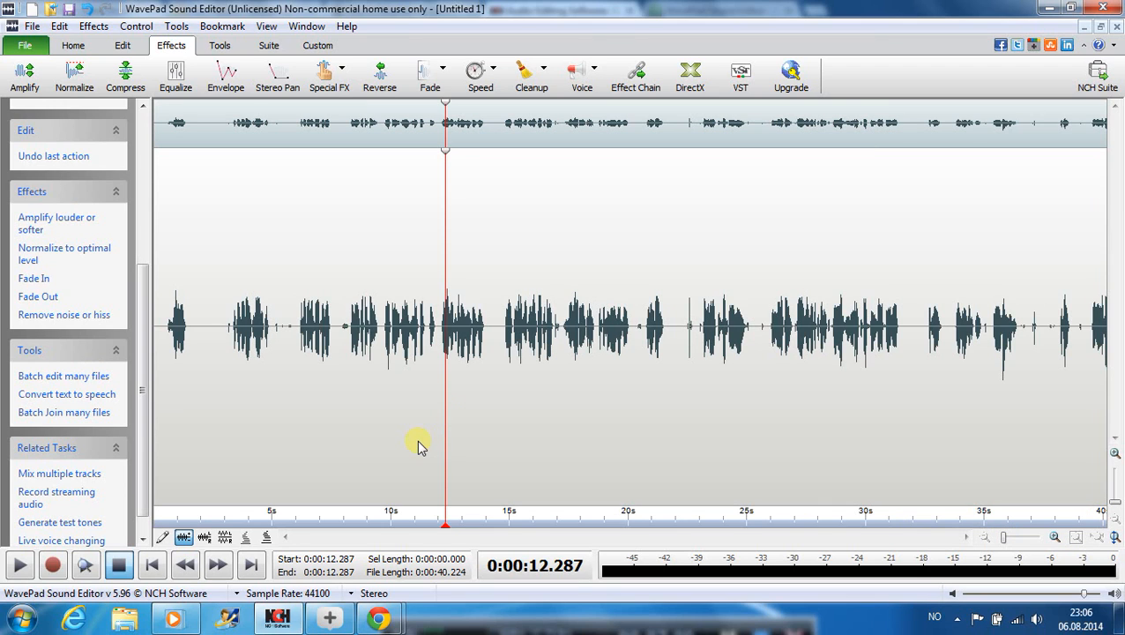
{"action": "mouse_move", "coordinate": [176, 296]}
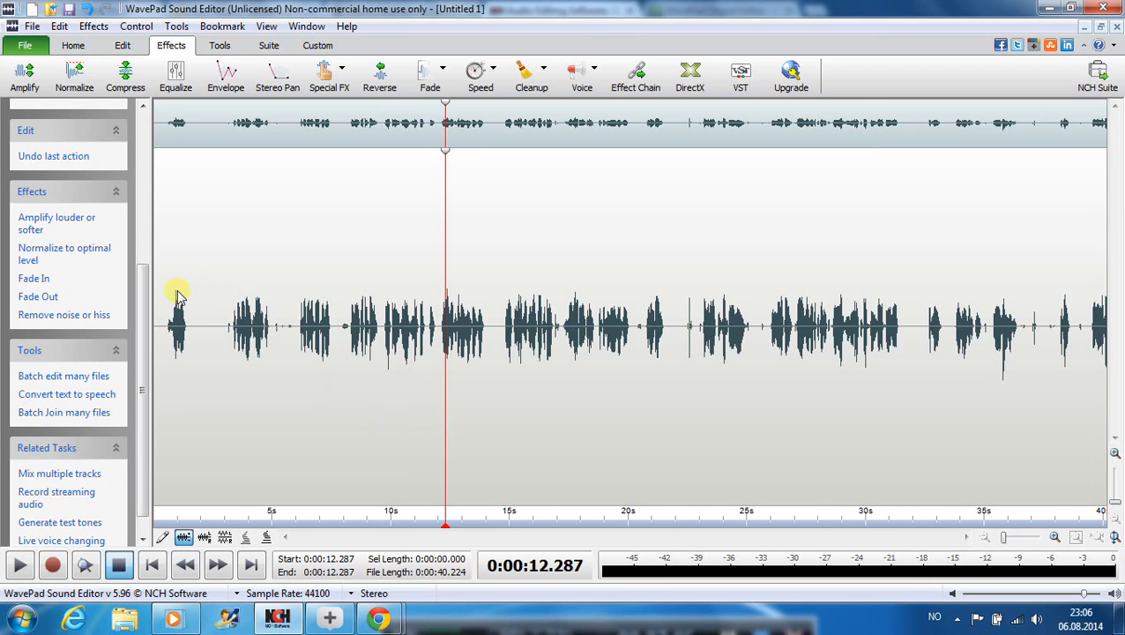
{"action": "mouse_move", "coordinate": [177, 326]}
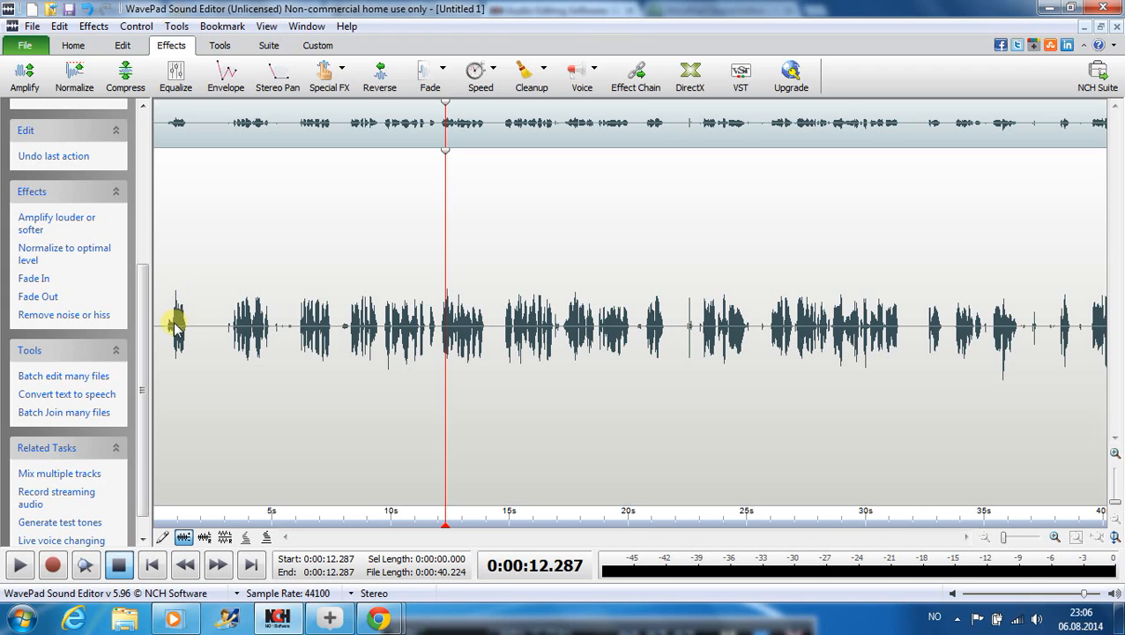
{"action": "mouse_move", "coordinate": [635, 187]}
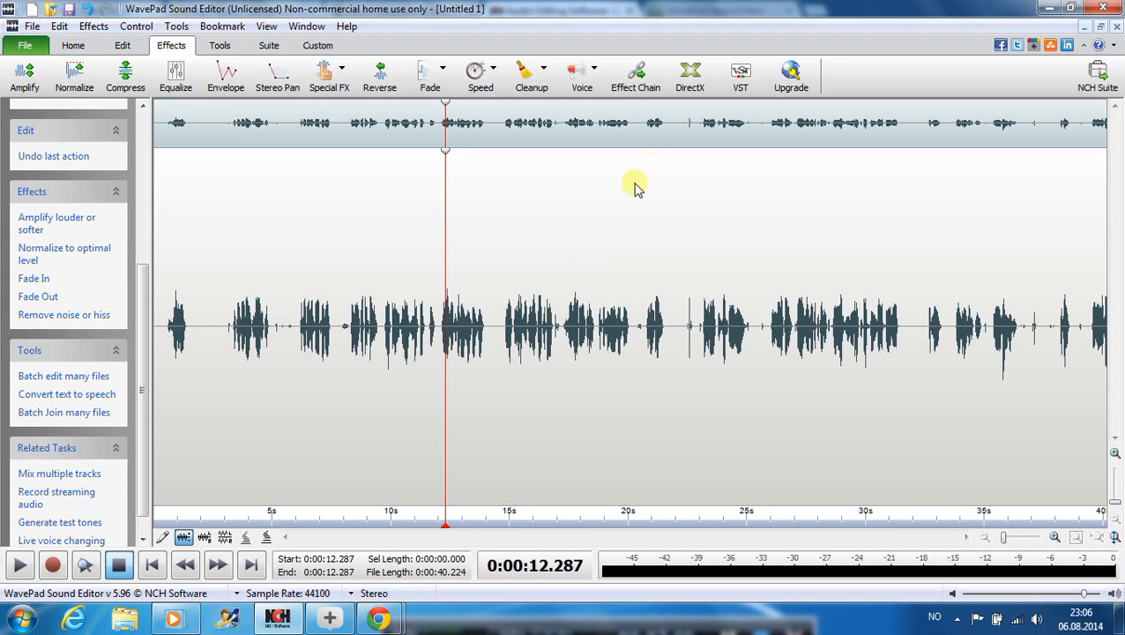
{"action": "mouse_move", "coordinate": [1062, 335]}
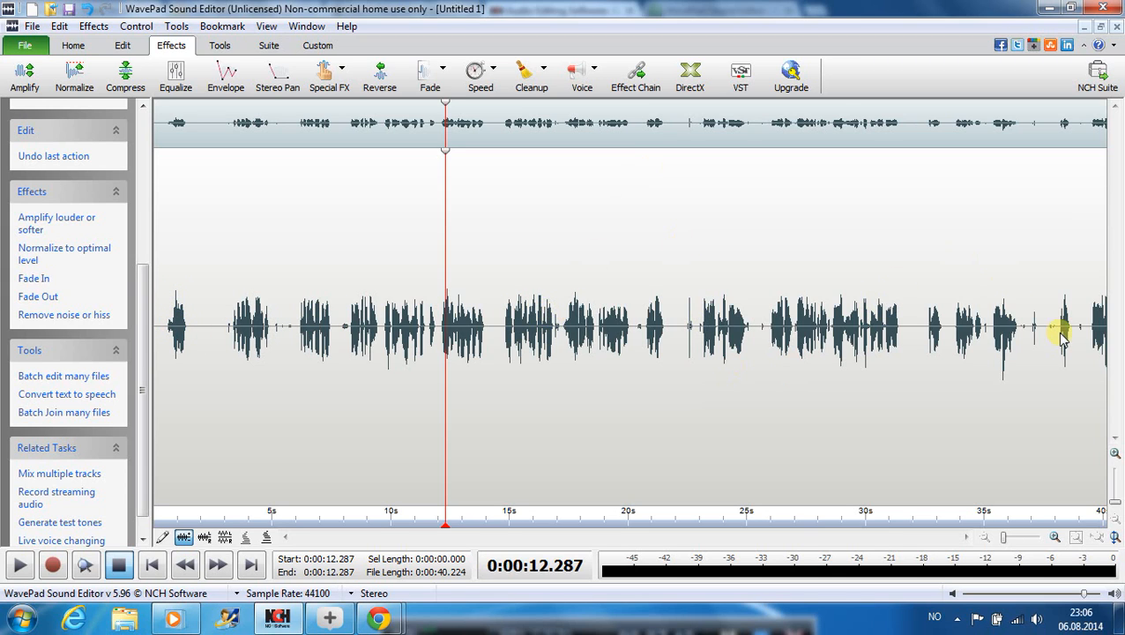
Step: Normalize the recording to an 89% peak level, play it back and decline the save prompt
{"action": "left_click", "coordinate": [74, 78]}
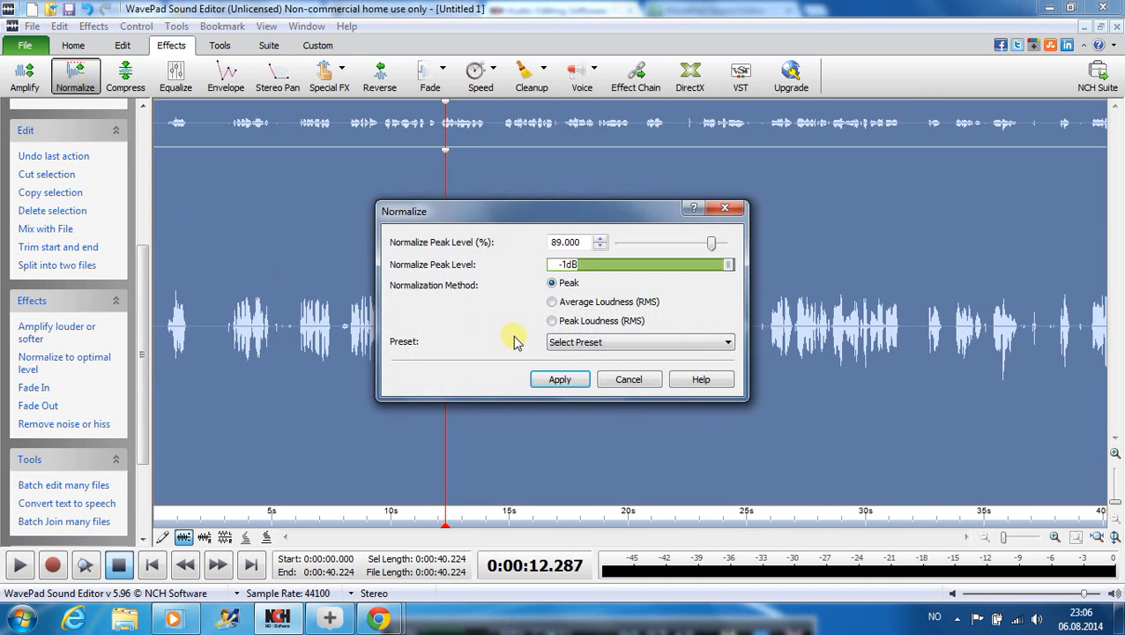
{"action": "left_click", "coordinate": [559, 378]}
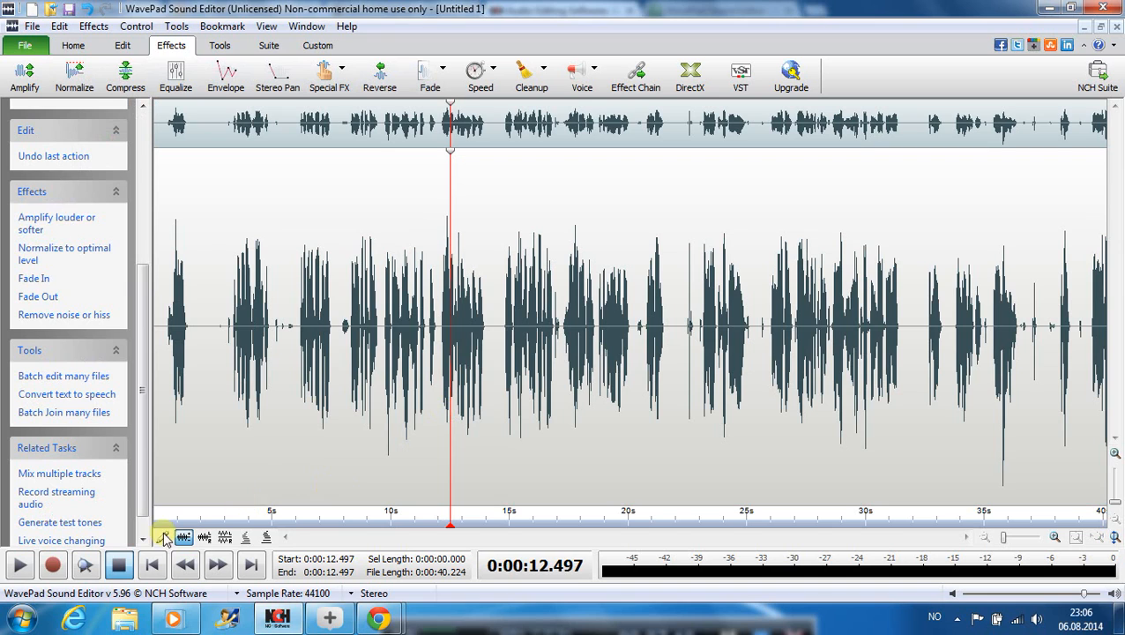
{"action": "left_click", "coordinate": [20, 565]}
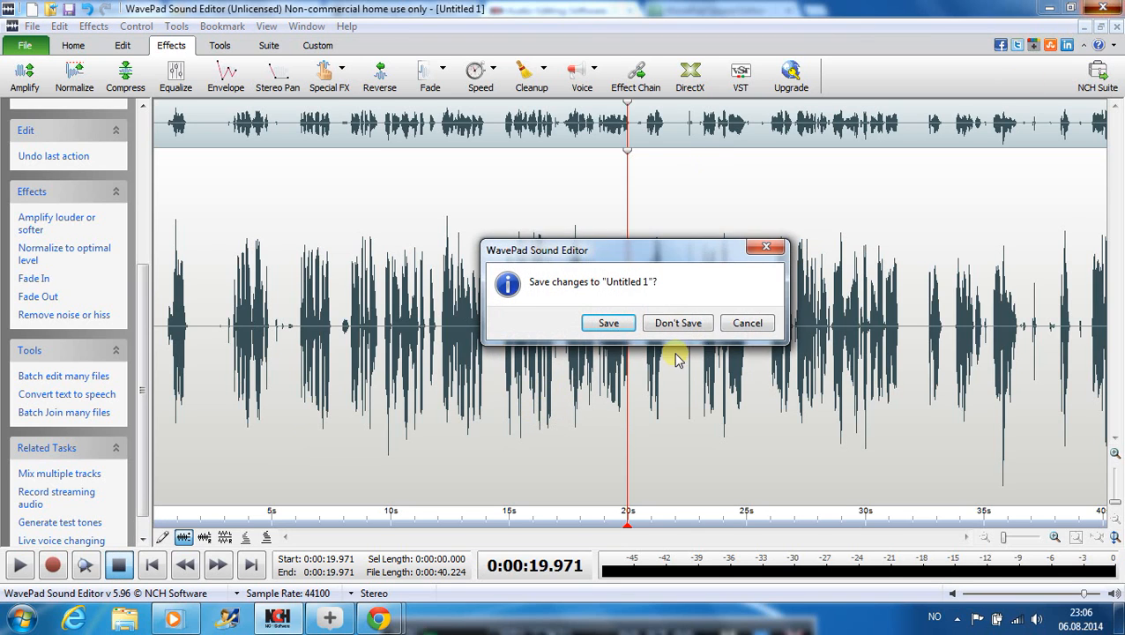
{"action": "left_click", "coordinate": [677, 321]}
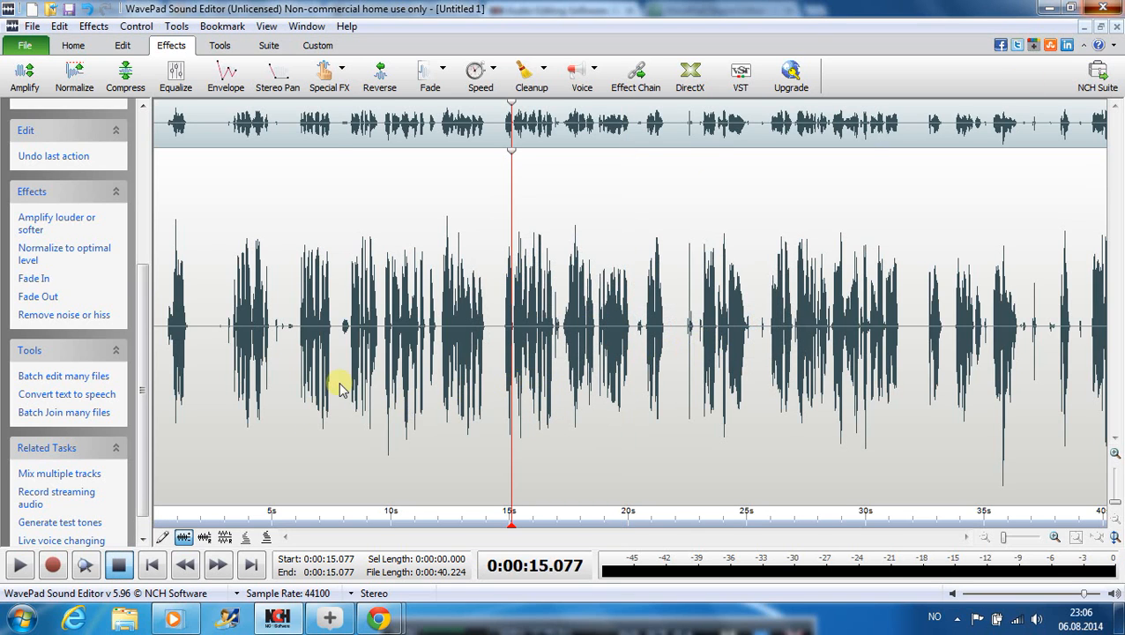
{"action": "left_click", "coordinate": [341, 395]}
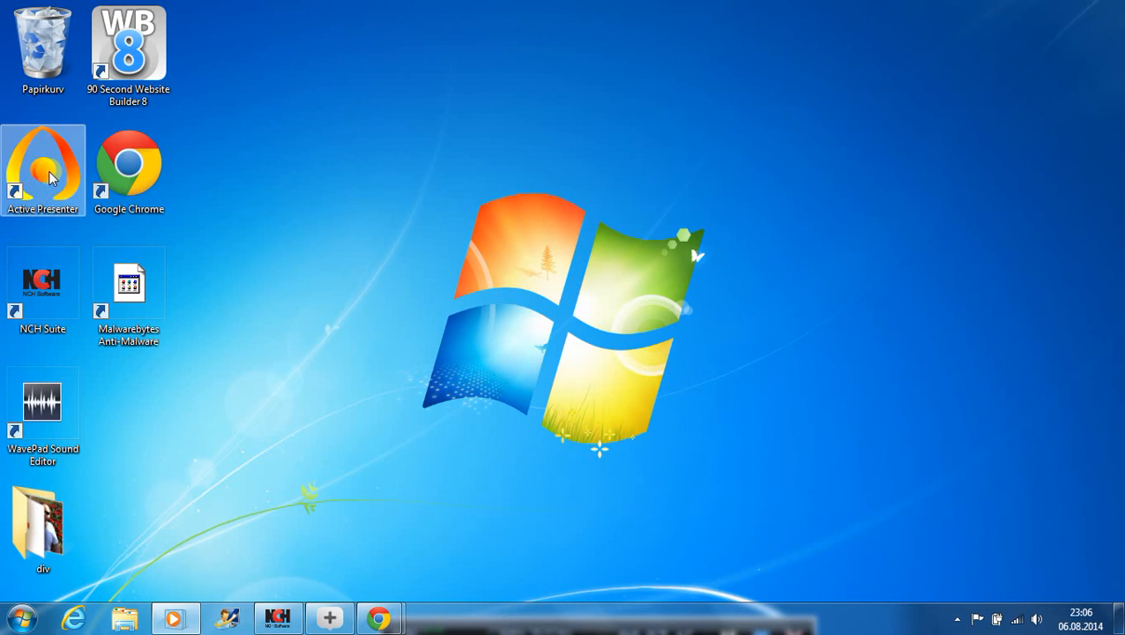
{"action": "mouse_move", "coordinate": [360, 603]}
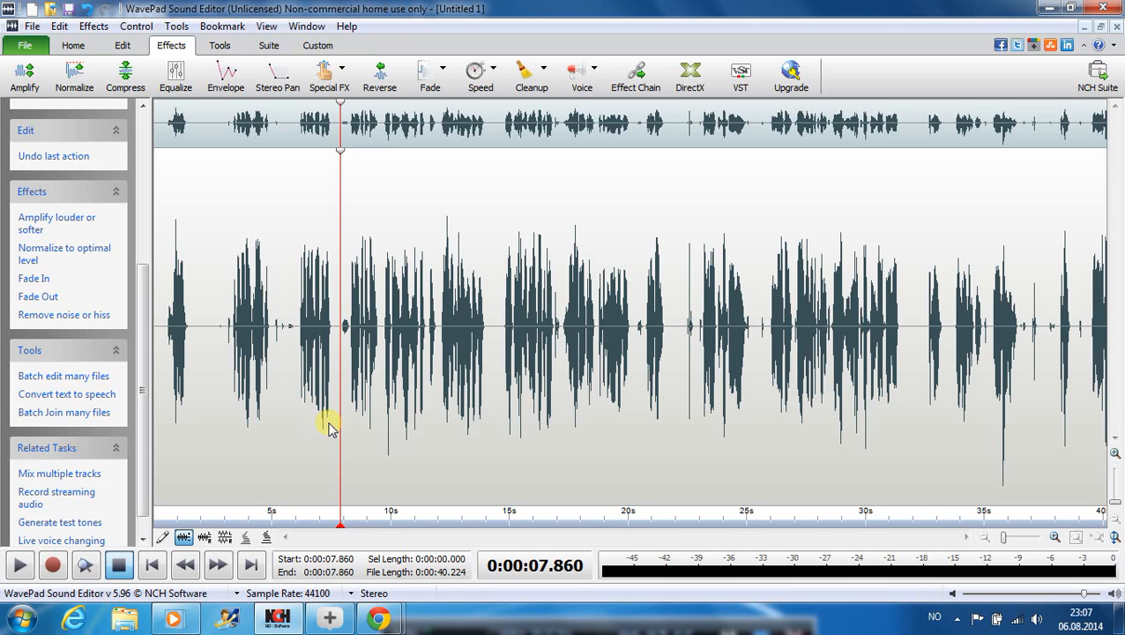
{"action": "mouse_move", "coordinate": [720, 509]}
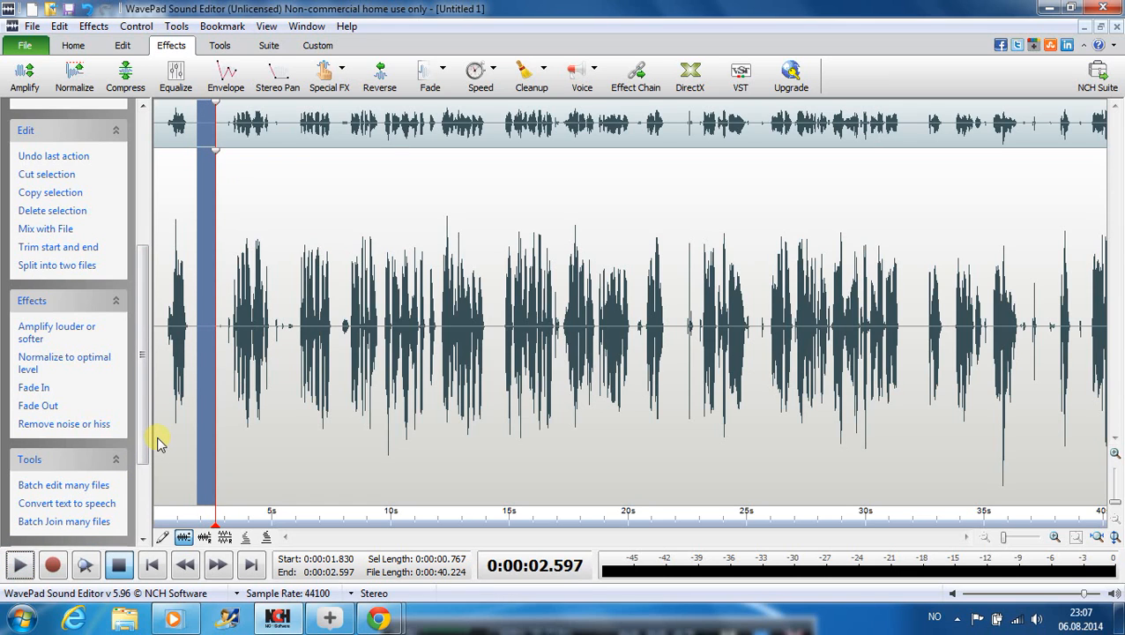
{"action": "mouse_move", "coordinate": [575, 196]}
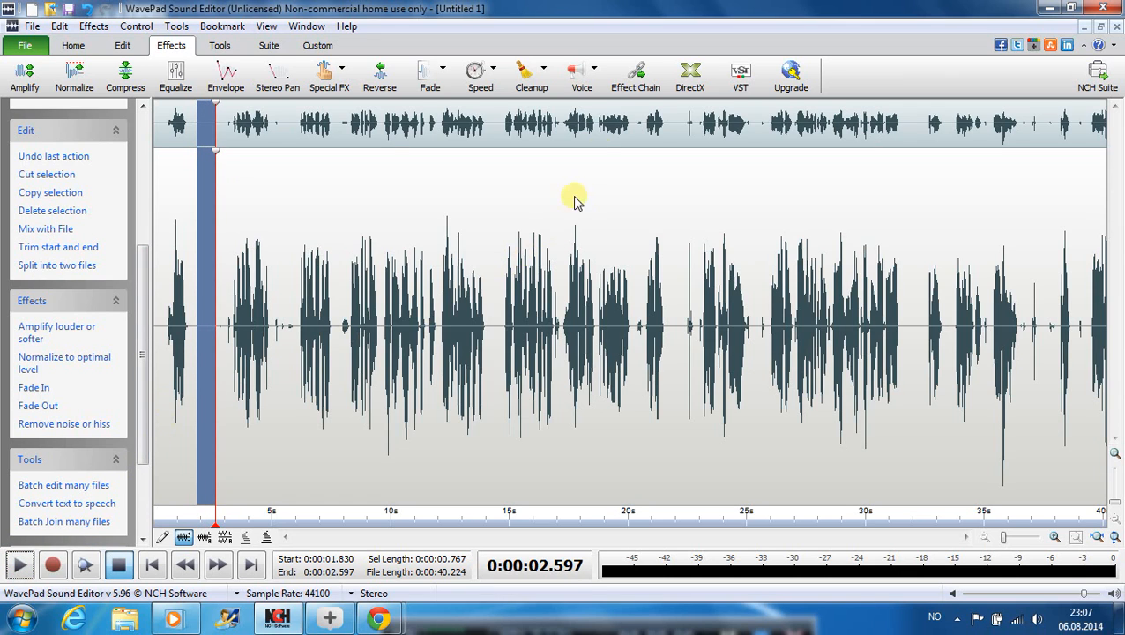
{"action": "mouse_move", "coordinate": [472, 120]}
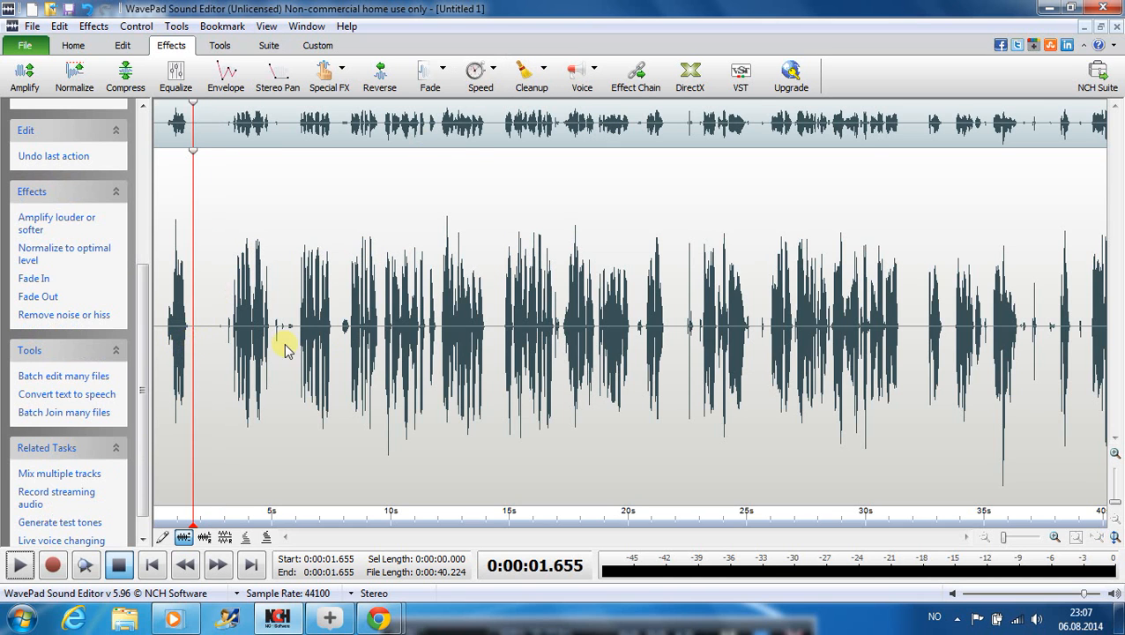
{"action": "left_click", "coordinate": [533, 74]}
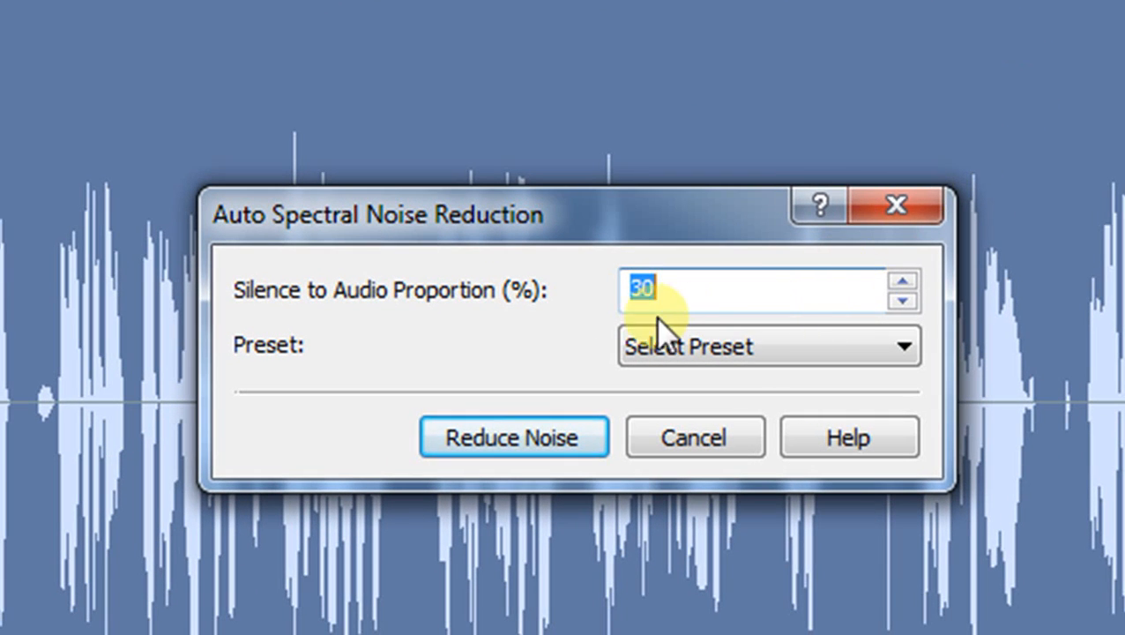
Step: Run Auto Spectral Noise Reduction with the Apply to Voice preset at 20% silence proportion
{"action": "left_click", "coordinate": [903, 343]}
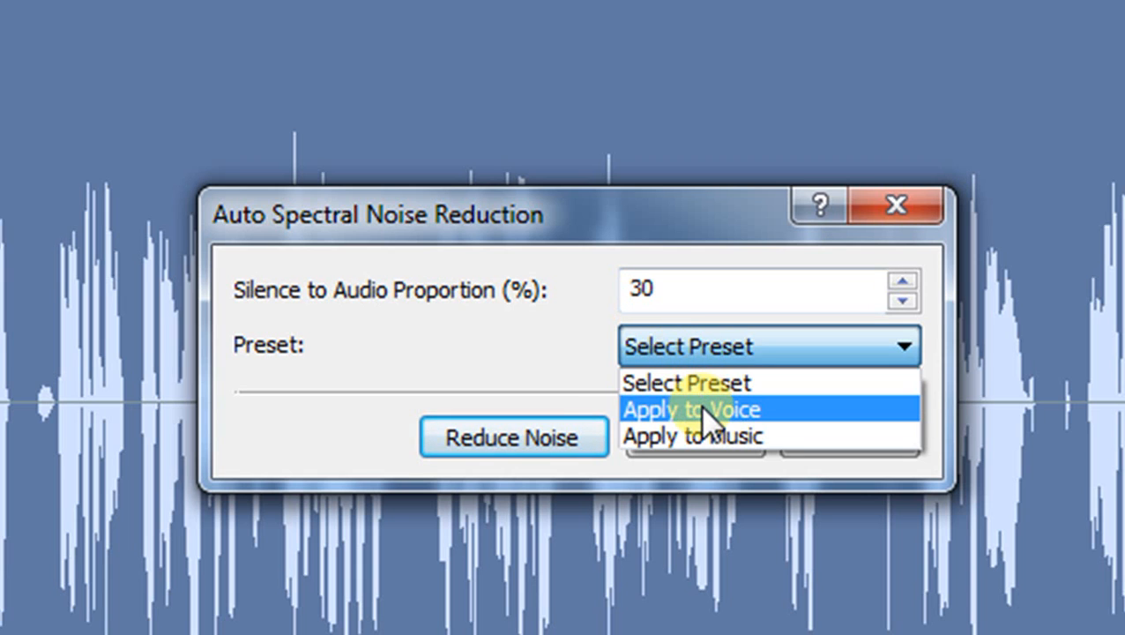
{"action": "left_click", "coordinate": [693, 409]}
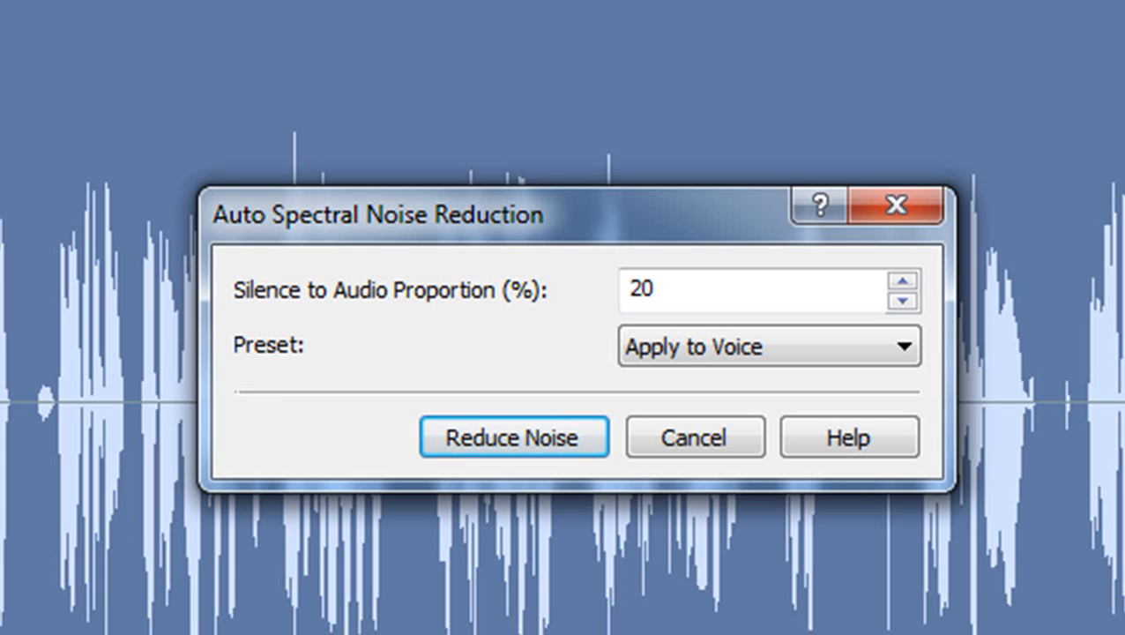
{"action": "left_click", "coordinate": [515, 438]}
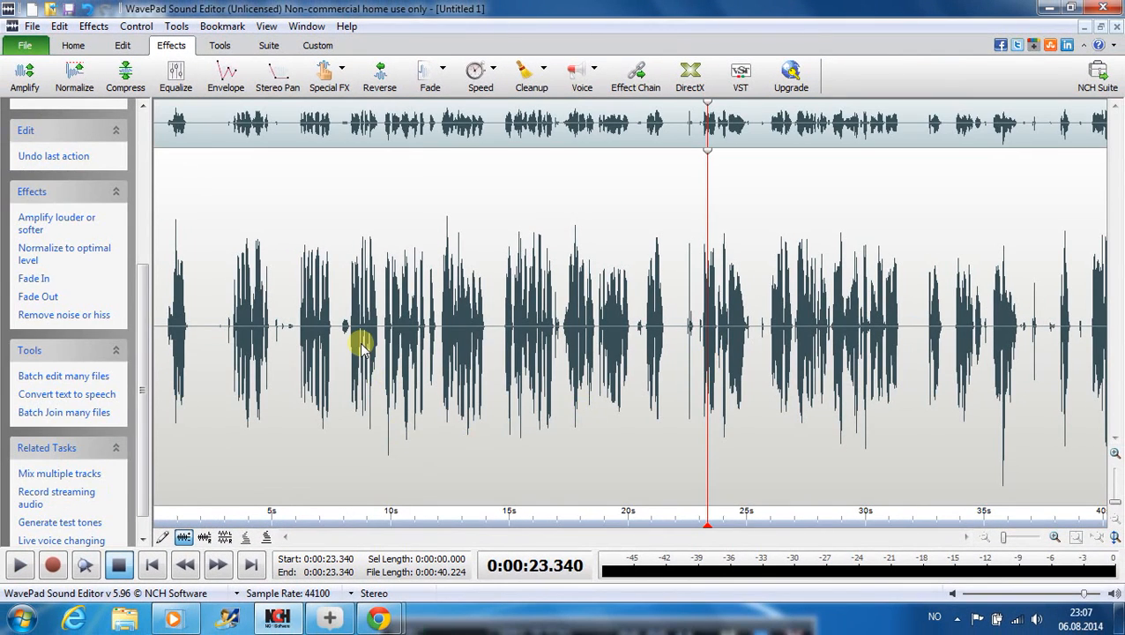
{"action": "mouse_move", "coordinate": [1091, 391]}
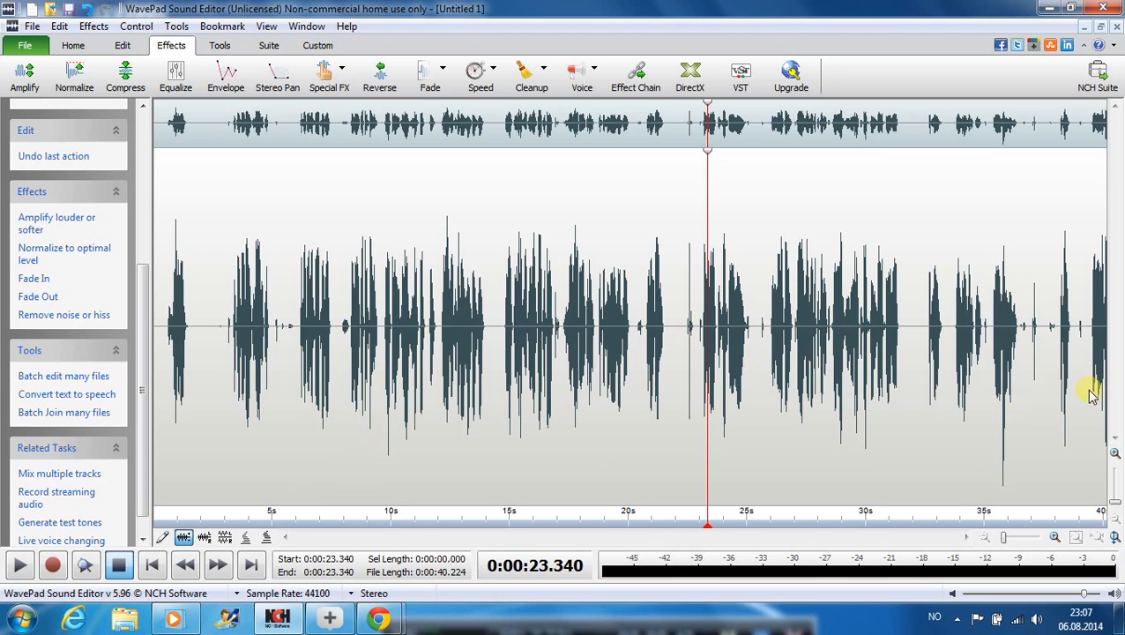
{"action": "mouse_move", "coordinate": [291, 399]}
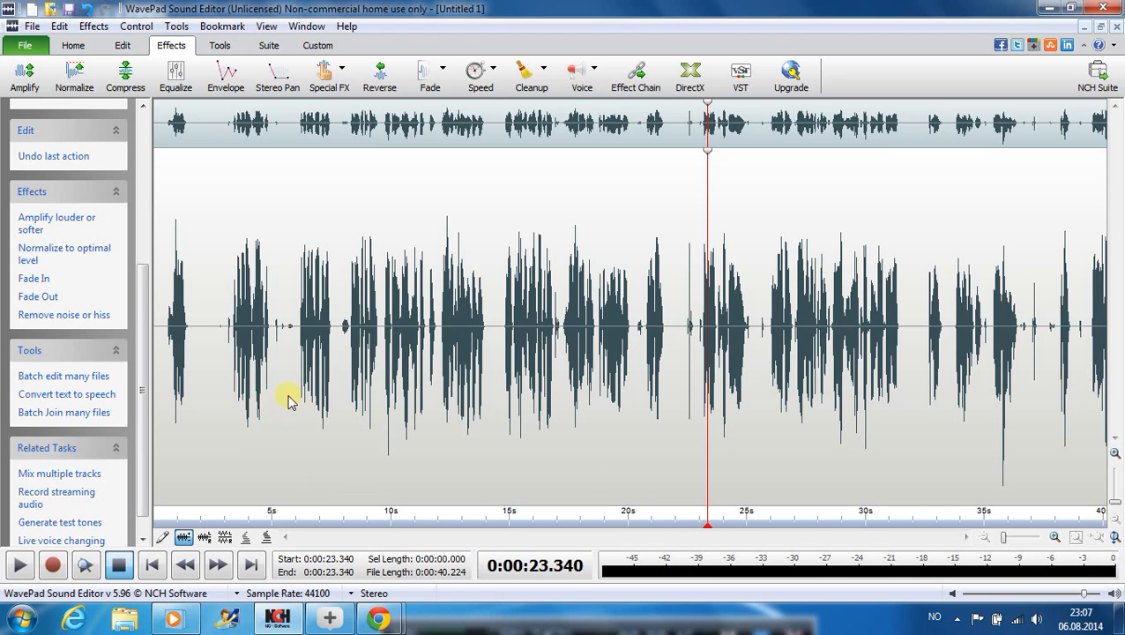
{"action": "mouse_move", "coordinate": [415, 261]}
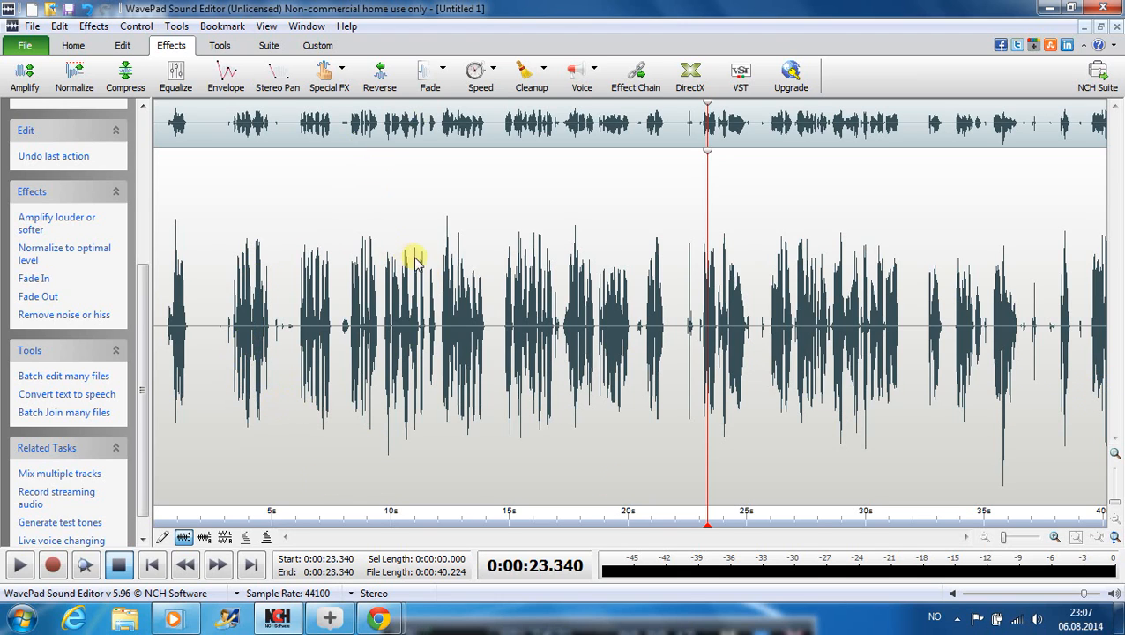
Step: Apply a High-Pass Filter with the cutoff frequency changed from 88 to 50 Hz
{"action": "left_click", "coordinate": [434, 273]}
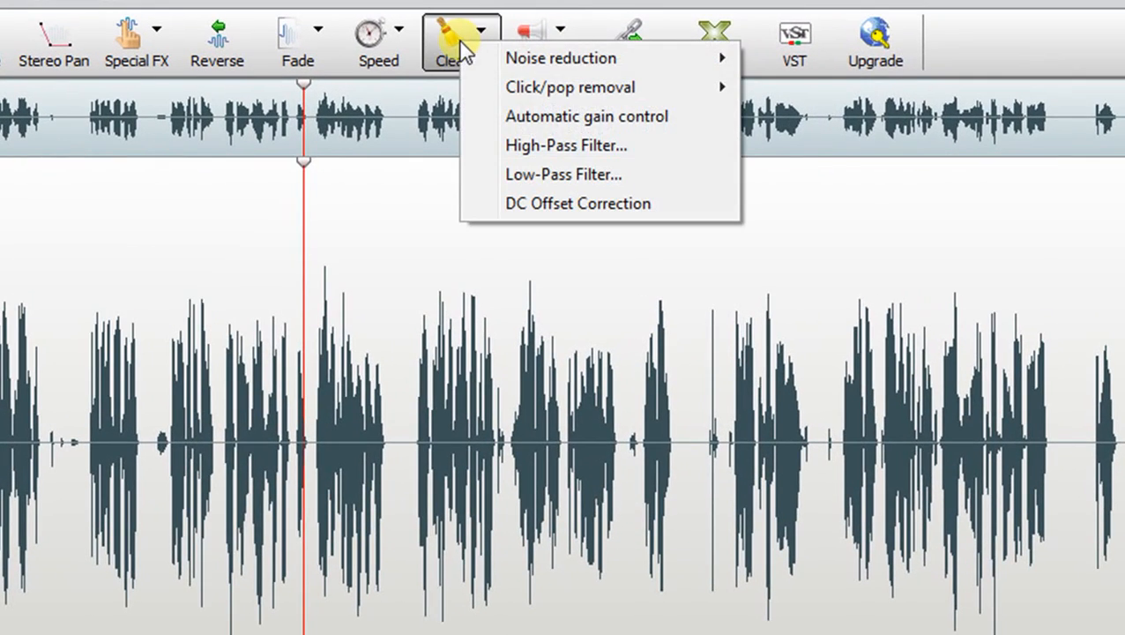
{"action": "left_click", "coordinate": [566, 145]}
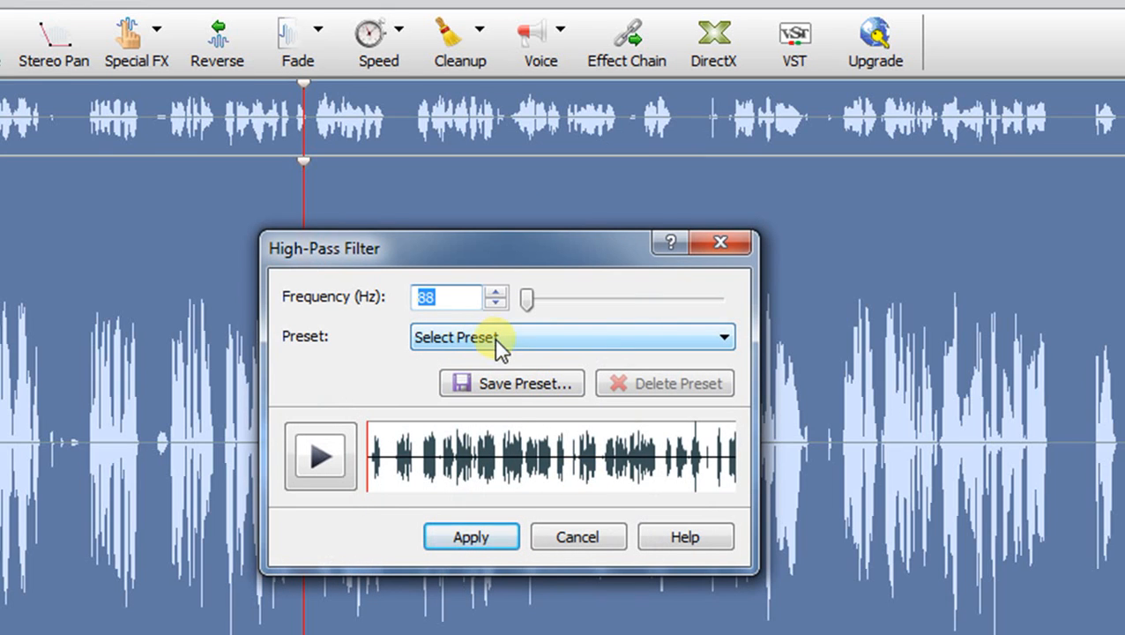
{"action": "left_click", "coordinate": [448, 296]}
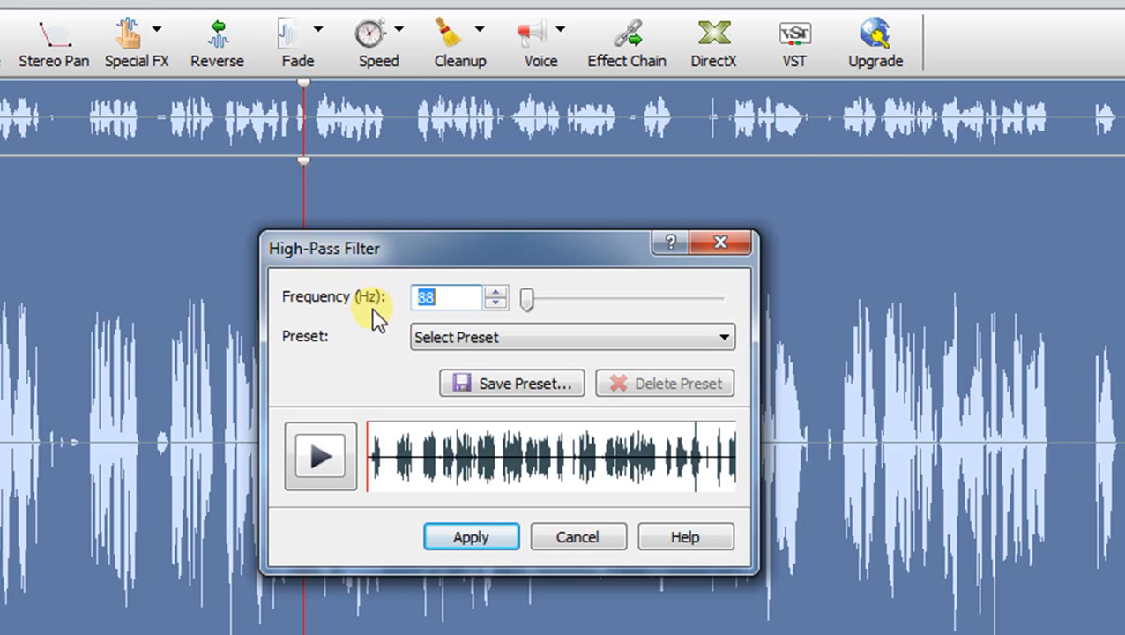
{"action": "left_click", "coordinate": [448, 297]}
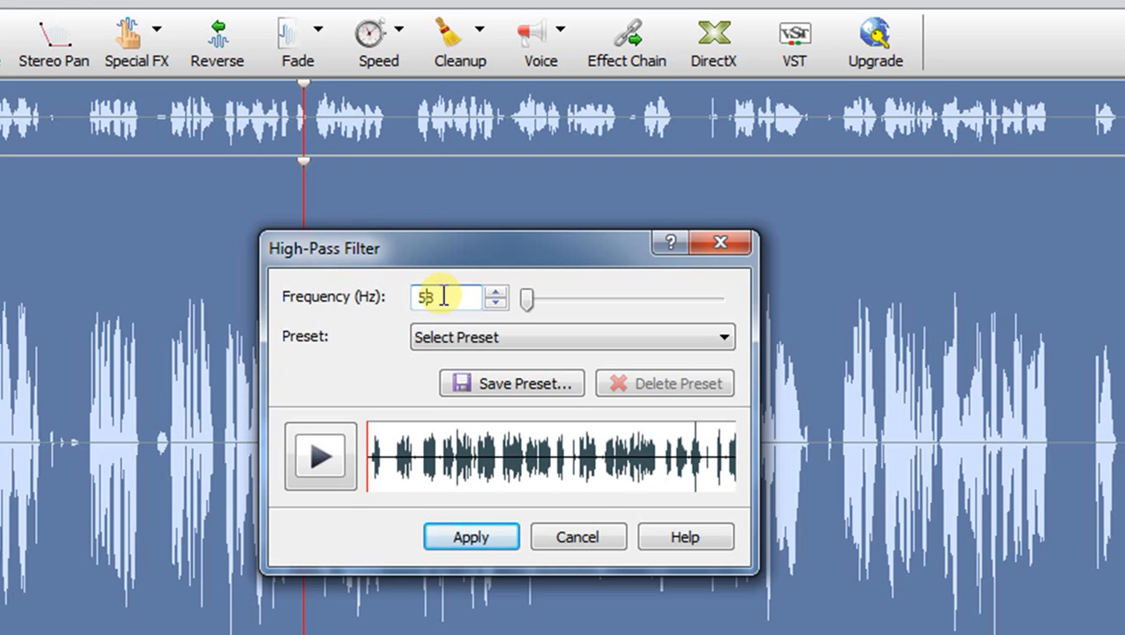
{"action": "type", "text": "50"}
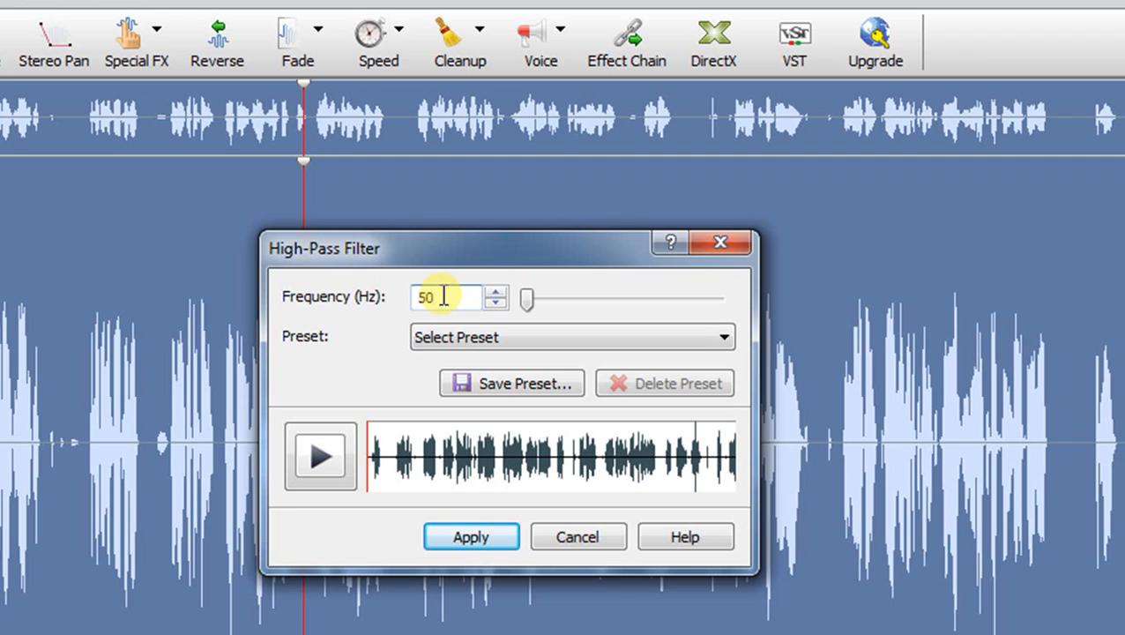
{"action": "left_click", "coordinate": [471, 536]}
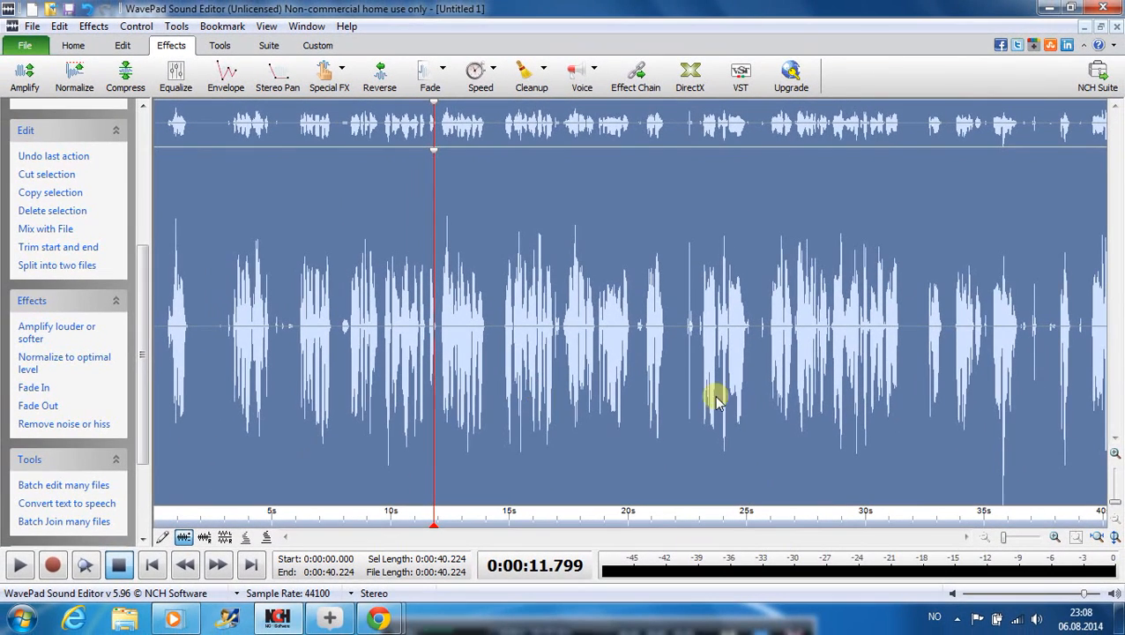
{"action": "mouse_move", "coordinate": [997, 480]}
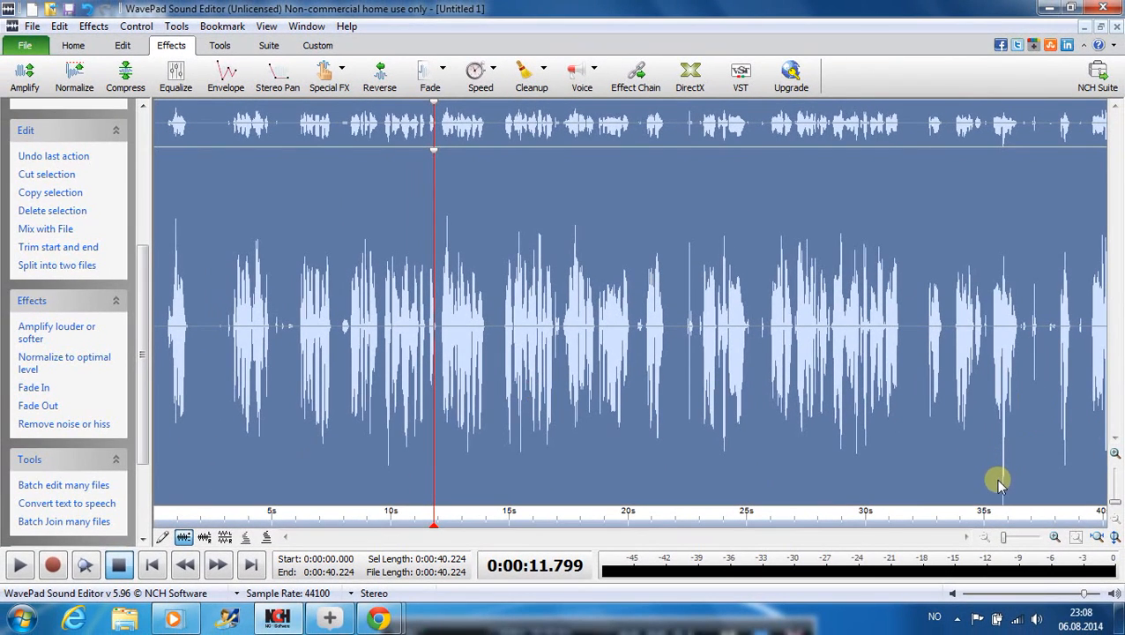
Step: Zoom in near 35.7 s and select the short loud spike in the waveform
{"action": "left_click", "coordinate": [880, 326]}
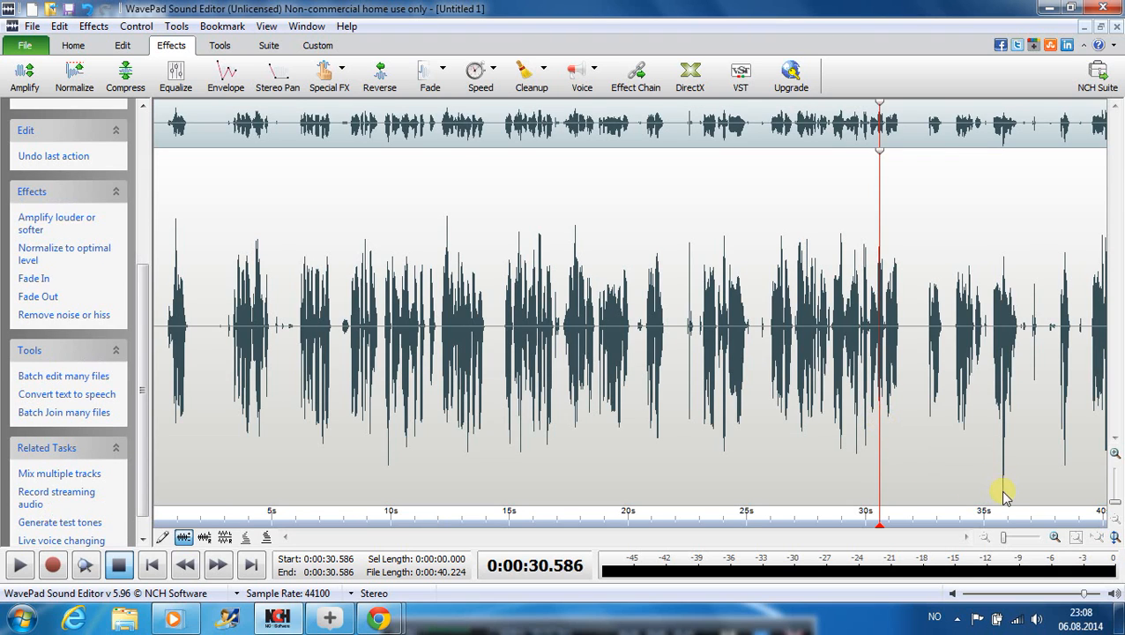
{"action": "left_click", "coordinate": [1005, 326]}
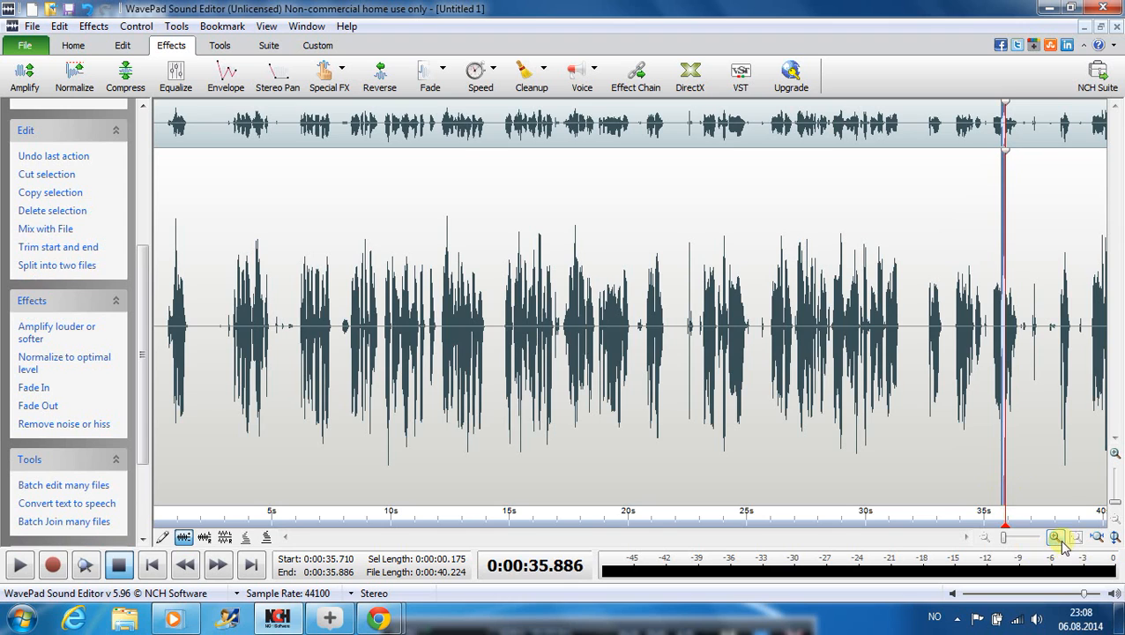
{"action": "left_click", "coordinate": [1054, 536]}
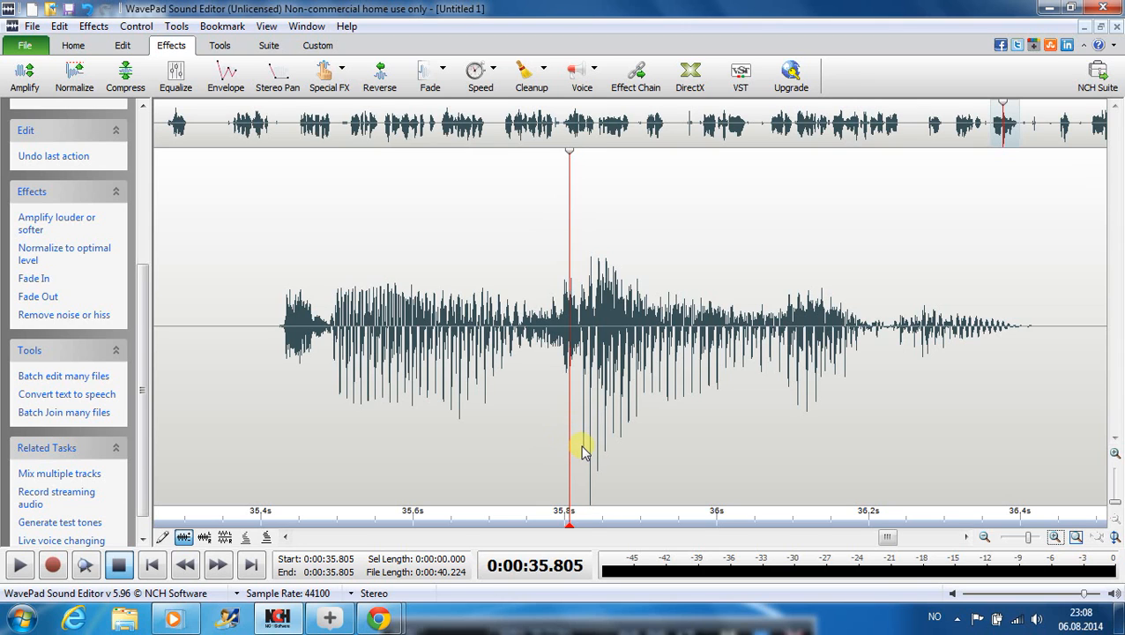
{"action": "left_click_drag", "start_coordinate": [567, 450], "coordinate": [630, 467]}
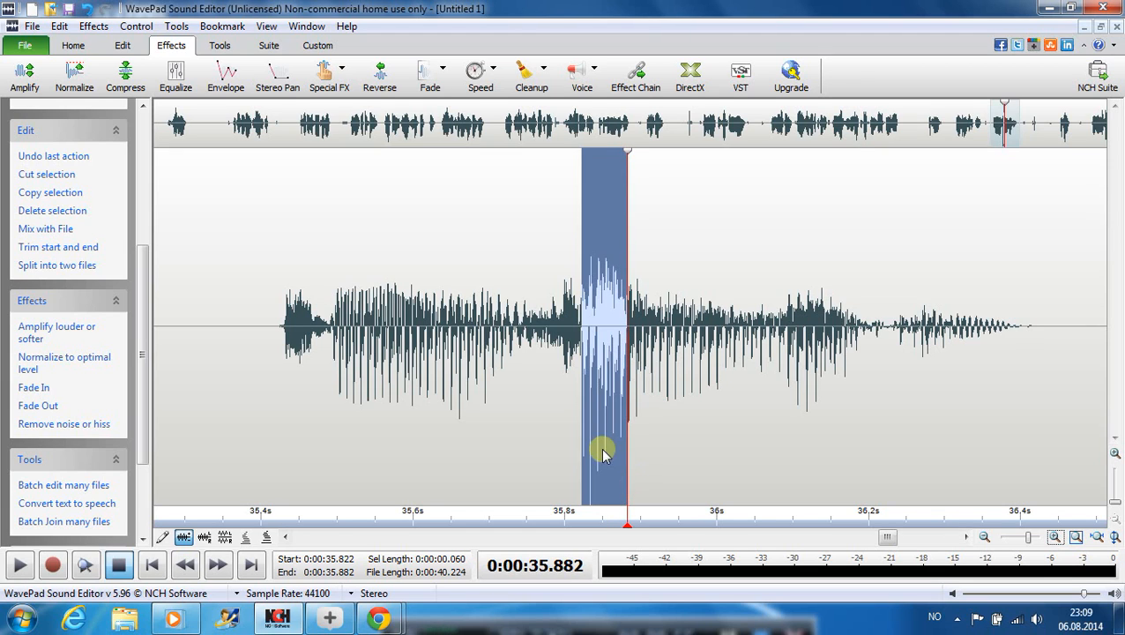
Step: Lower the spike's gain with the Amplify effect and play back the edited passage
{"action": "left_click", "coordinate": [25, 77]}
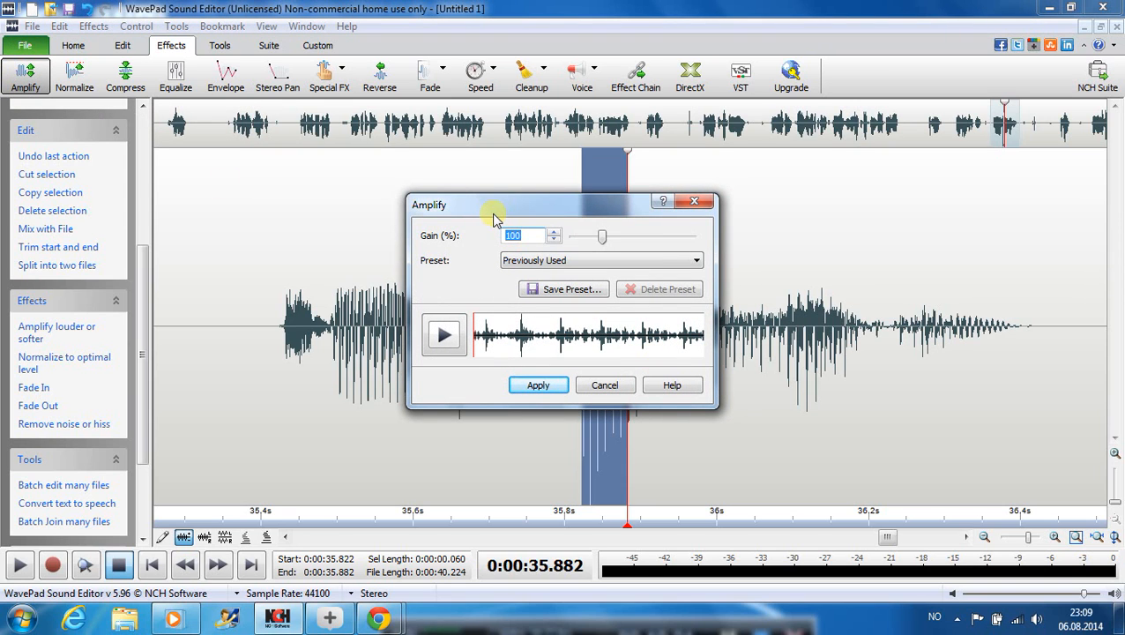
{"action": "left_click", "coordinate": [554, 239]}
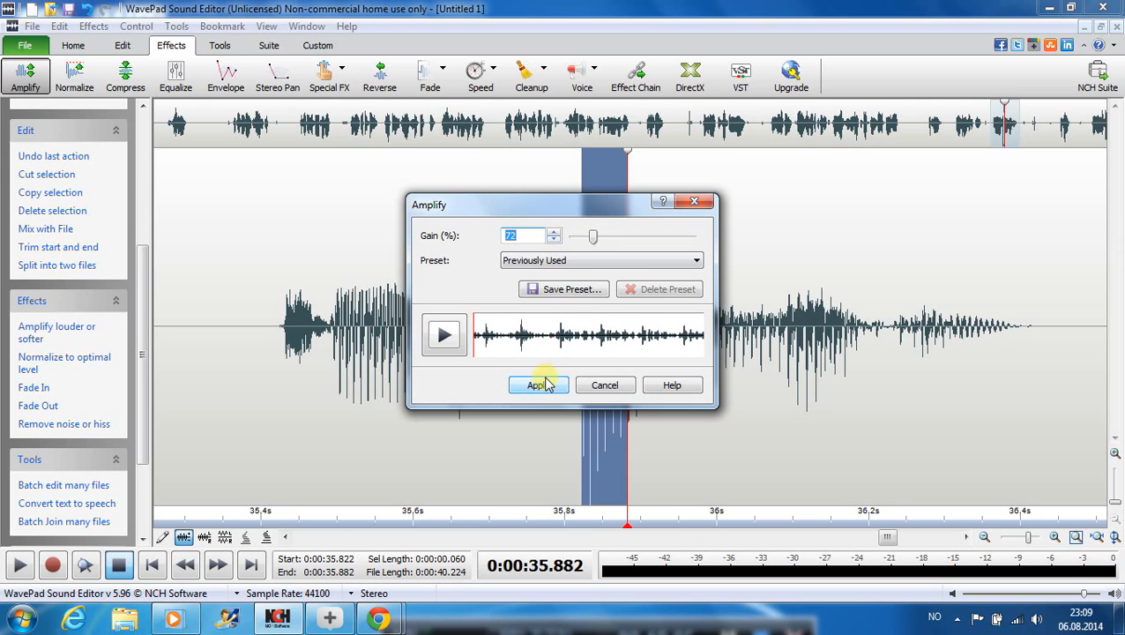
{"action": "left_click", "coordinate": [537, 385]}
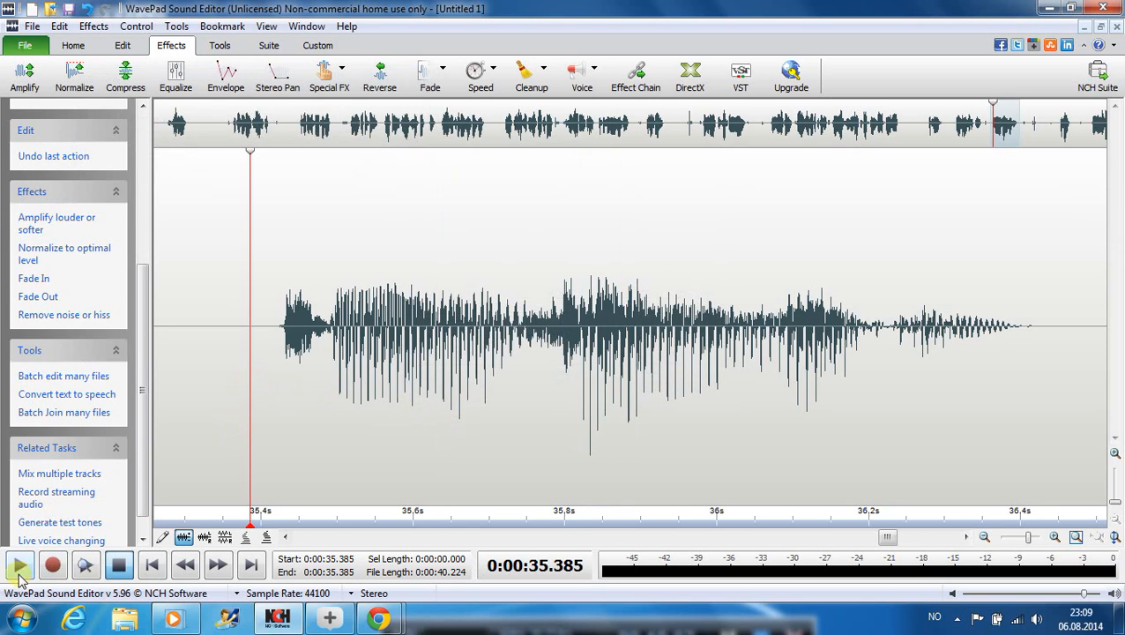
{"action": "left_click", "coordinate": [19, 565]}
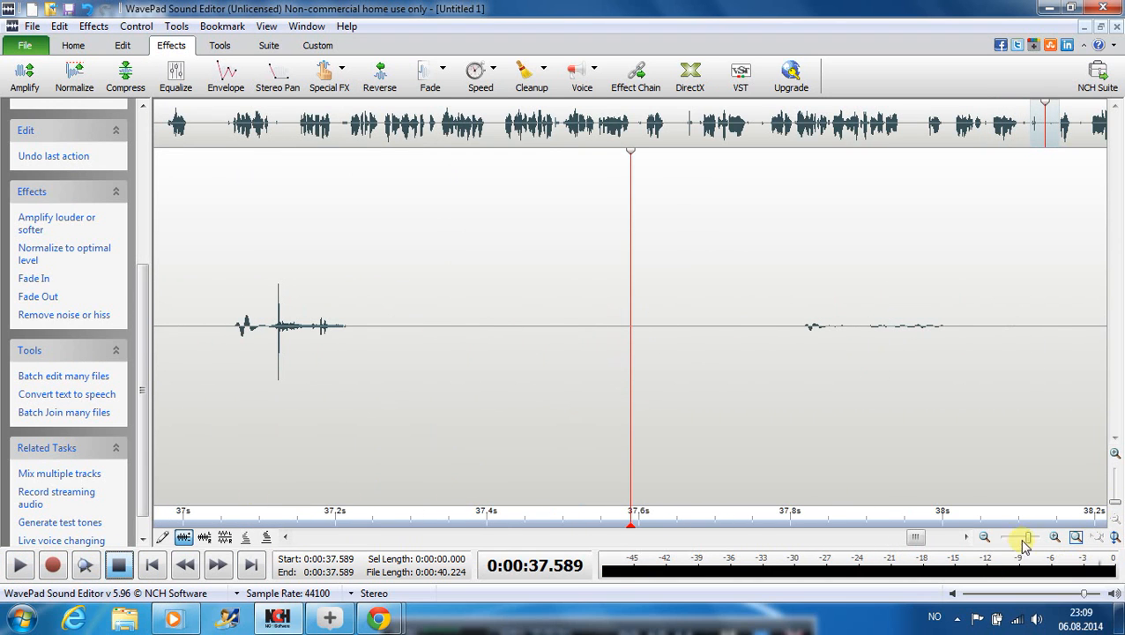
Step: Zoom back out to the whole 40-second recording, then in on its last seconds
{"action": "left_click", "coordinate": [985, 536]}
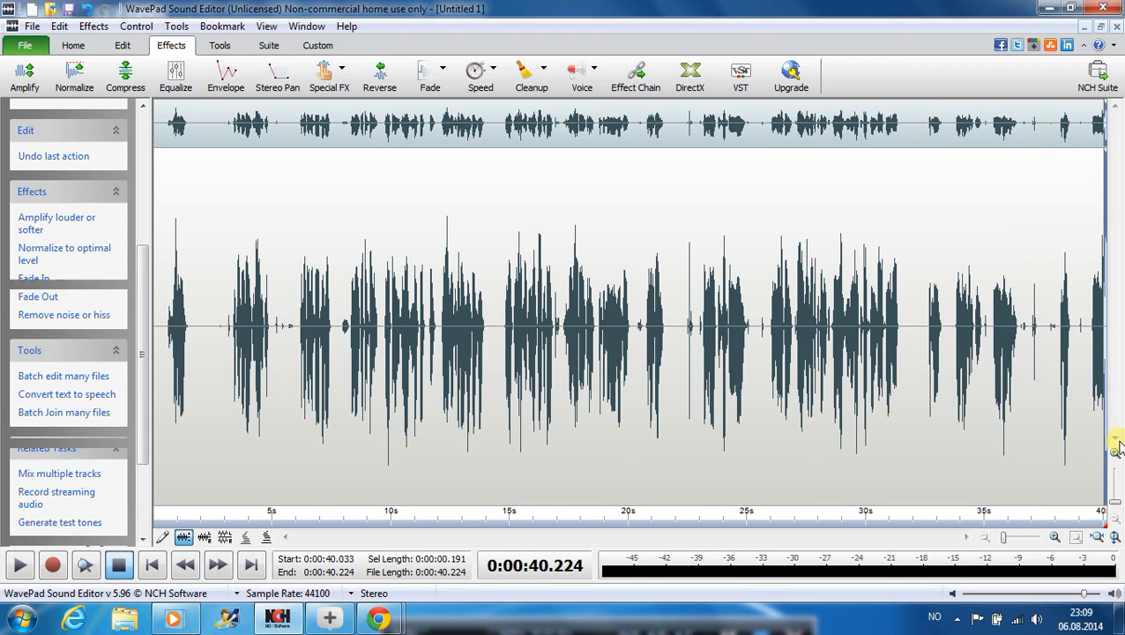
{"action": "left_click", "coordinate": [1055, 536]}
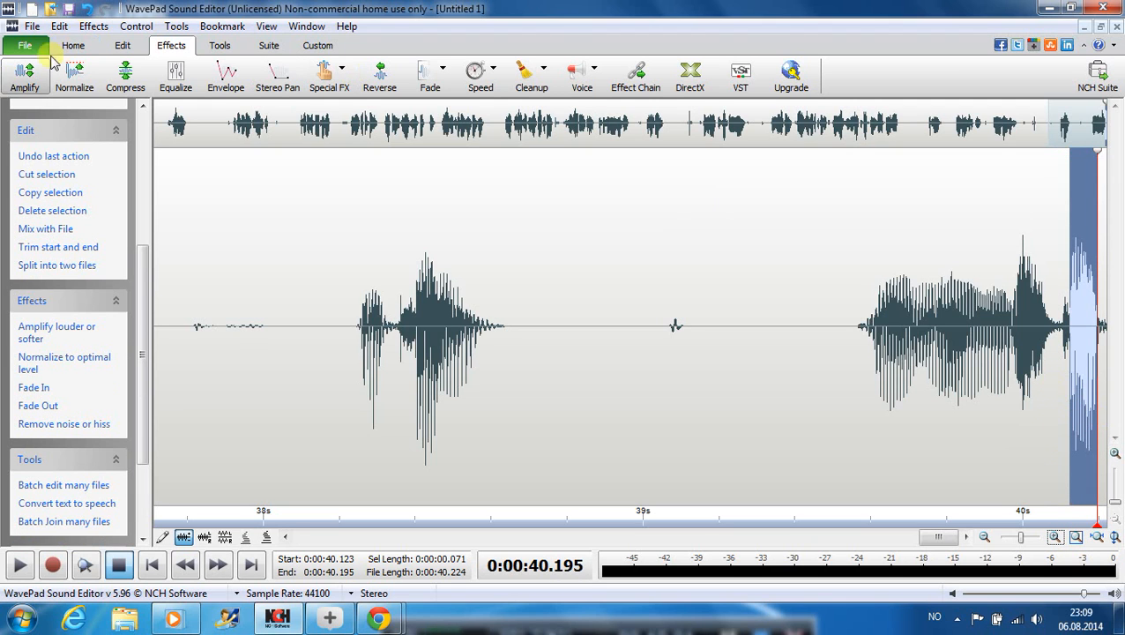
{"action": "left_click", "coordinate": [25, 77]}
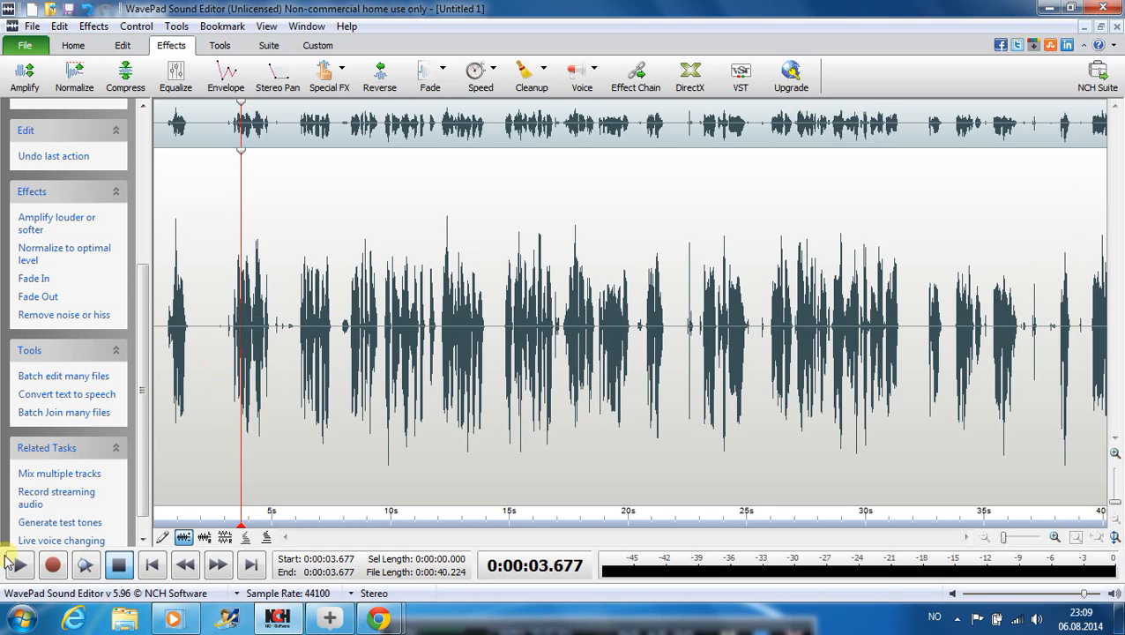
Step: Normalize the whole recording to an 89% peak level and decline saving changes
{"action": "left_click", "coordinate": [74, 78]}
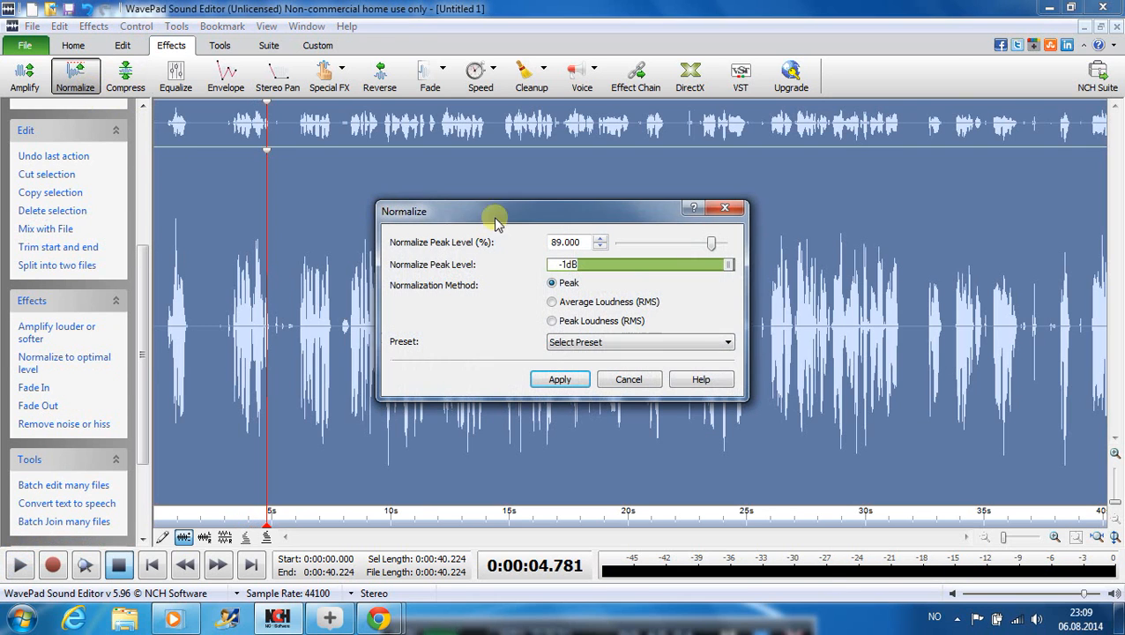
{"action": "left_click", "coordinate": [559, 379]}
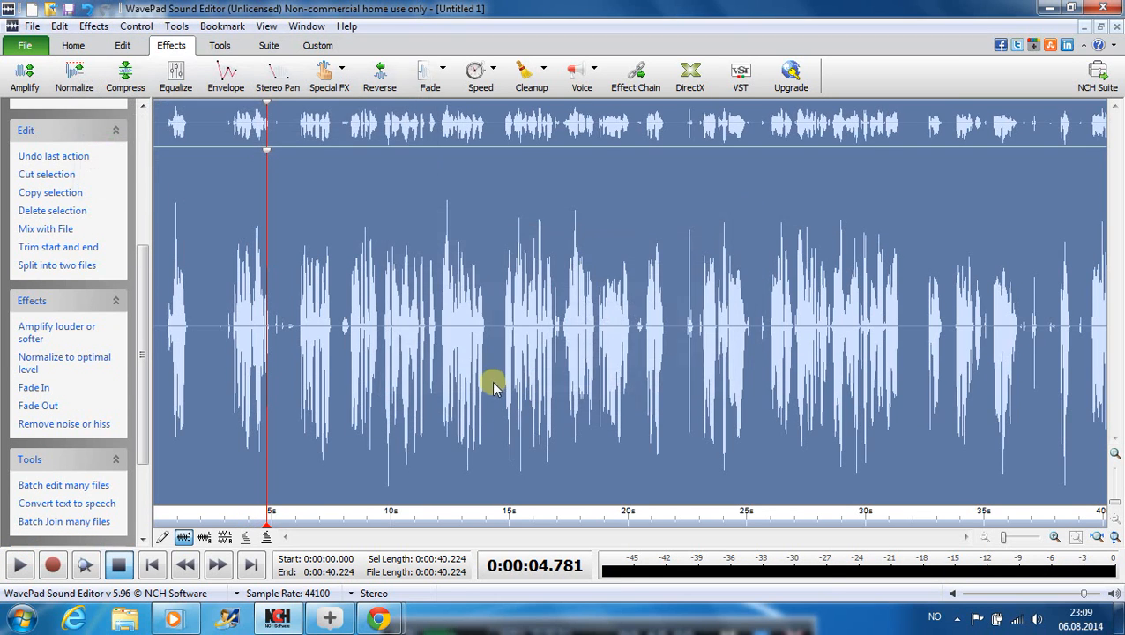
{"action": "mouse_move", "coordinate": [554, 490]}
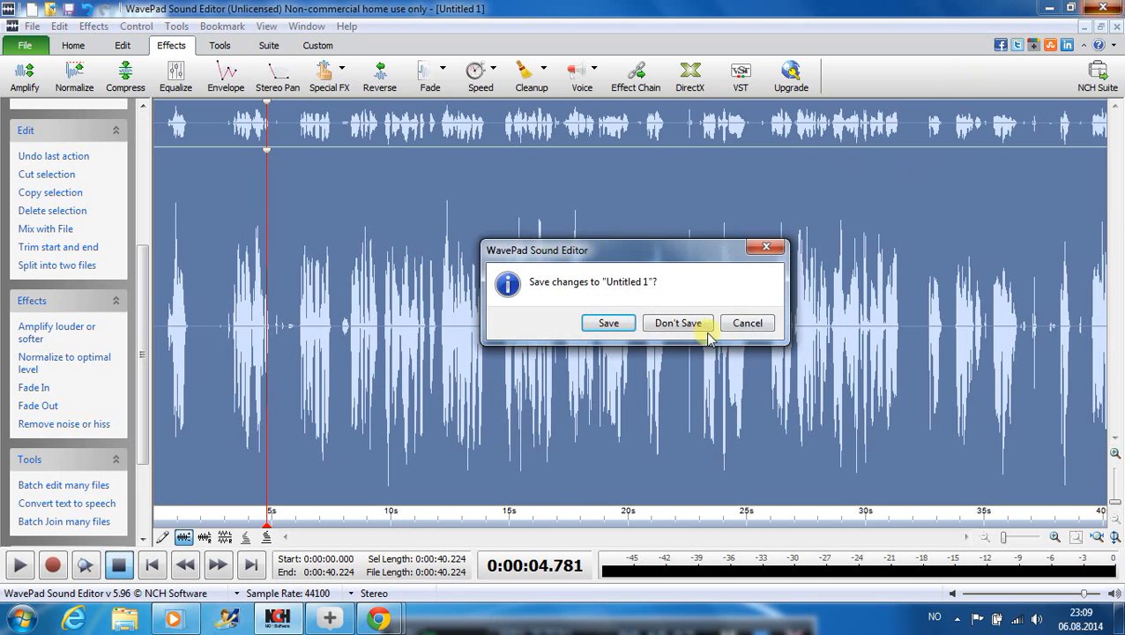
{"action": "left_click", "coordinate": [677, 323]}
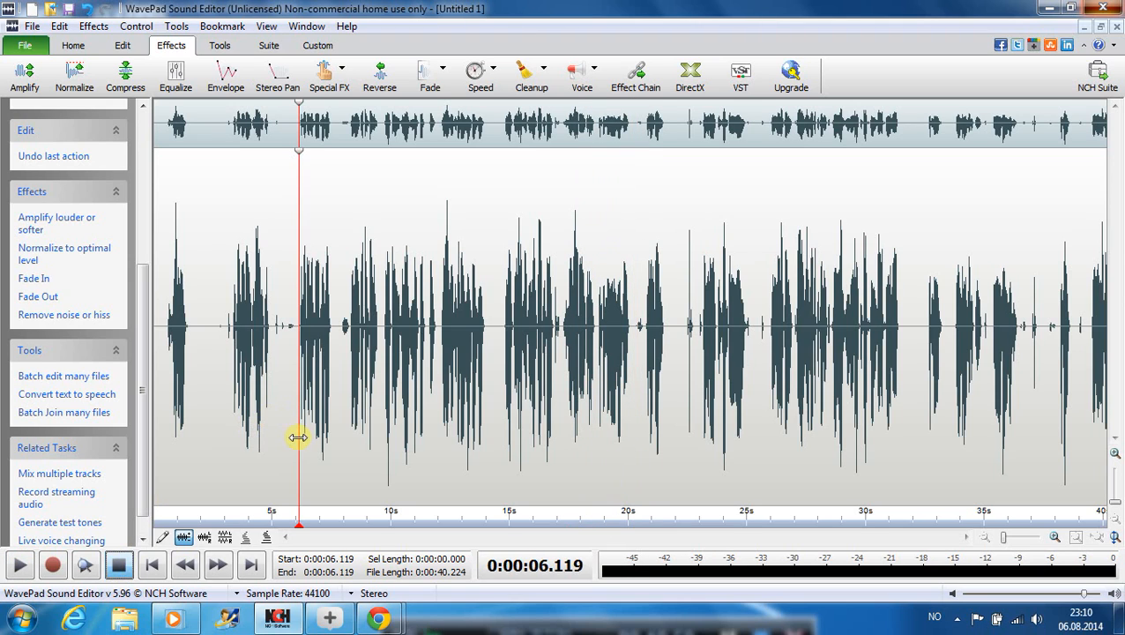
{"action": "mouse_move", "coordinate": [237, 406]}
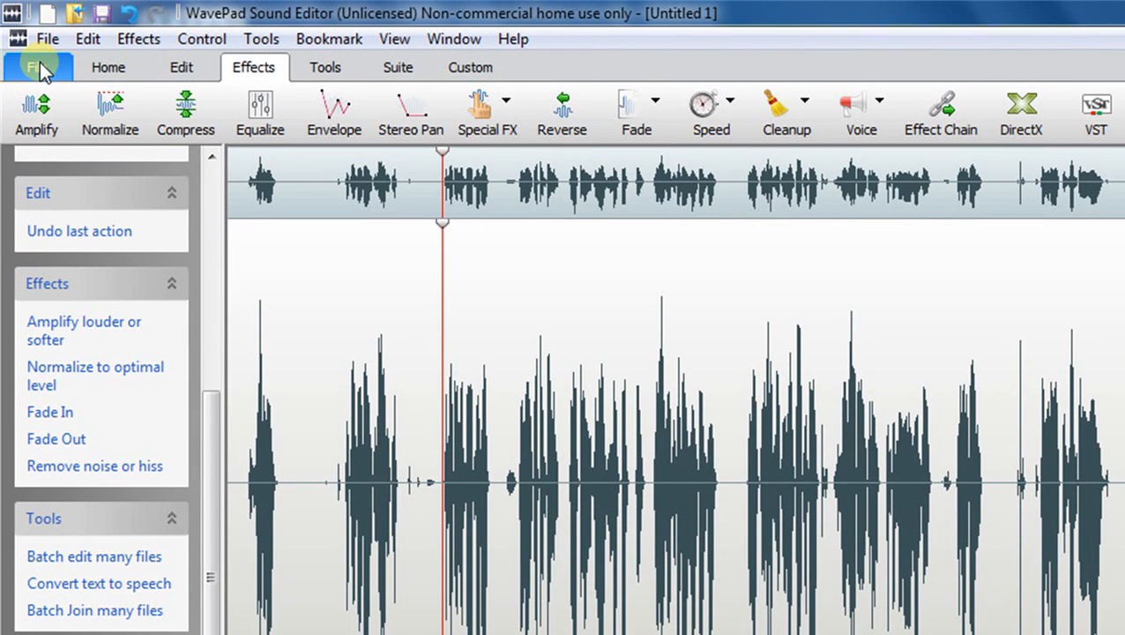
Step: In Save Audio File As, create a new folder named Recorded sermons in the Musikk library
{"action": "left_click", "coordinate": [37, 67]}
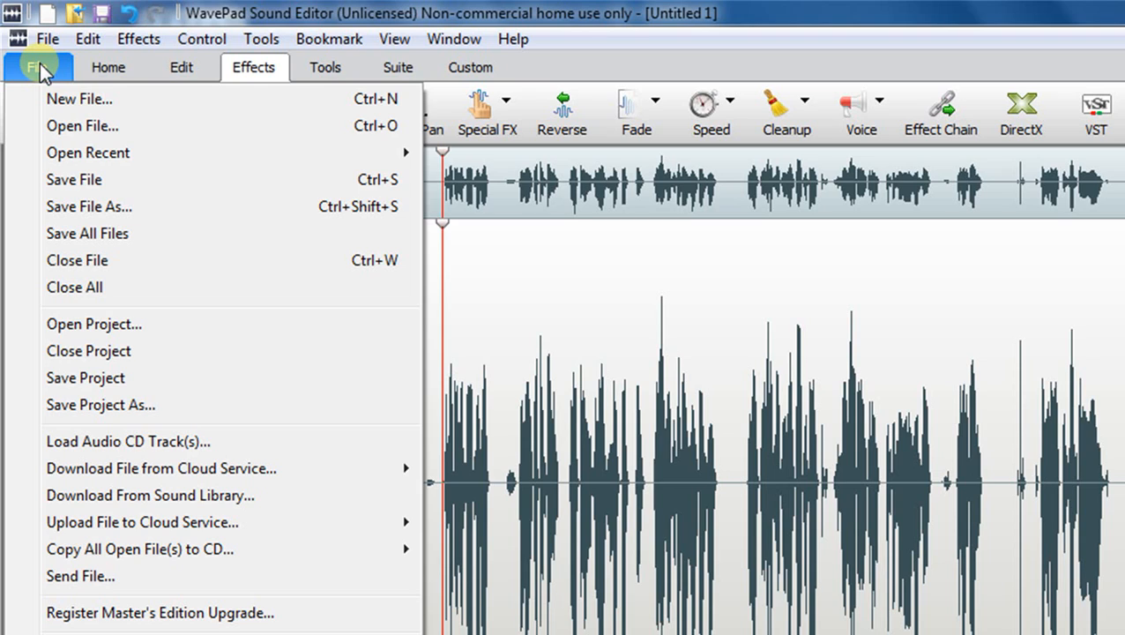
{"action": "mouse_move", "coordinate": [88, 207]}
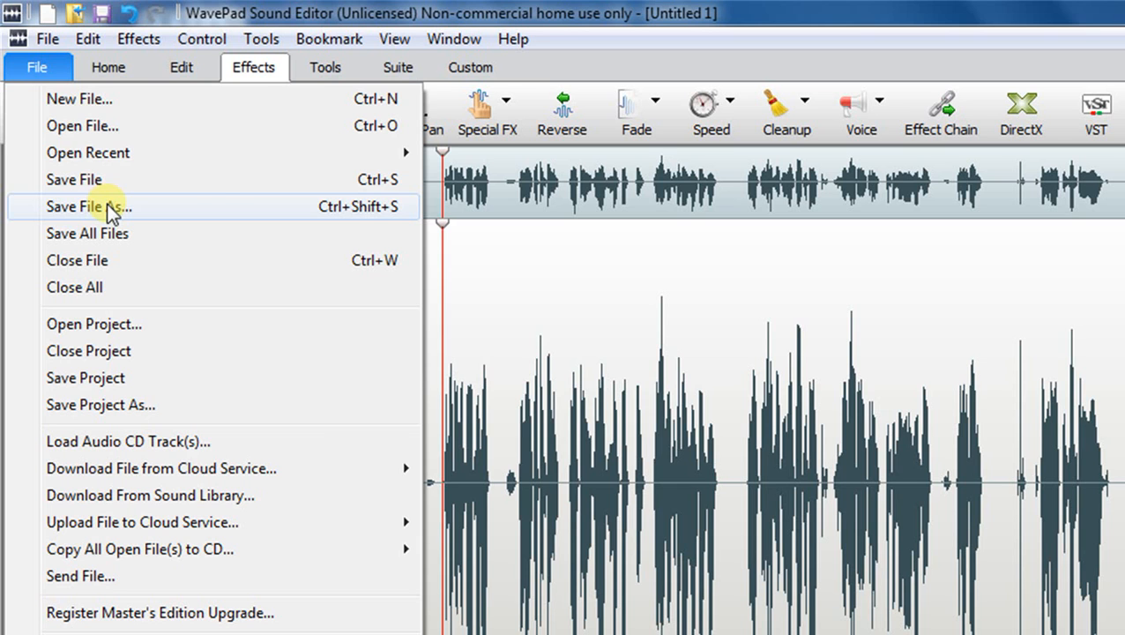
{"action": "left_click", "coordinate": [88, 204]}
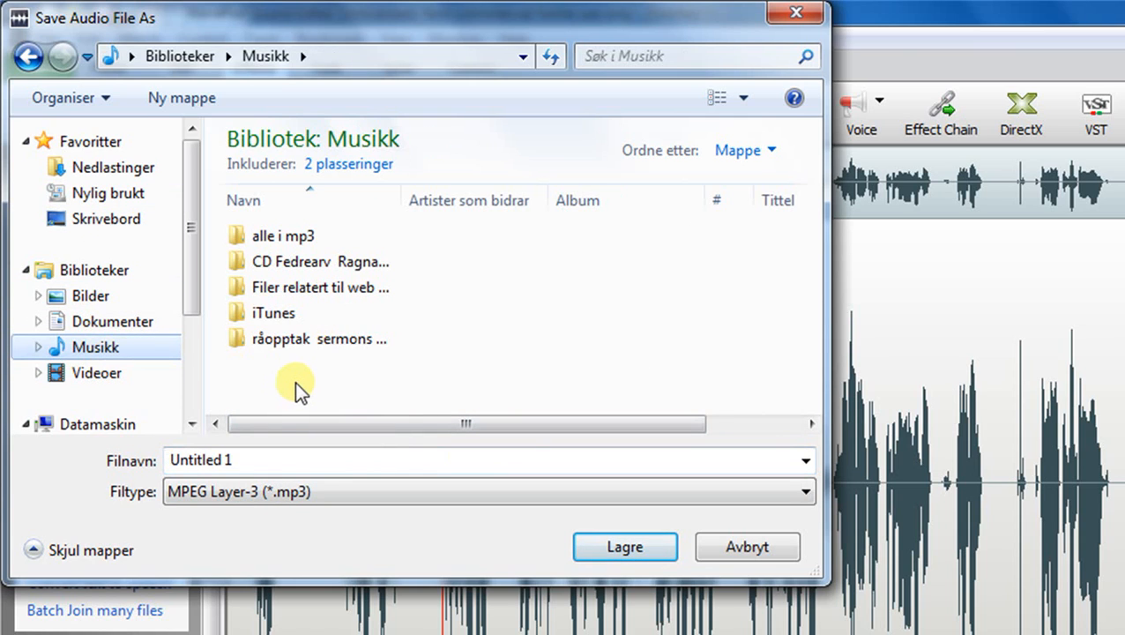
{"action": "right_click", "coordinate": [297, 384]}
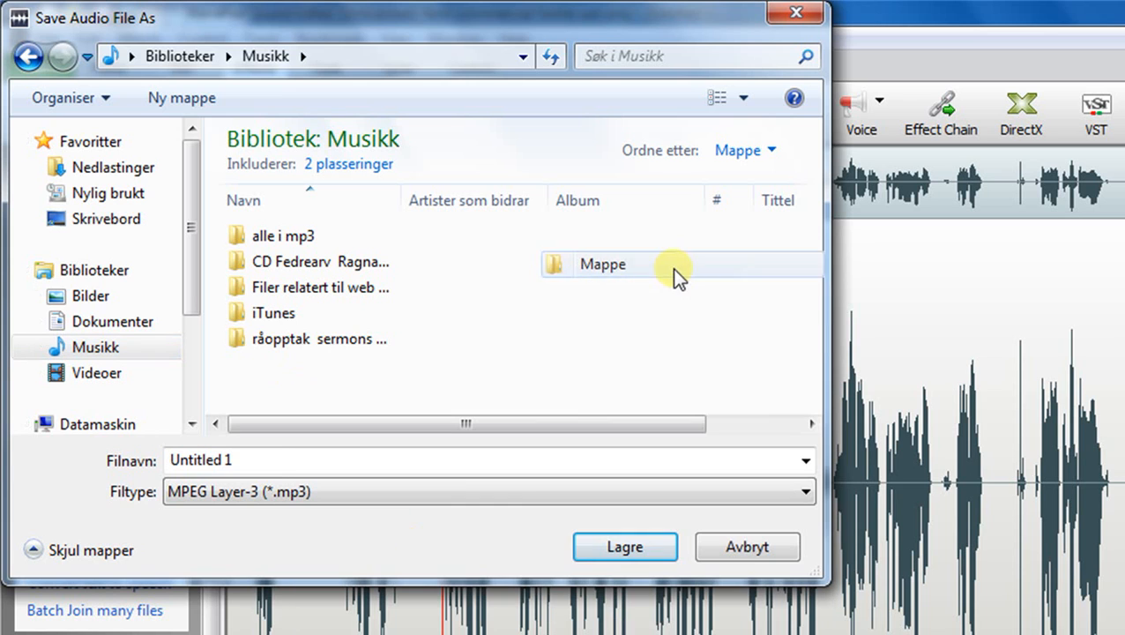
{"action": "left_click", "coordinate": [180, 97]}
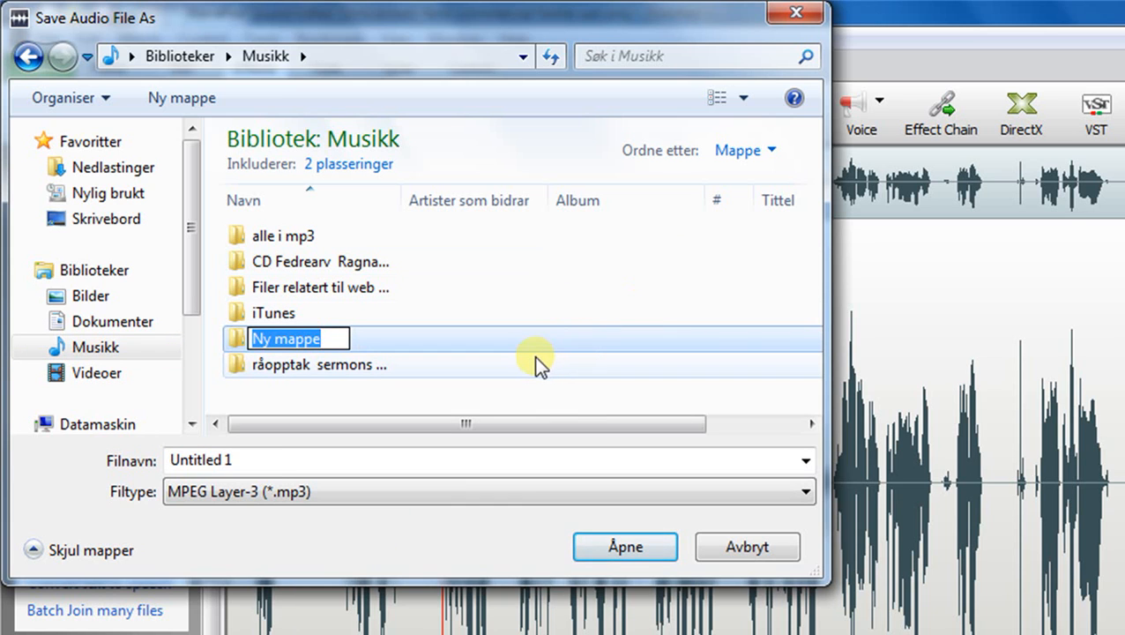
{"action": "type", "text": "Rec"}
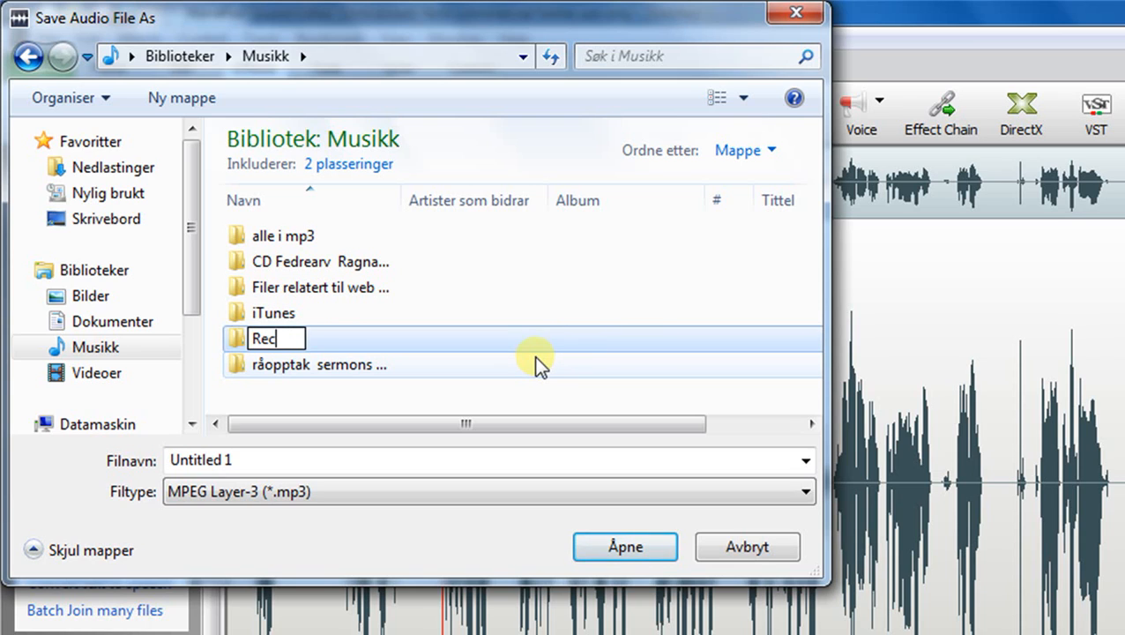
{"action": "type", "text": "orded ser"}
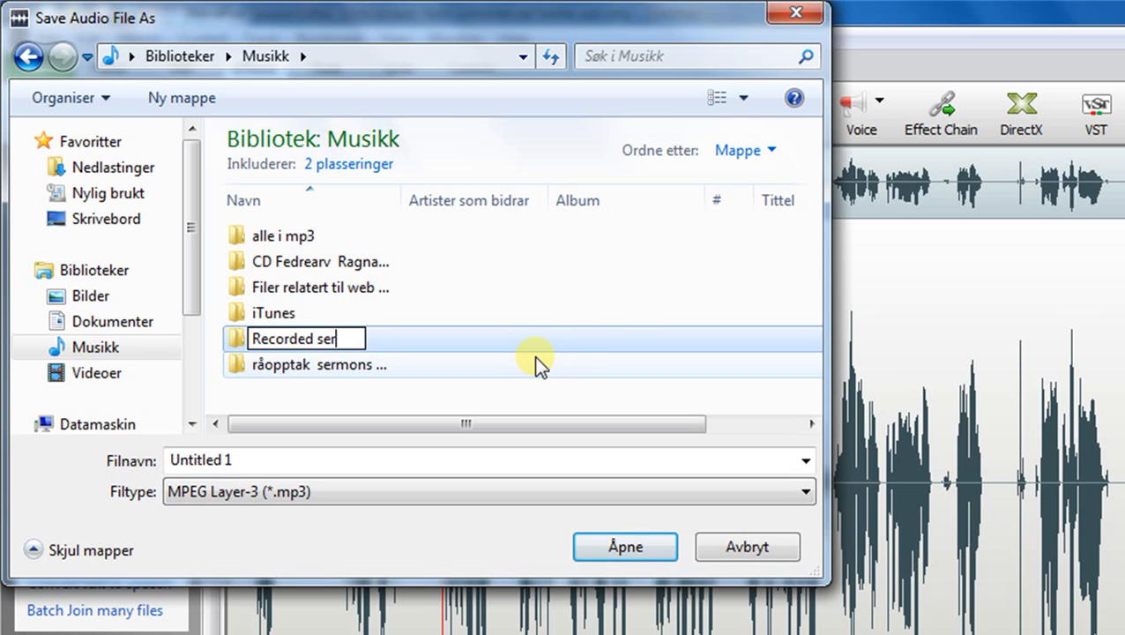
{"action": "type", "text": "mons"}
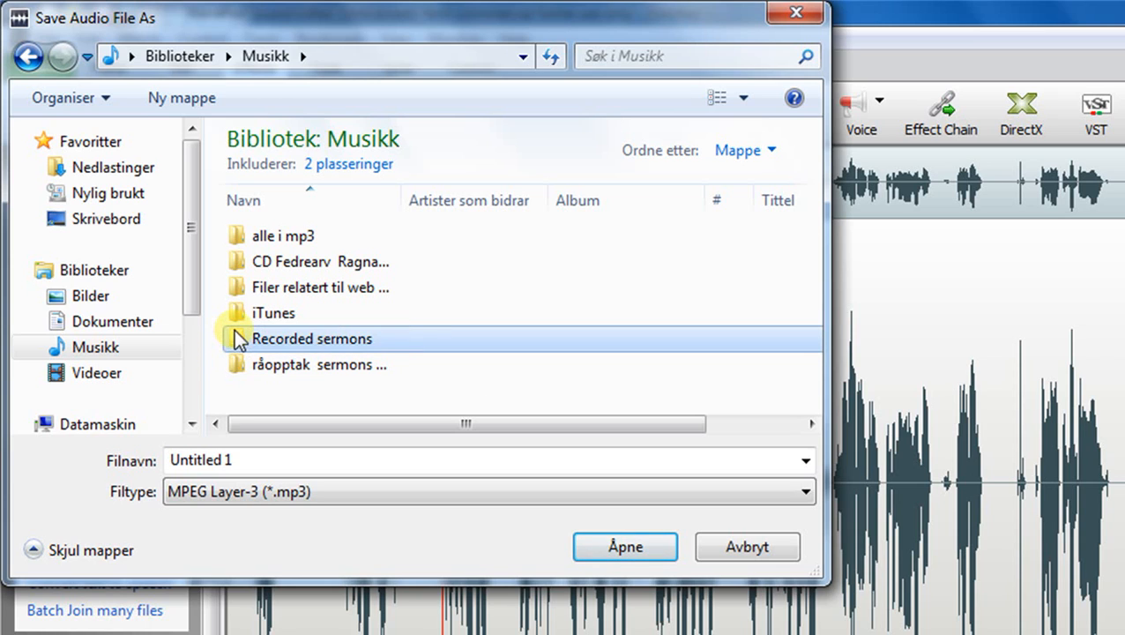
Step: Enter the Recorded sermons folder and keep MPEG Layer-3 (*.mp3) as the file type
{"action": "double_click", "coordinate": [310, 339]}
{"action": "type", "text": "test"}
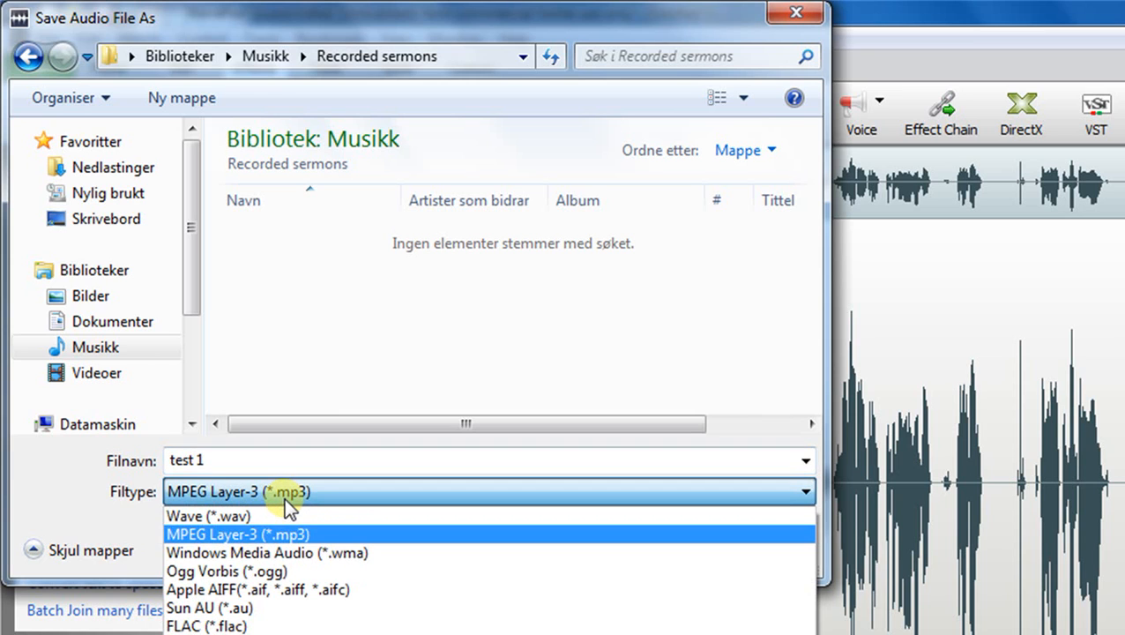
{"action": "mouse_move", "coordinate": [291, 538]}
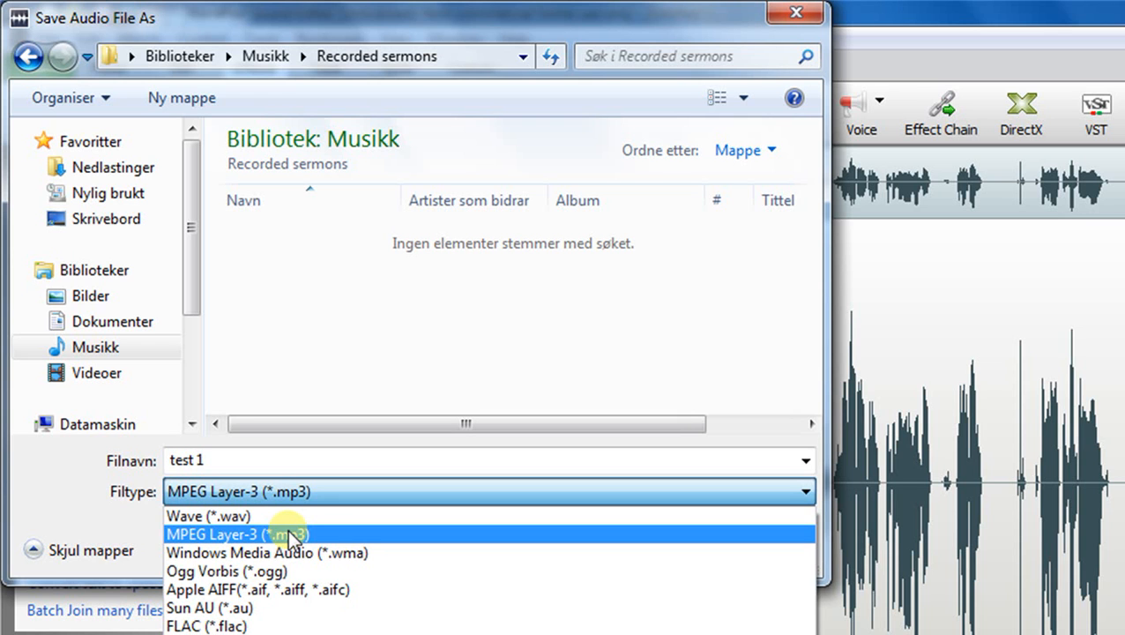
{"action": "left_click", "coordinate": [236, 533]}
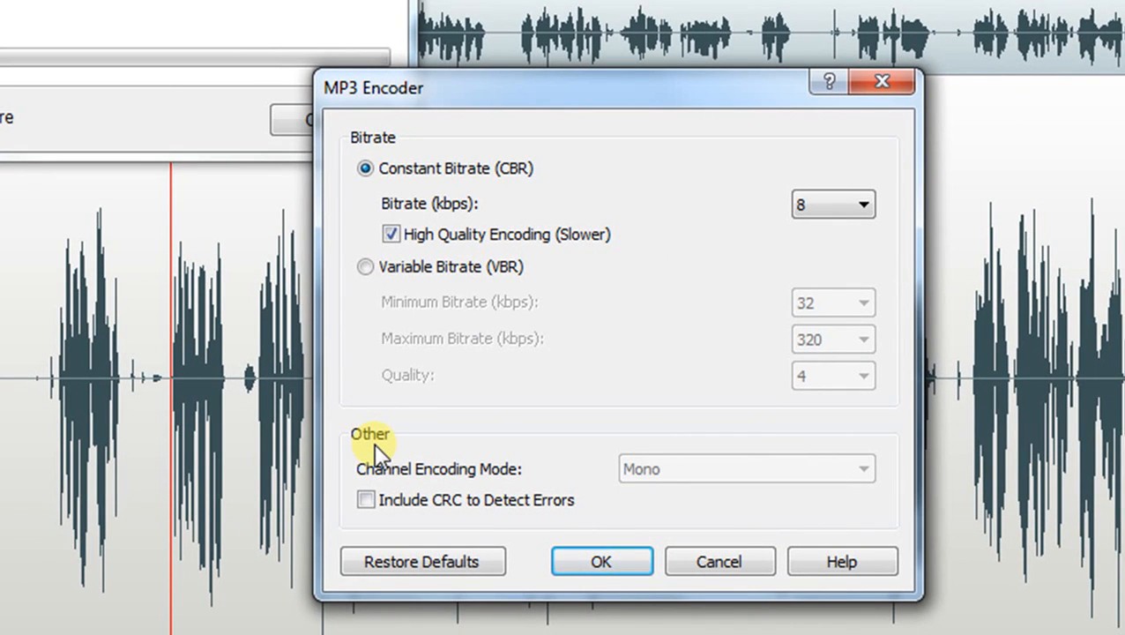
{"action": "mouse_move", "coordinate": [850, 238]}
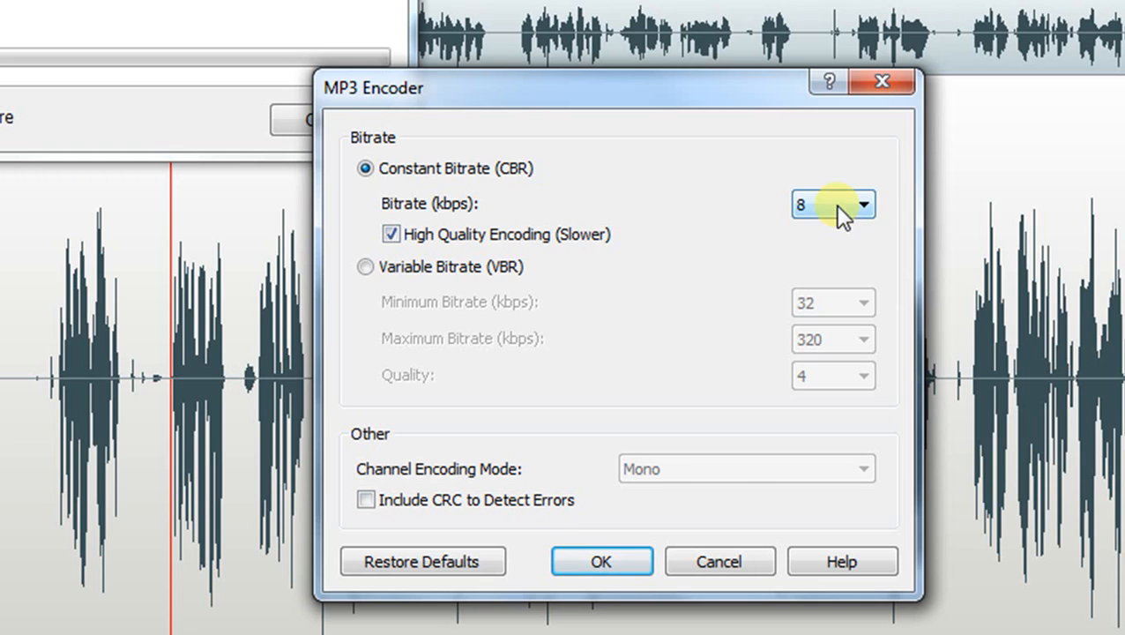
Step: Set the MP3 Encoder to a constant 128 kbps bitrate with Stereo channel encoding
{"action": "left_click", "coordinate": [861, 204]}
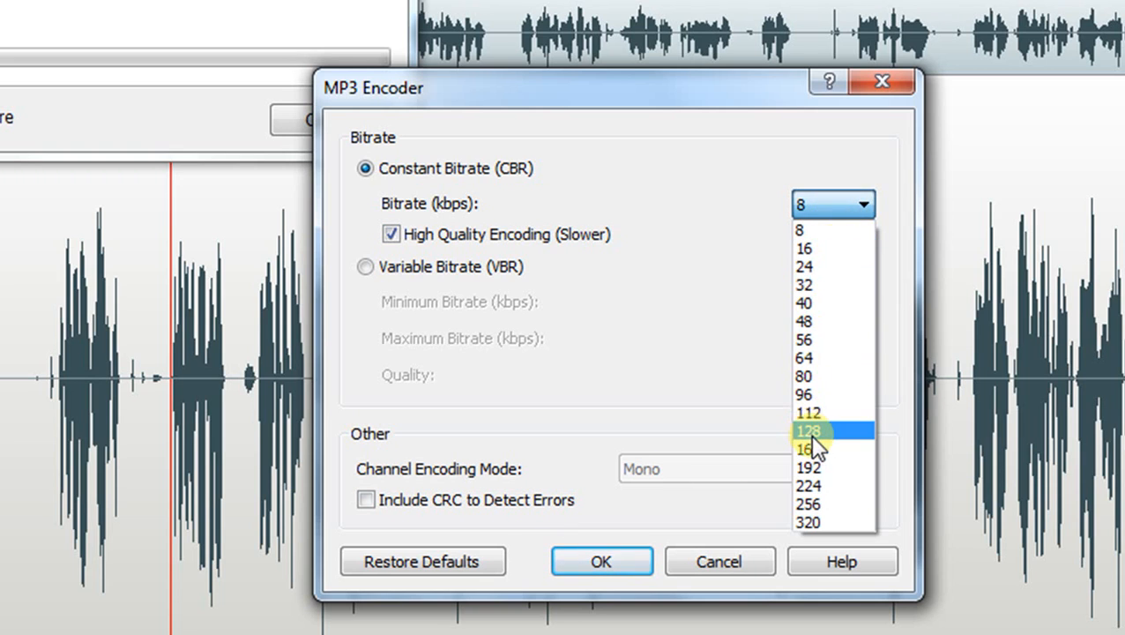
{"action": "left_click", "coordinate": [808, 431]}
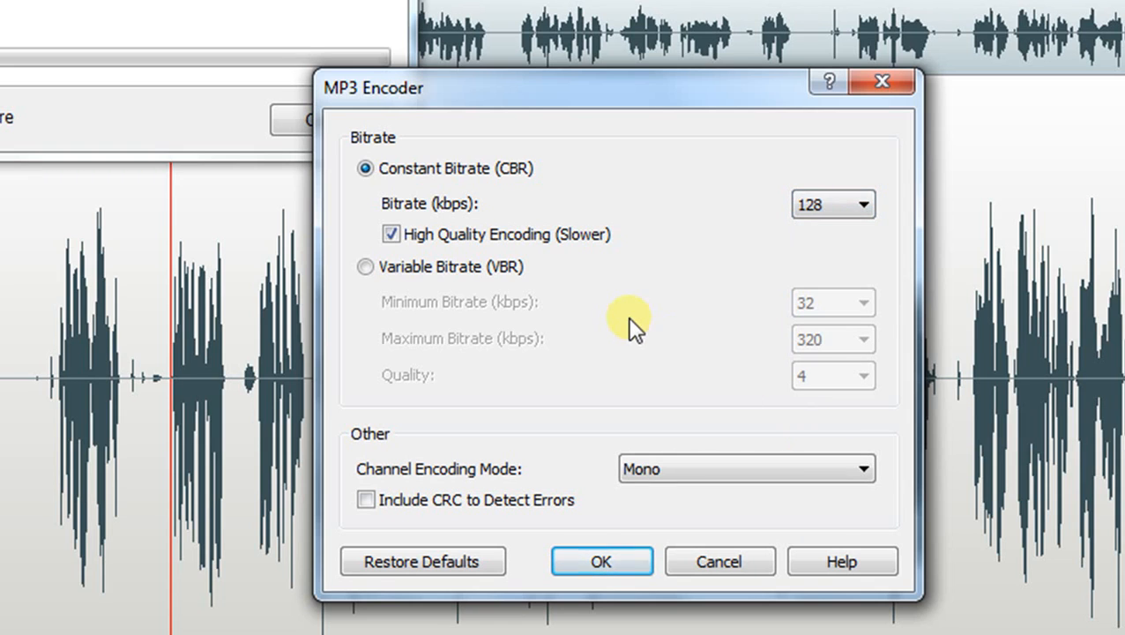
{"action": "left_click", "coordinate": [744, 469]}
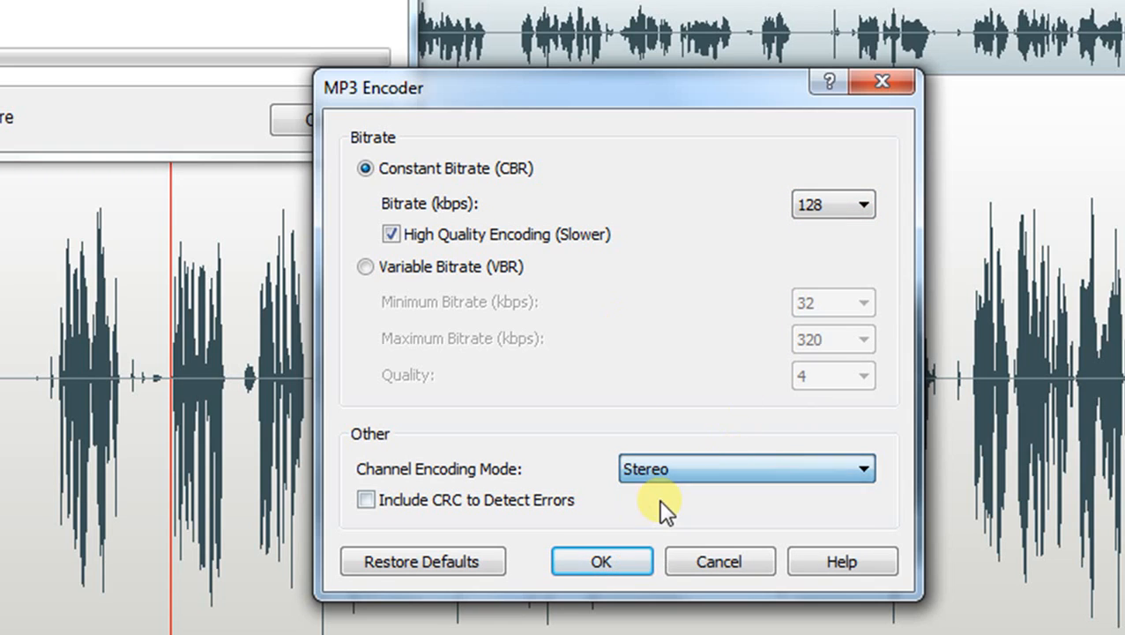
{"action": "mouse_move", "coordinate": [630, 300]}
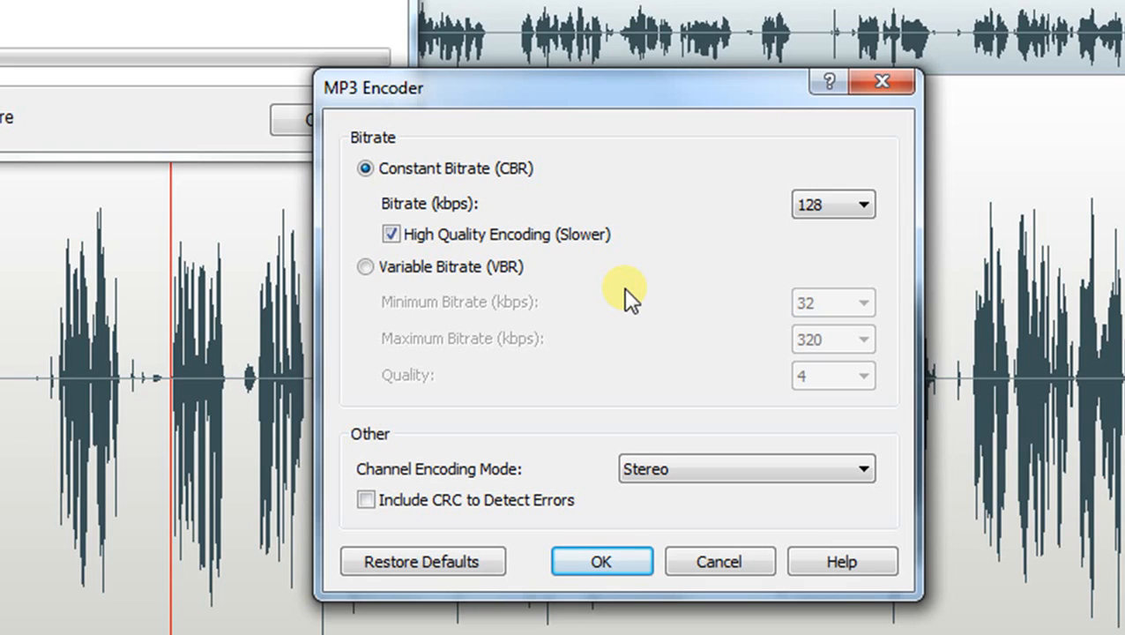
{"action": "mouse_move", "coordinate": [644, 409]}
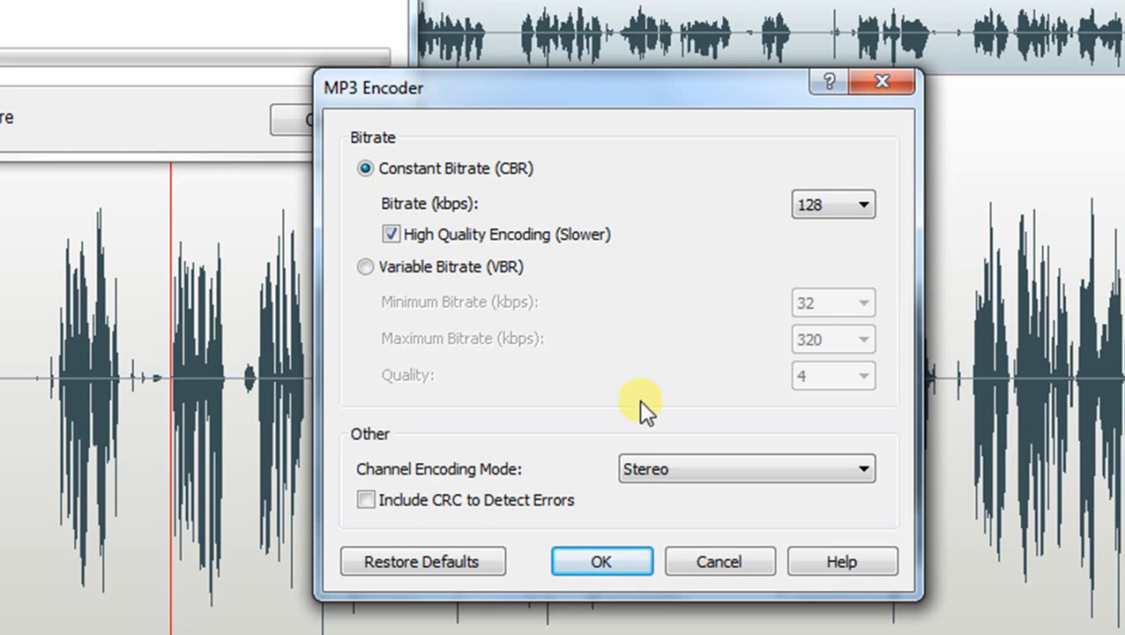
{"action": "mouse_move", "coordinate": [630, 455]}
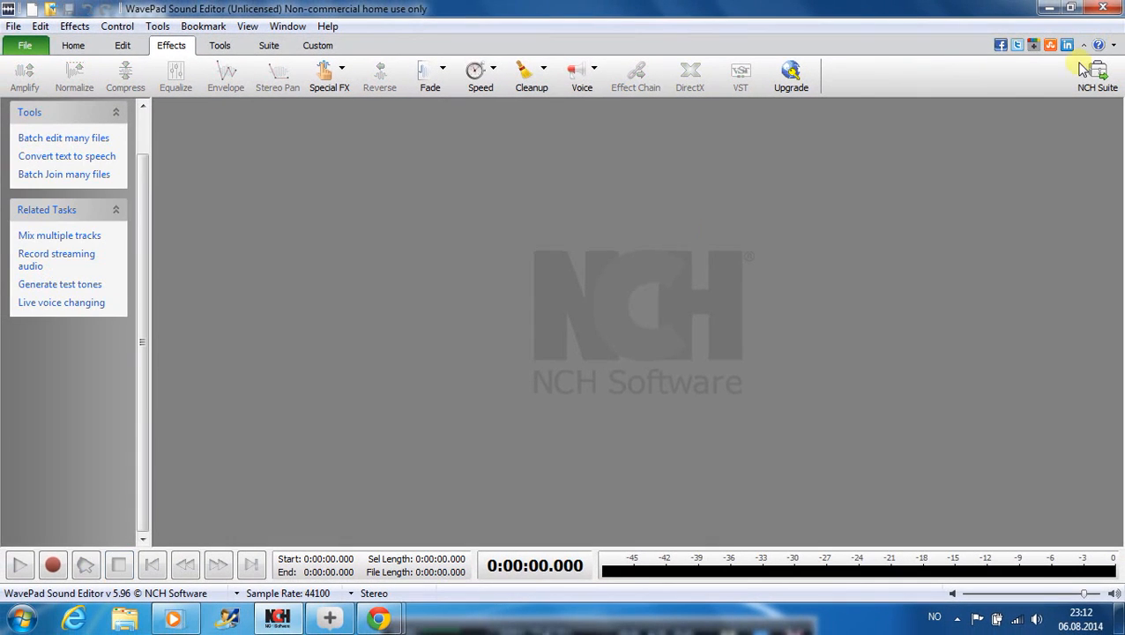
Step: In Open File, browse to Musikk > Recorded sermons and select the test 1 recording
{"action": "left_click", "coordinate": [15, 27]}
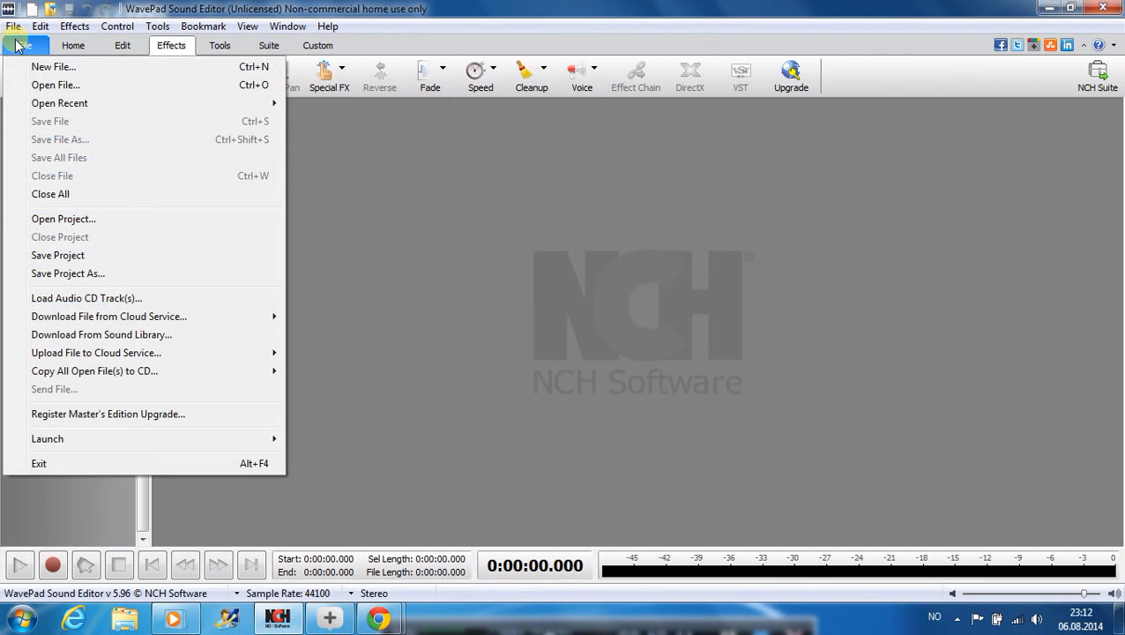
{"action": "left_click", "coordinate": [56, 84]}
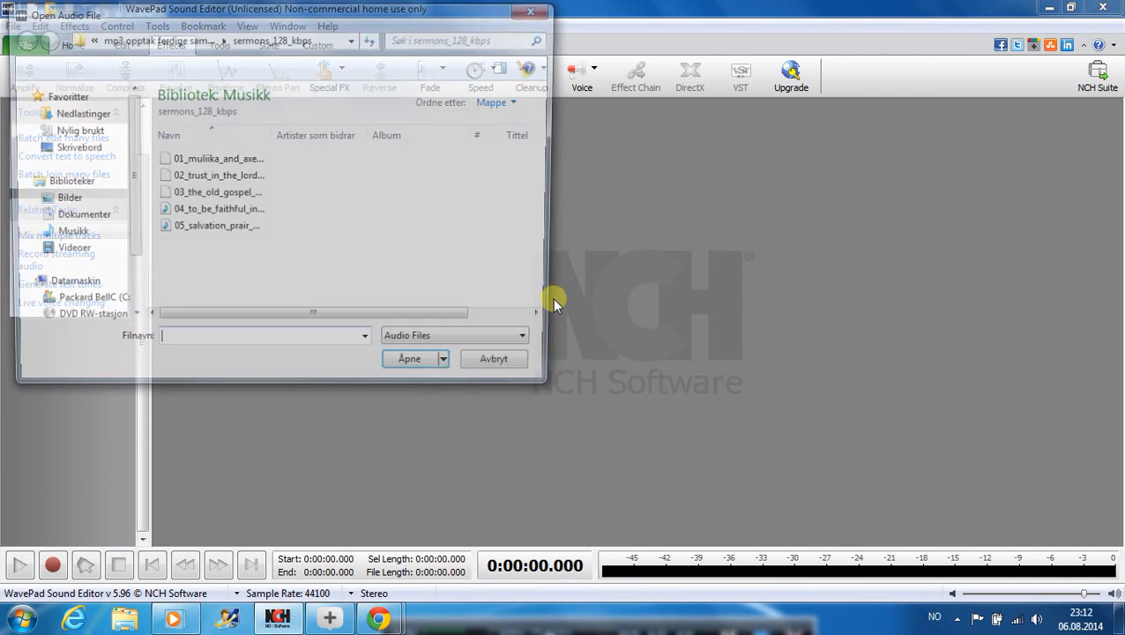
{"action": "left_click", "coordinate": [85, 113]}
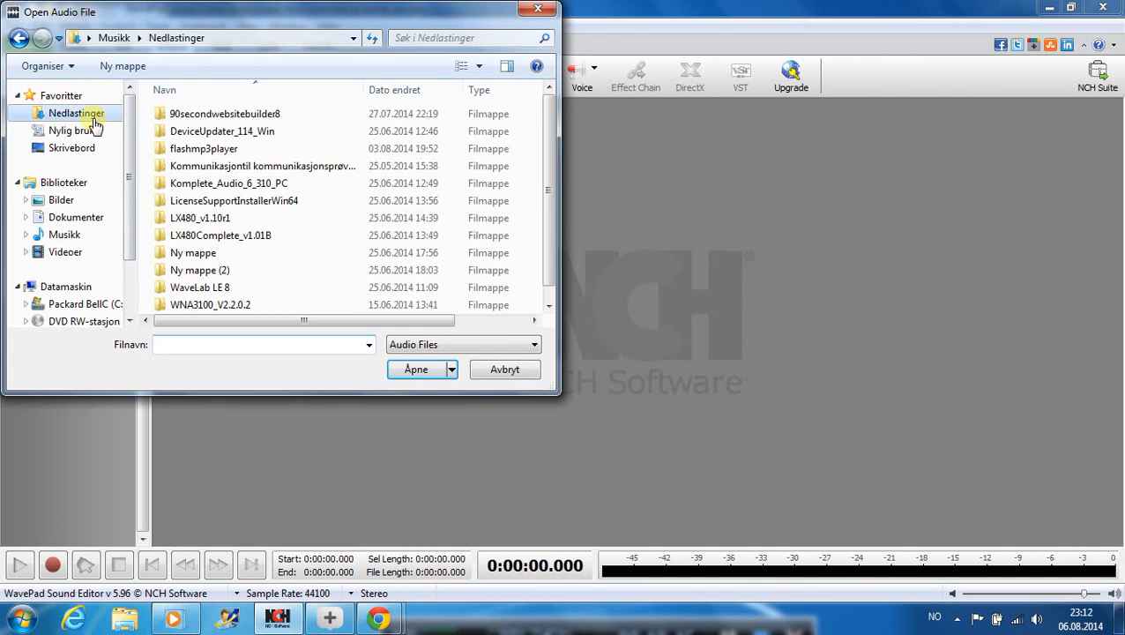
{"action": "scroll", "scroll_direction": "down", "scroll_amount": 3}
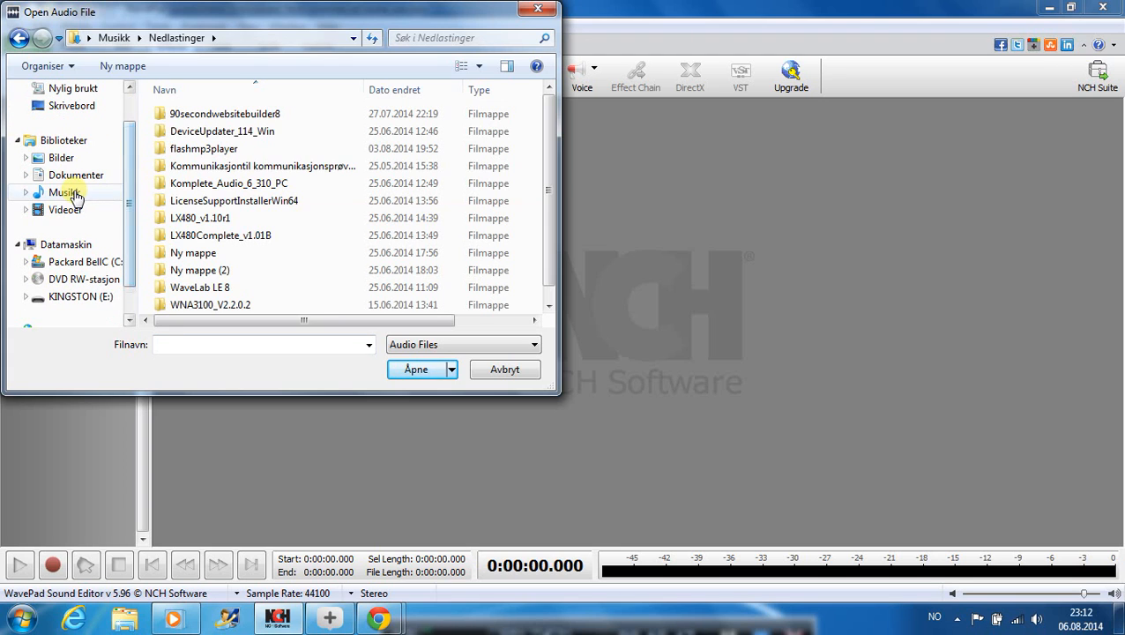
{"action": "left_click", "coordinate": [64, 192]}
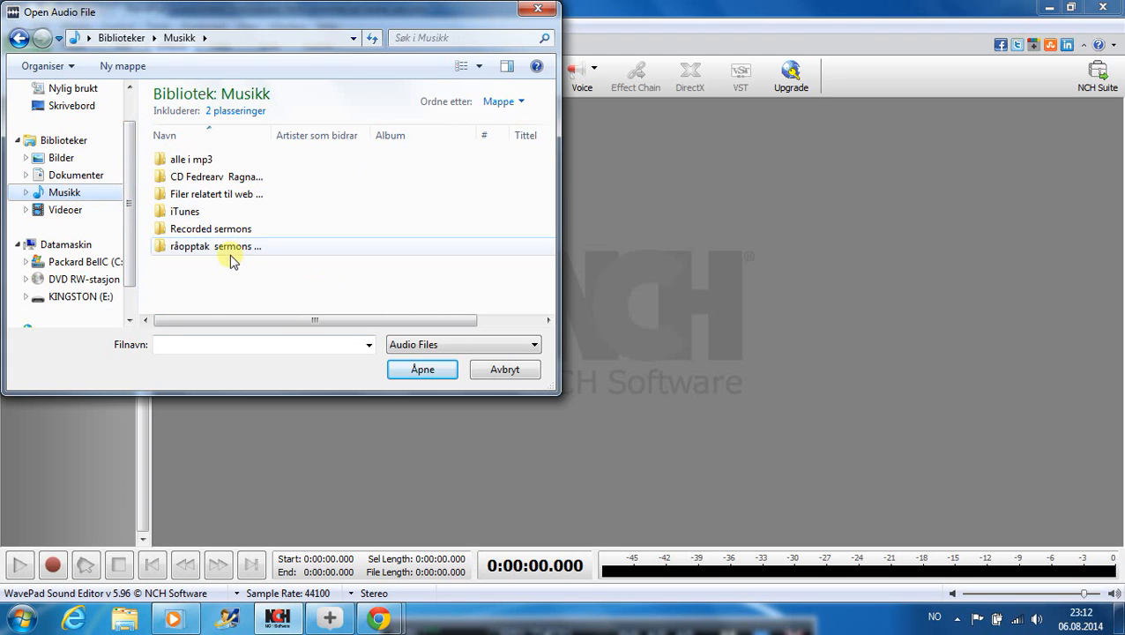
{"action": "double_click", "coordinate": [210, 230]}
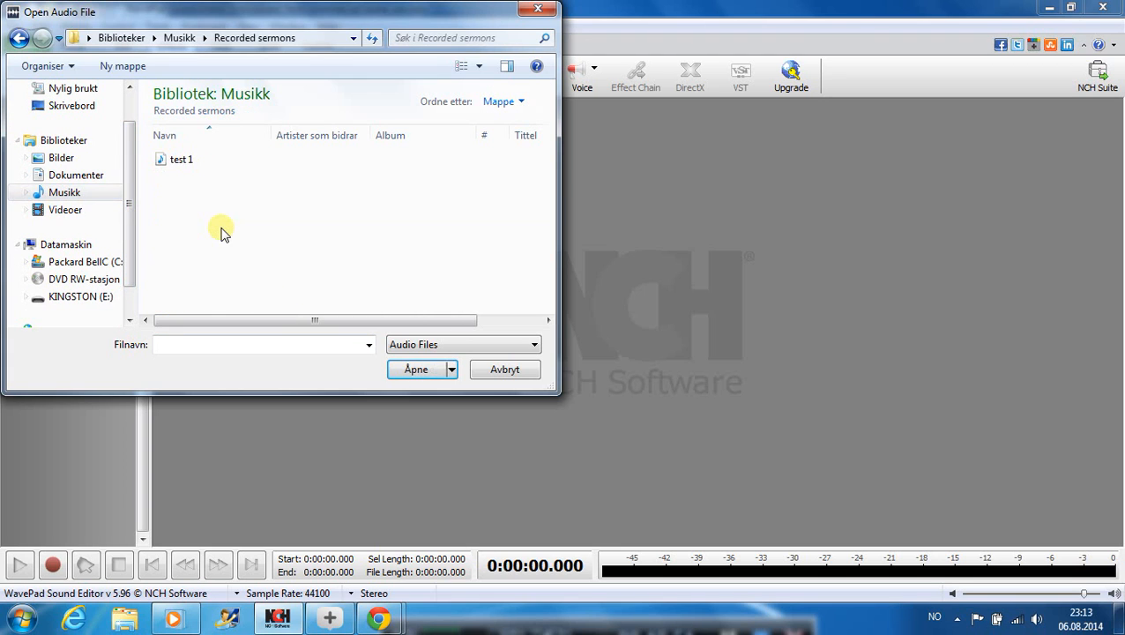
{"action": "left_click", "coordinate": [180, 159]}
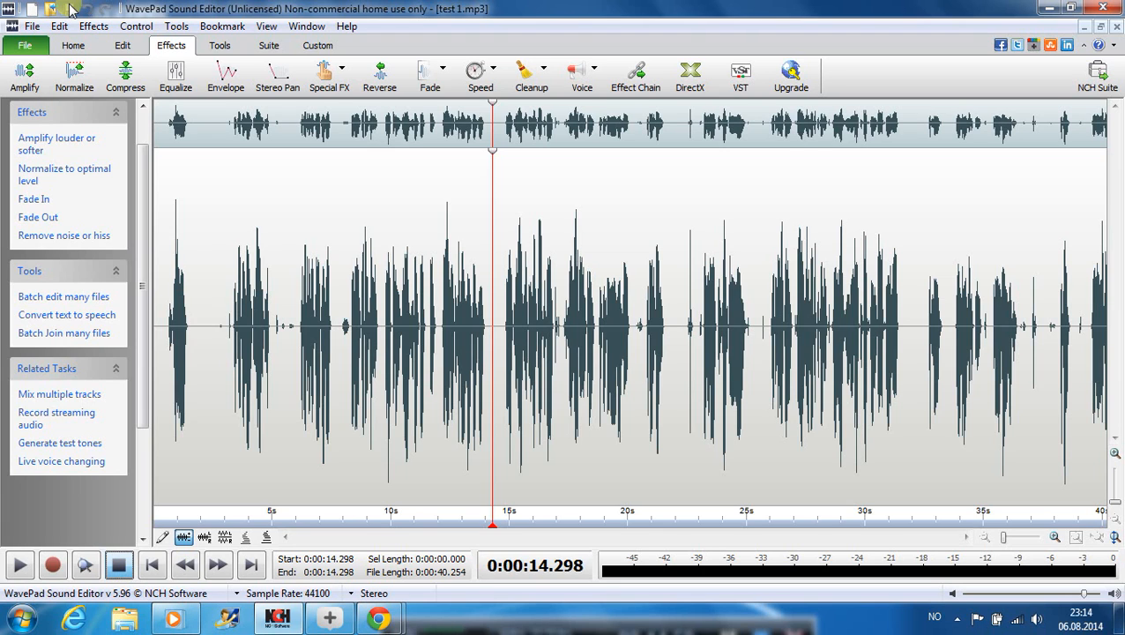
Step: Bring up the file commands over the reopened test 1.mp3 recording
{"action": "left_click", "coordinate": [25, 46]}
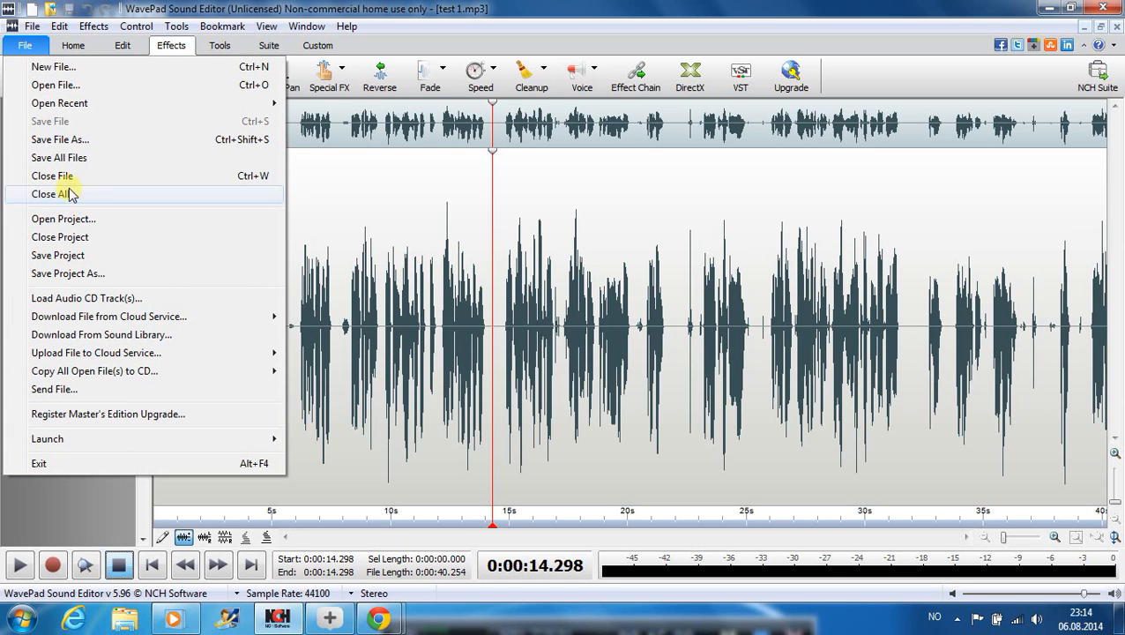
Step: Start Save As in Recorded sermons and enter the MP3 file name test_1_32mono
{"action": "left_click", "coordinate": [60, 140]}
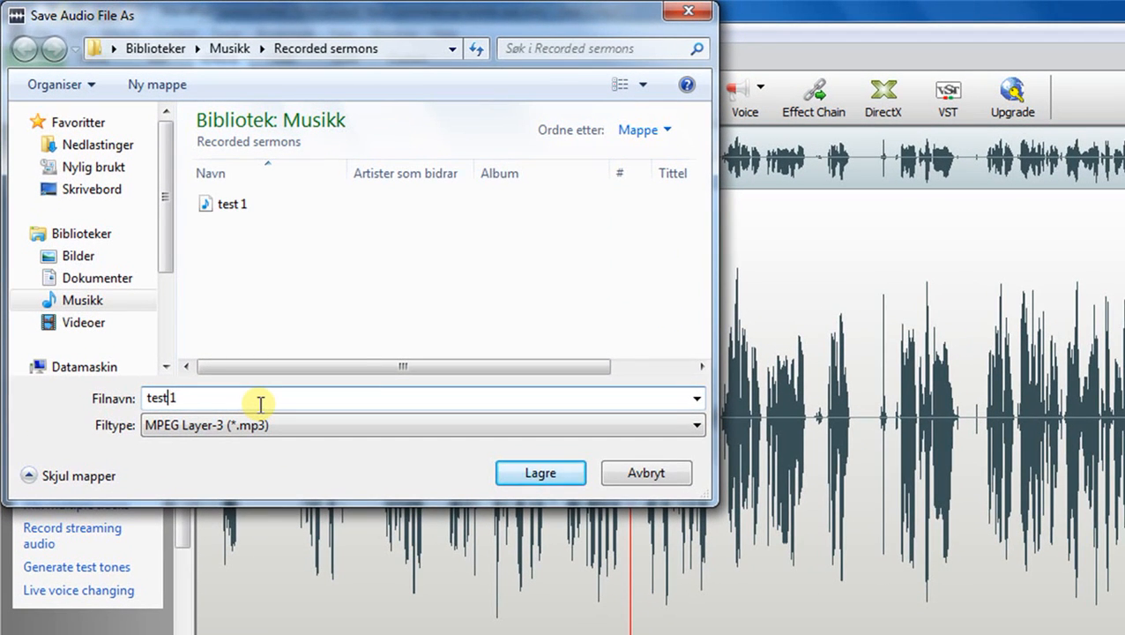
{"action": "type", "text": "_1_"}
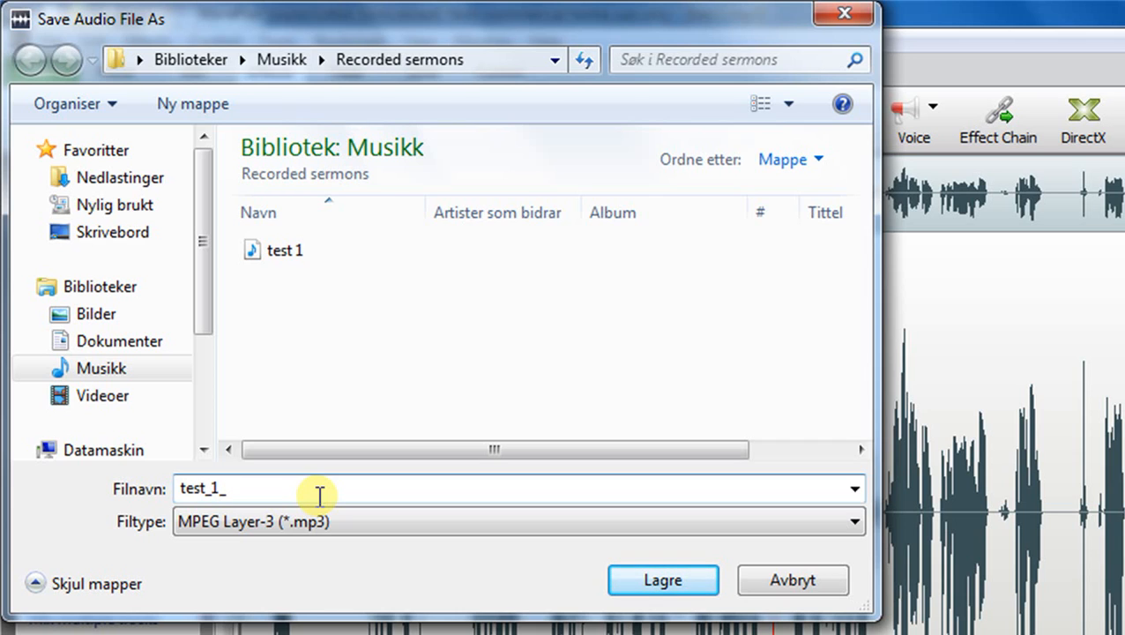
{"action": "type", "text": "32"}
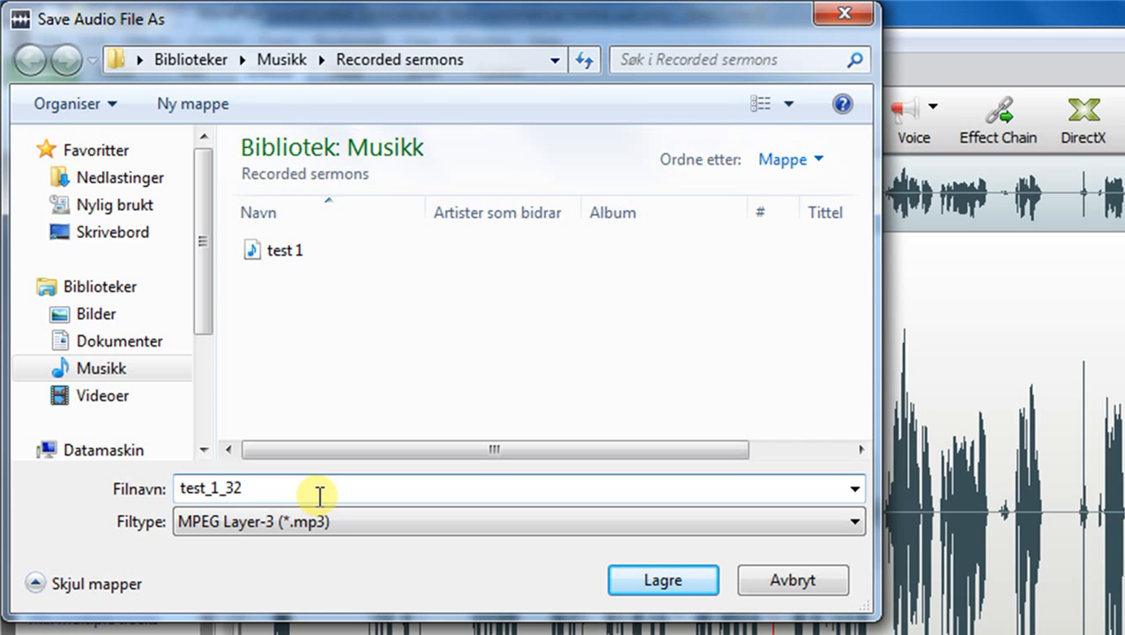
{"action": "type", "text": "mno"}
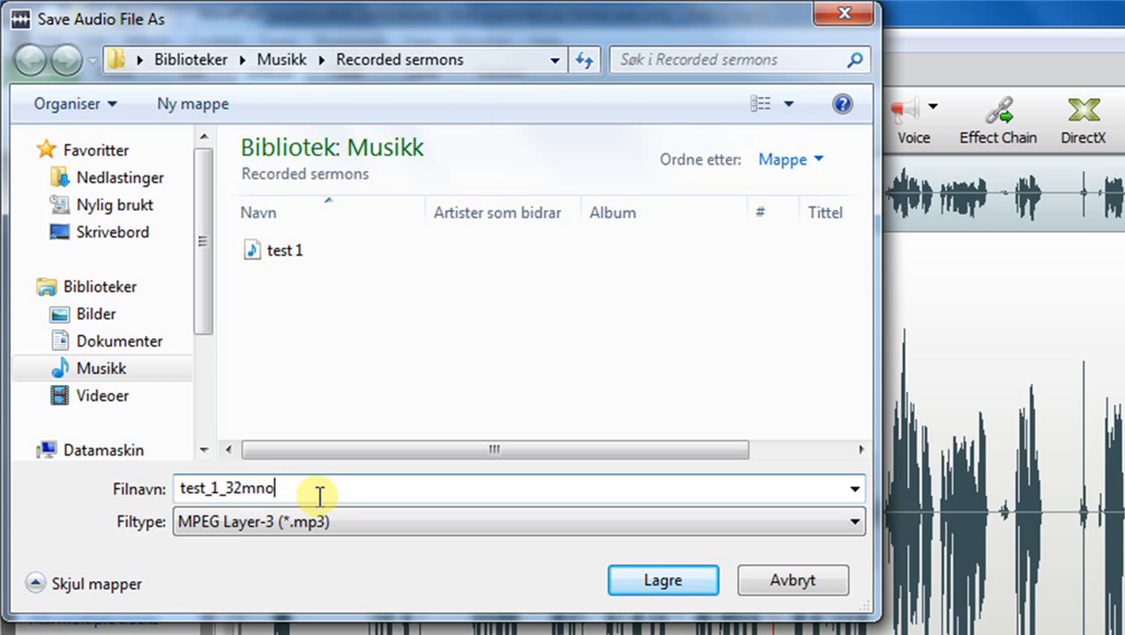
{"action": "key", "text": "Backspace"}
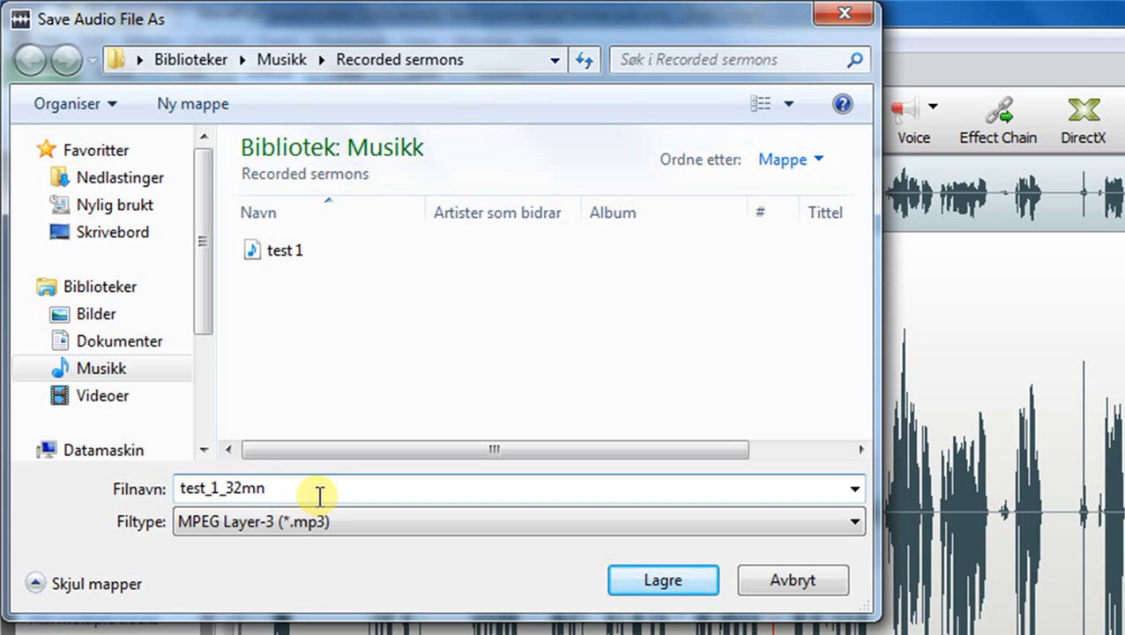
{"action": "type", "text": "mono"}
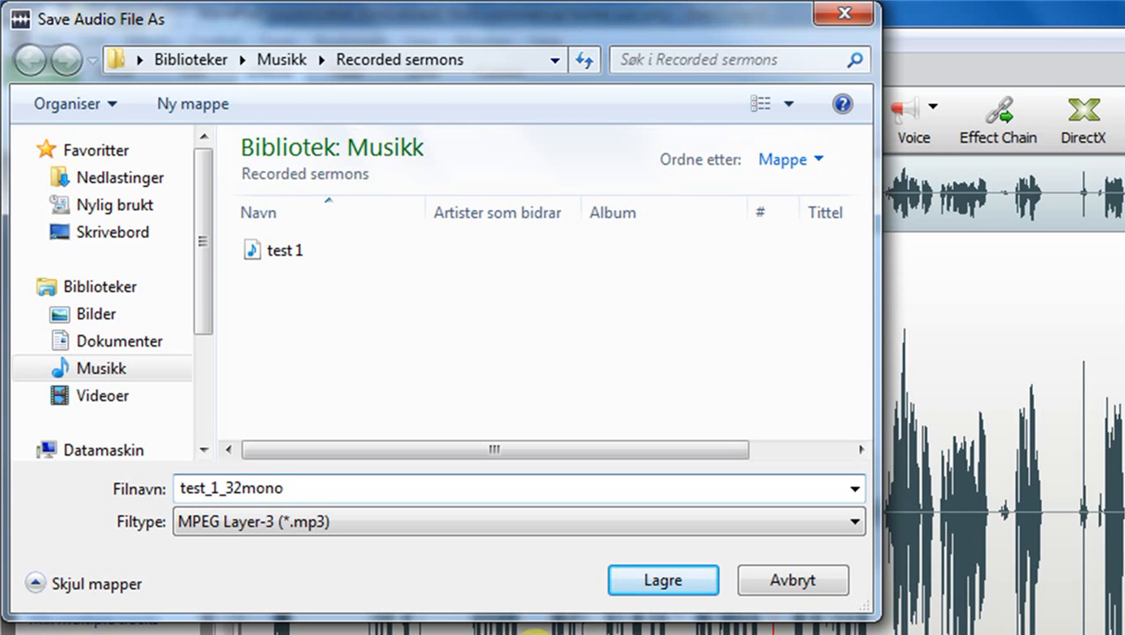
{"action": "mouse_move", "coordinate": [314, 385]}
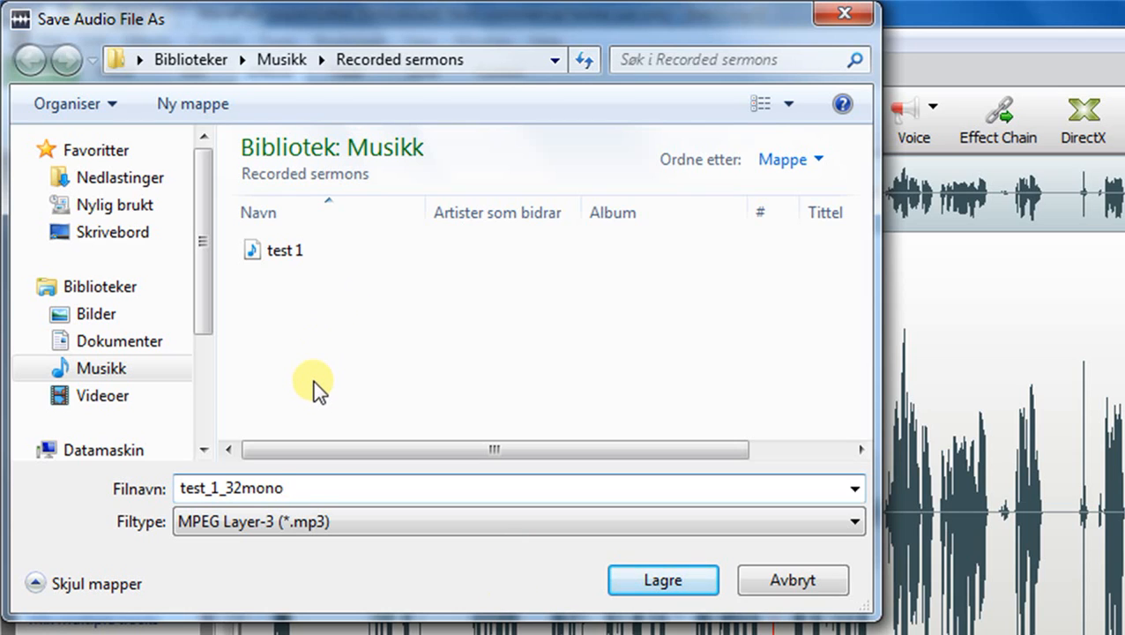
{"action": "mouse_move", "coordinate": [344, 339]}
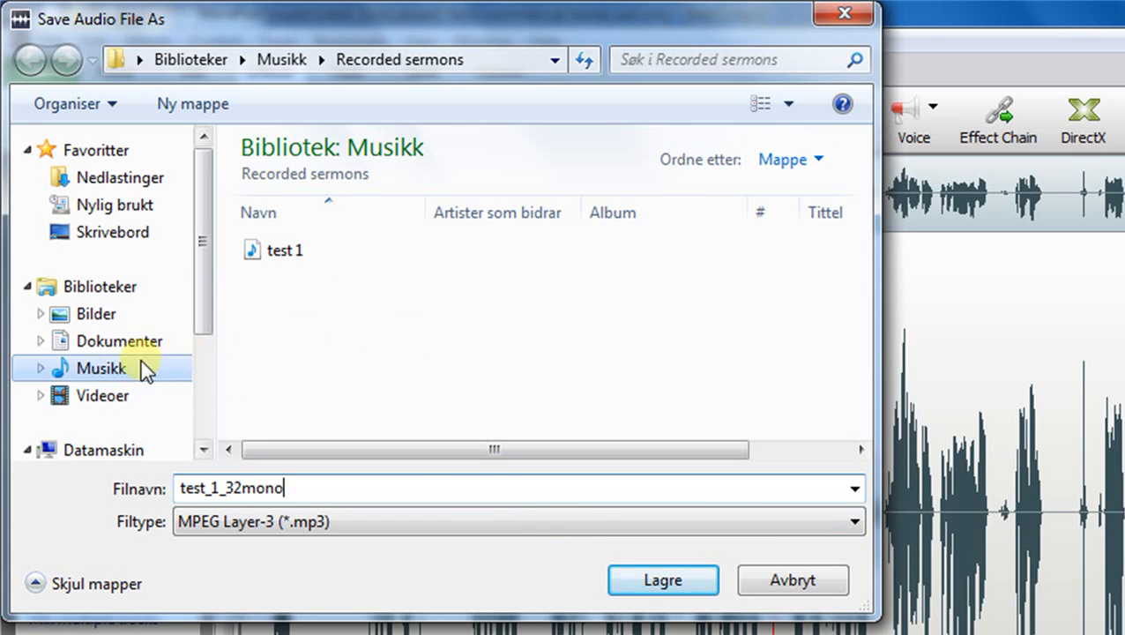
Step: Create a new folder named mp3_128 under Recorded sermons
{"action": "left_click", "coordinate": [101, 368]}
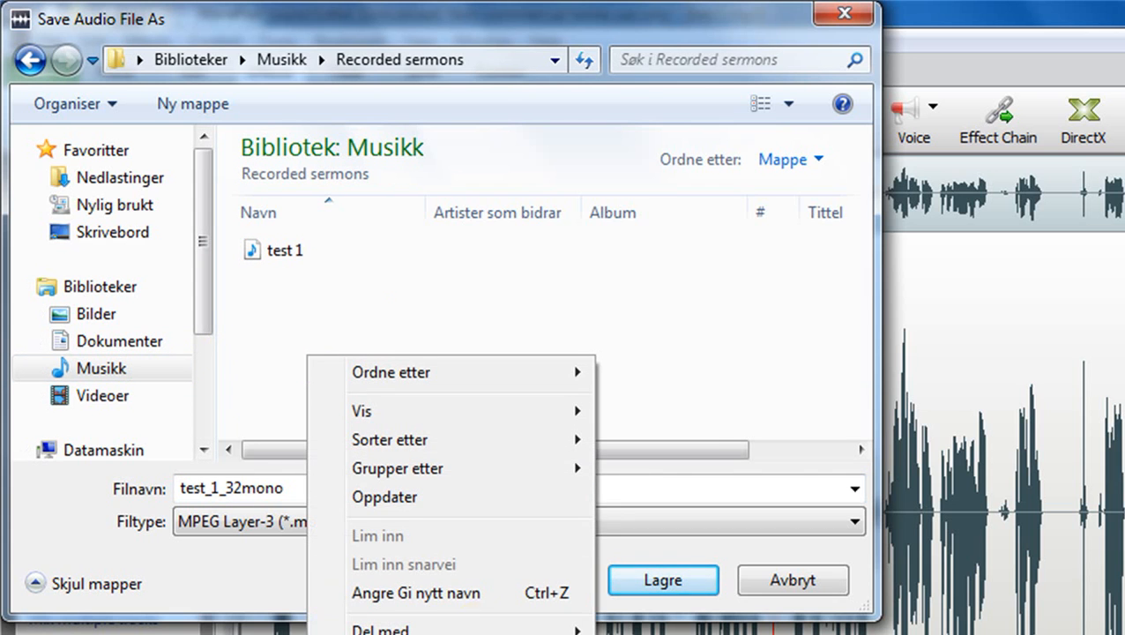
{"action": "left_click", "coordinate": [192, 103]}
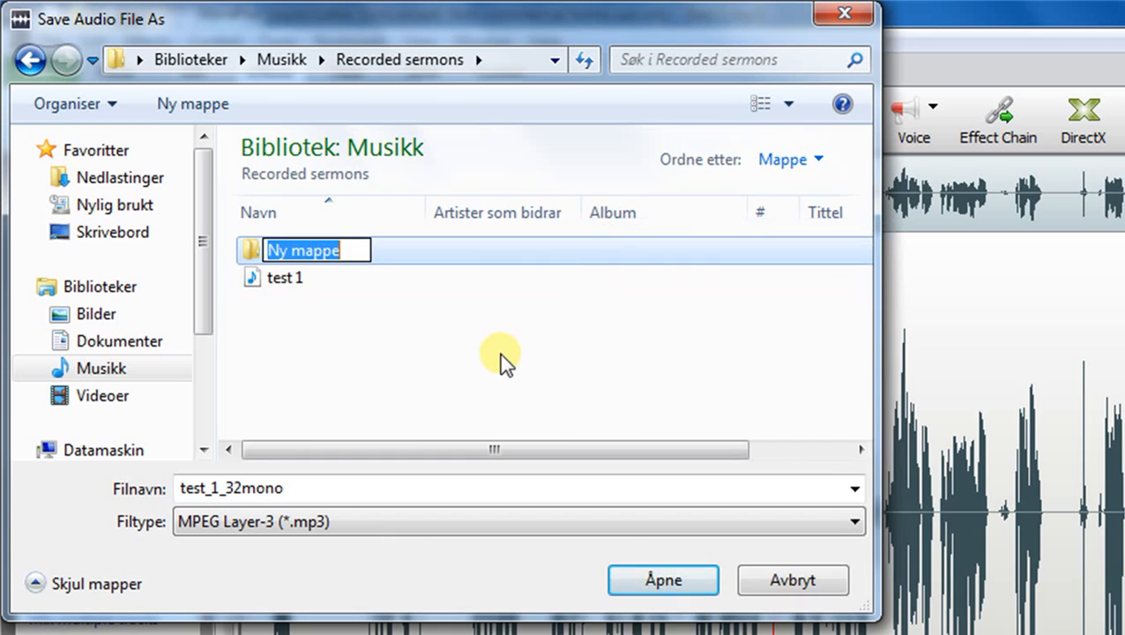
{"action": "type", "text": "mp"}
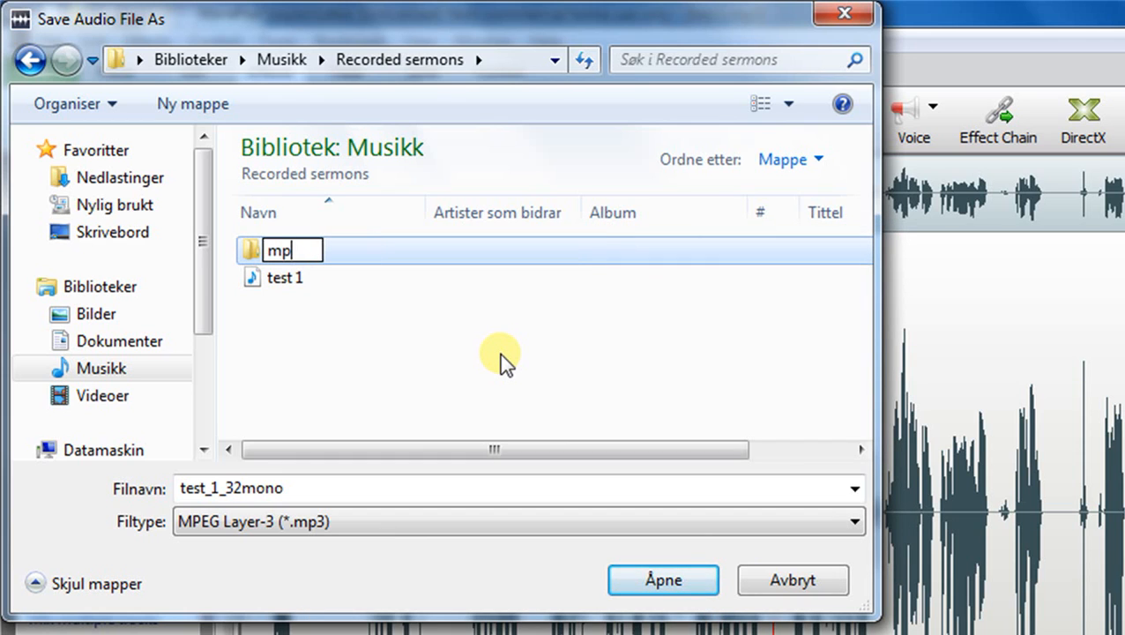
{"action": "type", "text": "3_"}
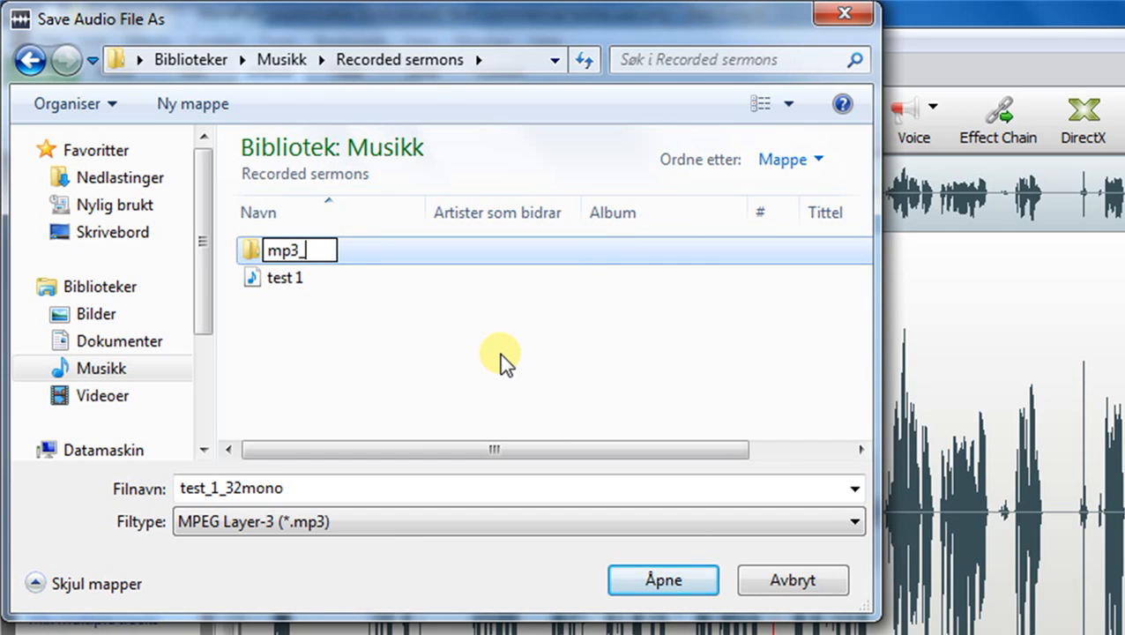
{"action": "type", "text": "128"}
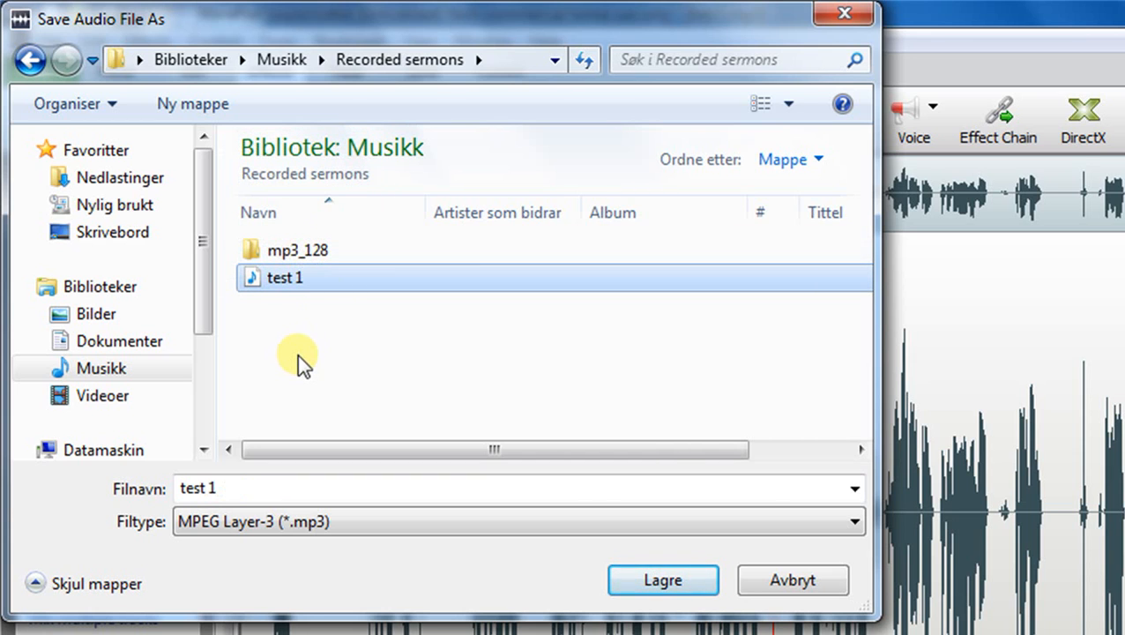
Step: Create a second folder named mp3_mono32 and enter it as the save location
{"action": "right_click", "coordinate": [297, 357]}
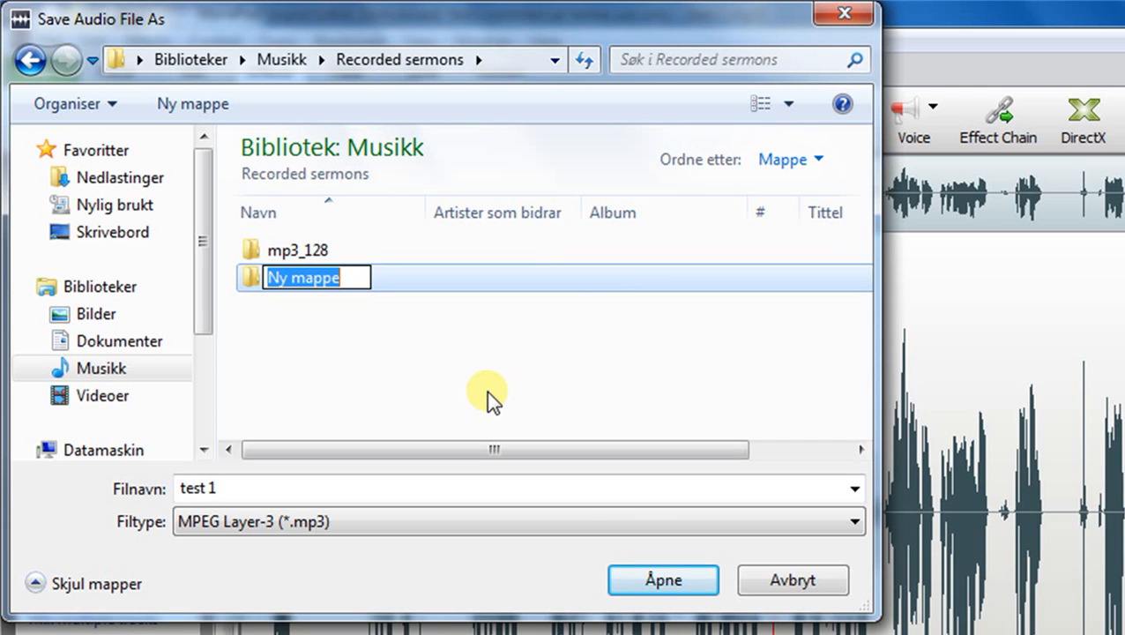
{"action": "type", "text": "mp"}
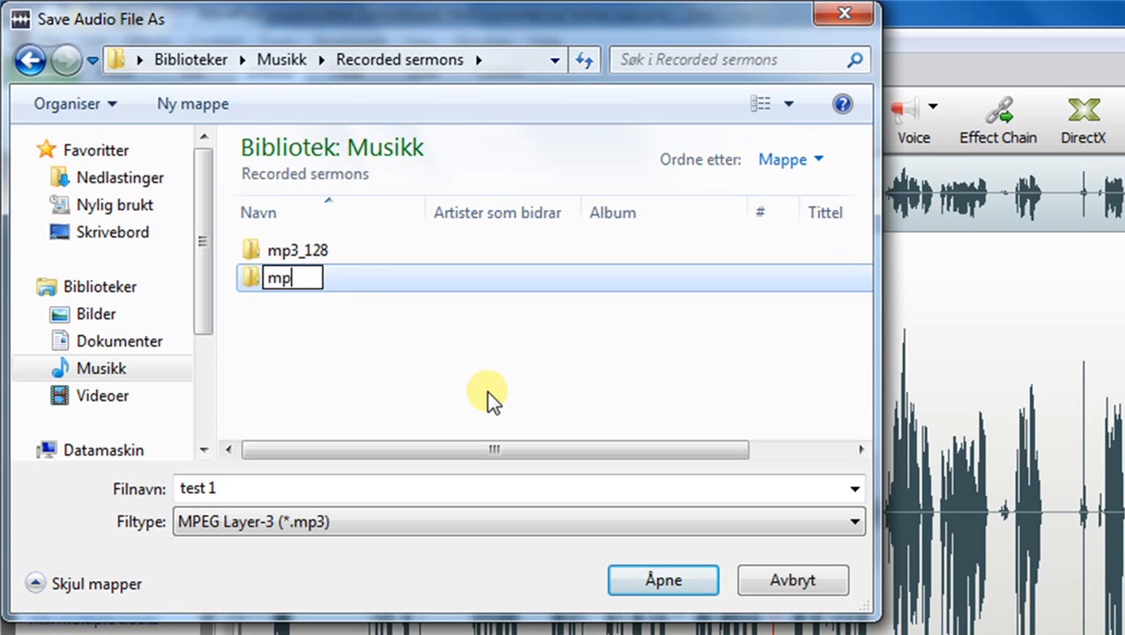
{"action": "type", "text": "3_mp"}
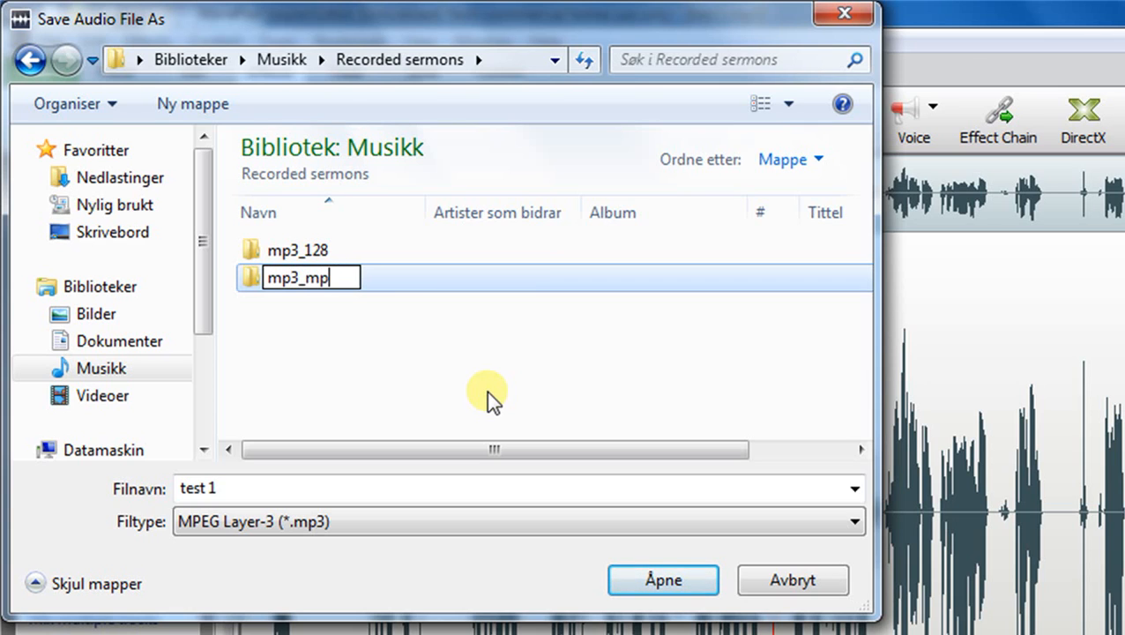
{"action": "type", "text": "ono3"}
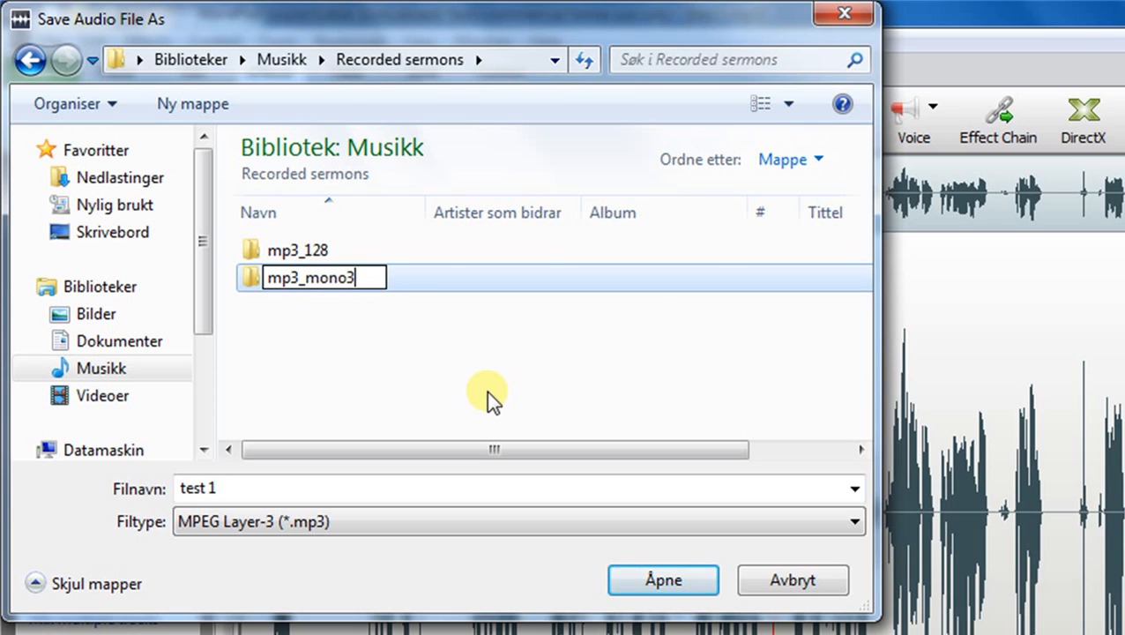
{"action": "type", "text": "2"}
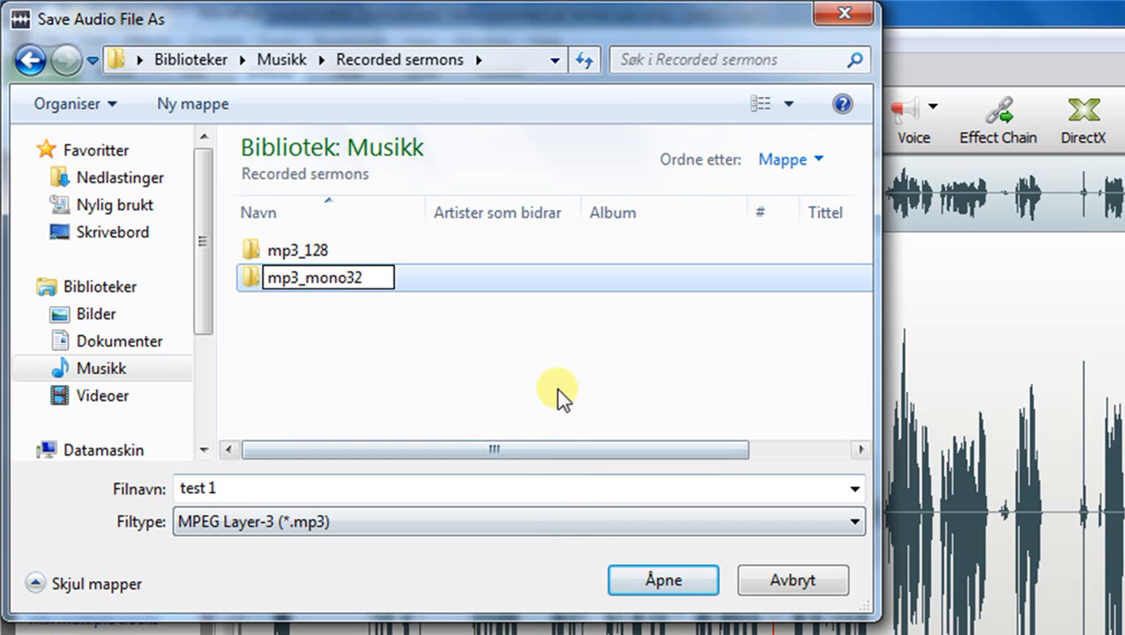
{"action": "double_click", "coordinate": [318, 276]}
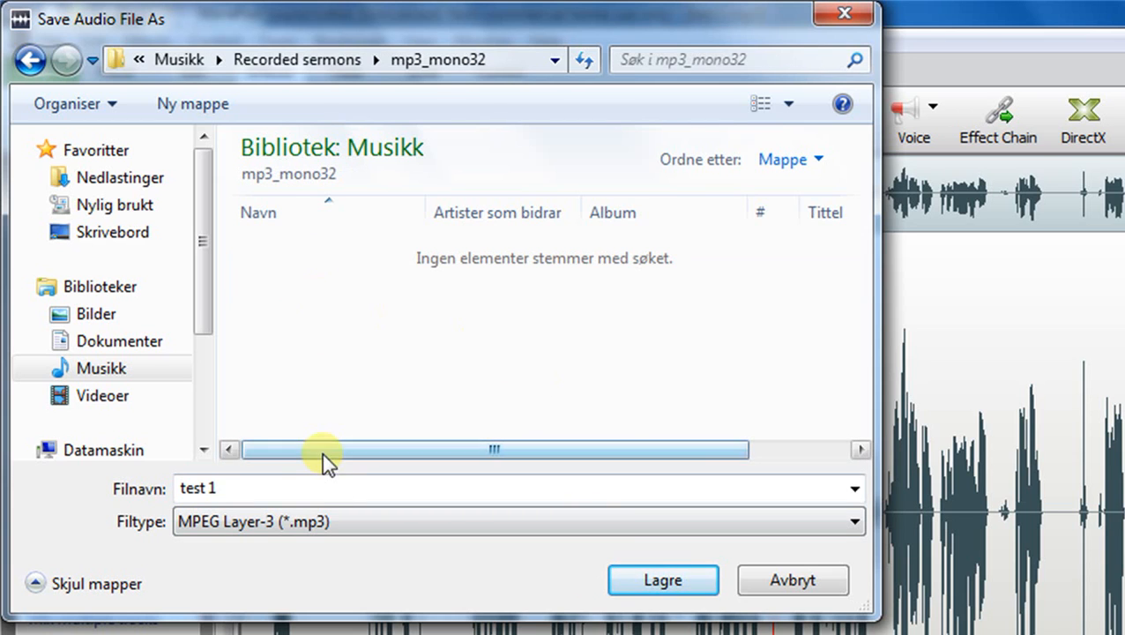
{"action": "mouse_move", "coordinate": [268, 485]}
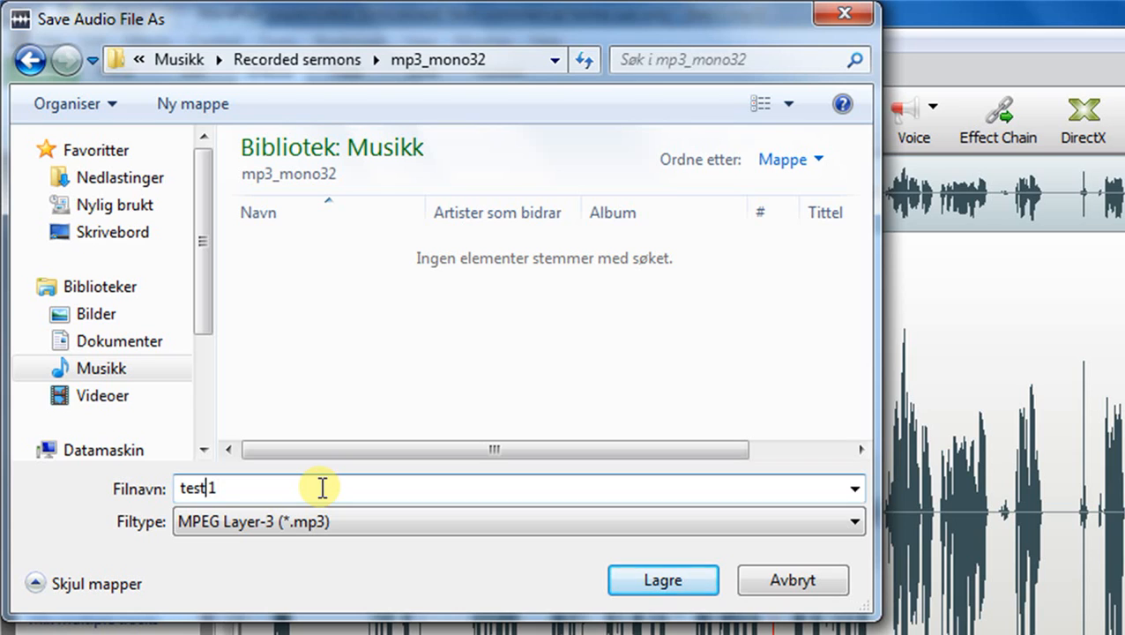
Step: Name the file test_1_32mono and save it, bringing up the MP3 encoder settings
{"action": "type", "text": "_1_"}
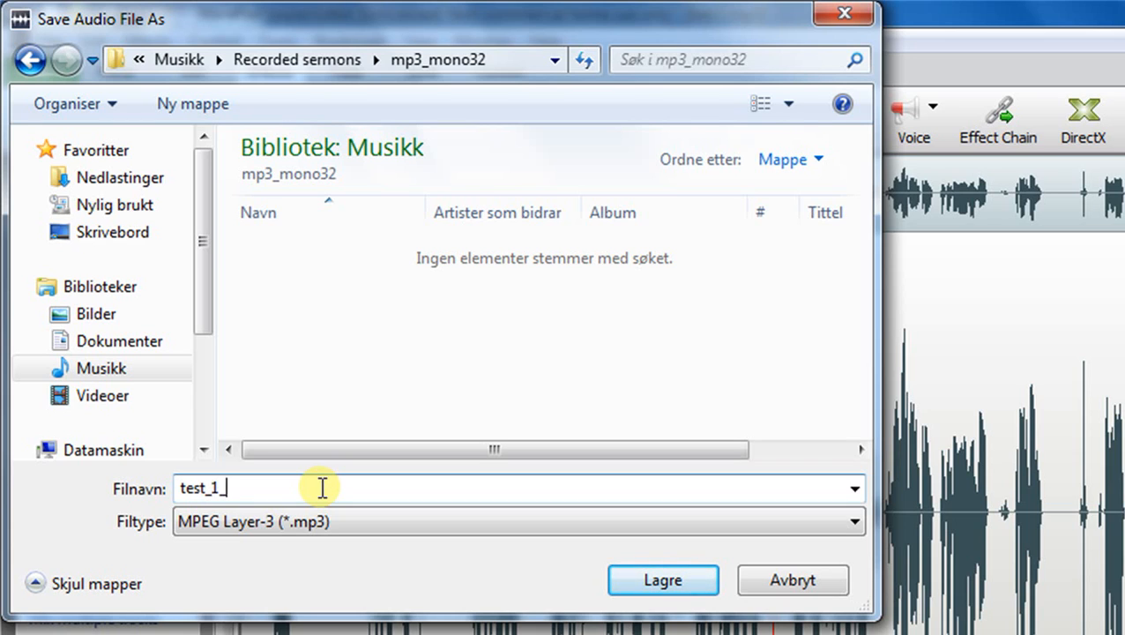
{"action": "type", "text": "32"}
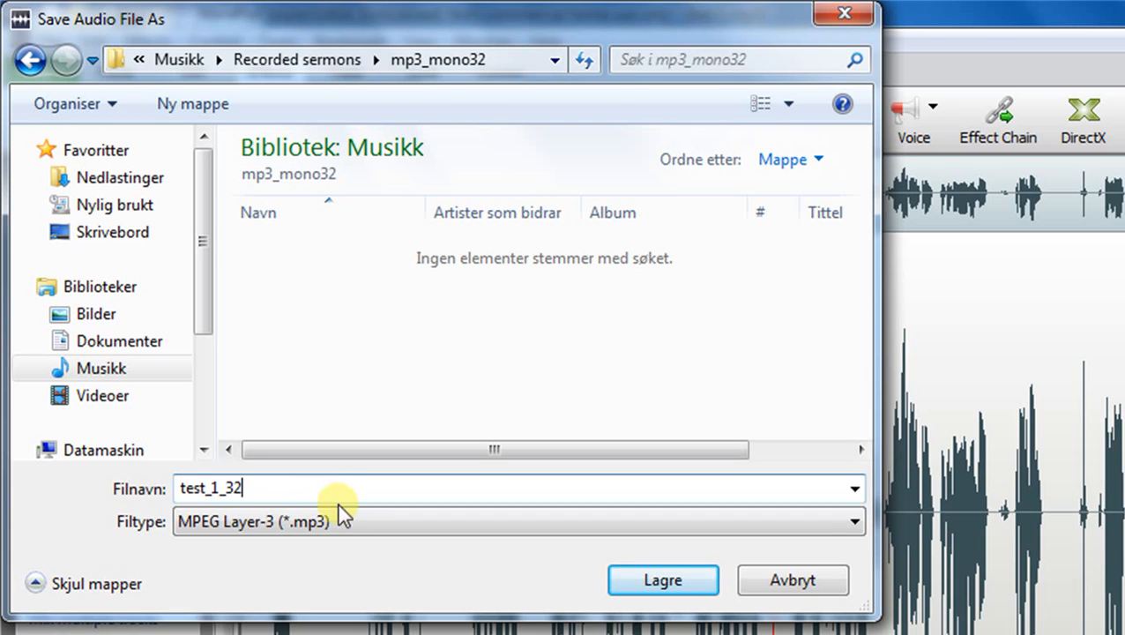
{"action": "type", "text": "mono"}
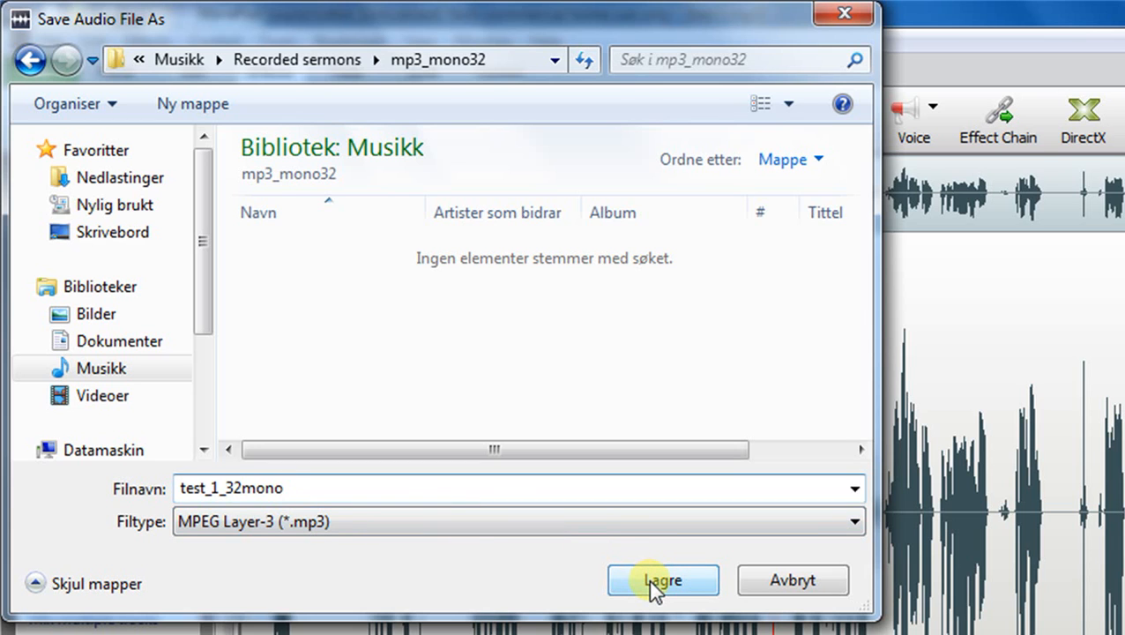
{"action": "left_click", "coordinate": [663, 580]}
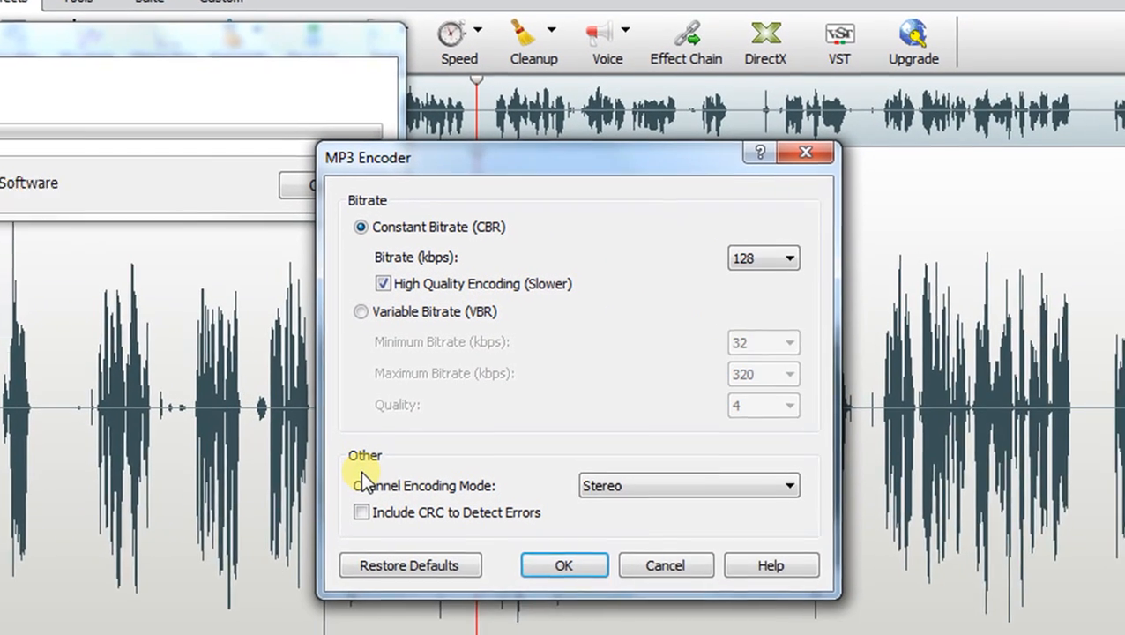
Step: Set the MP3 encoder to mono channel mode with a 32 kbps bitrate
{"action": "left_click", "coordinate": [786, 485]}
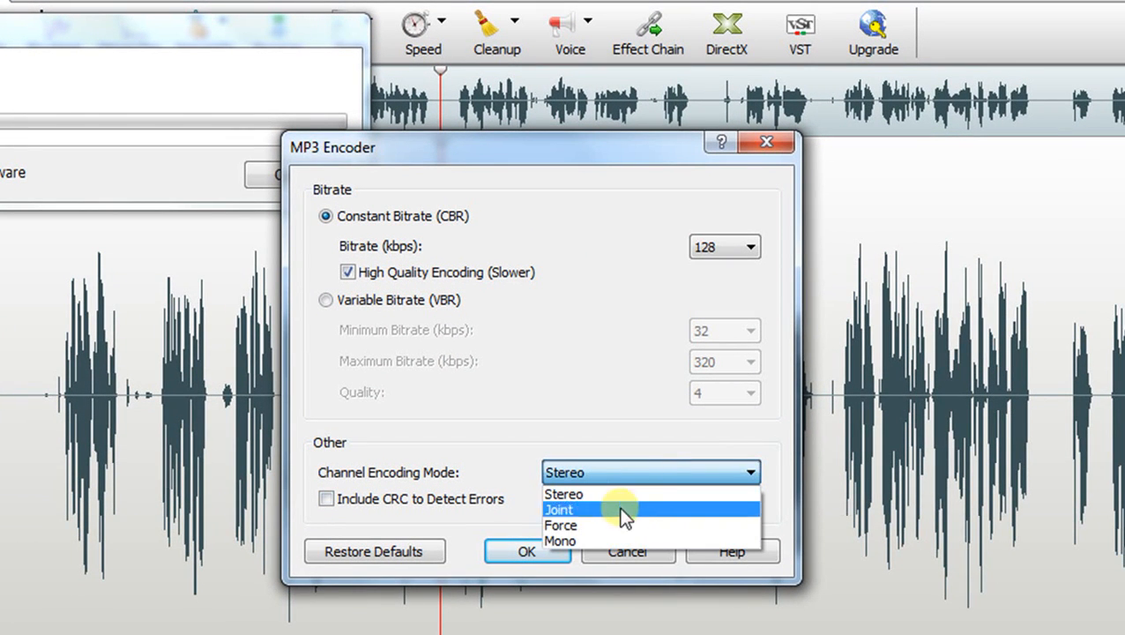
{"action": "left_click", "coordinate": [561, 540]}
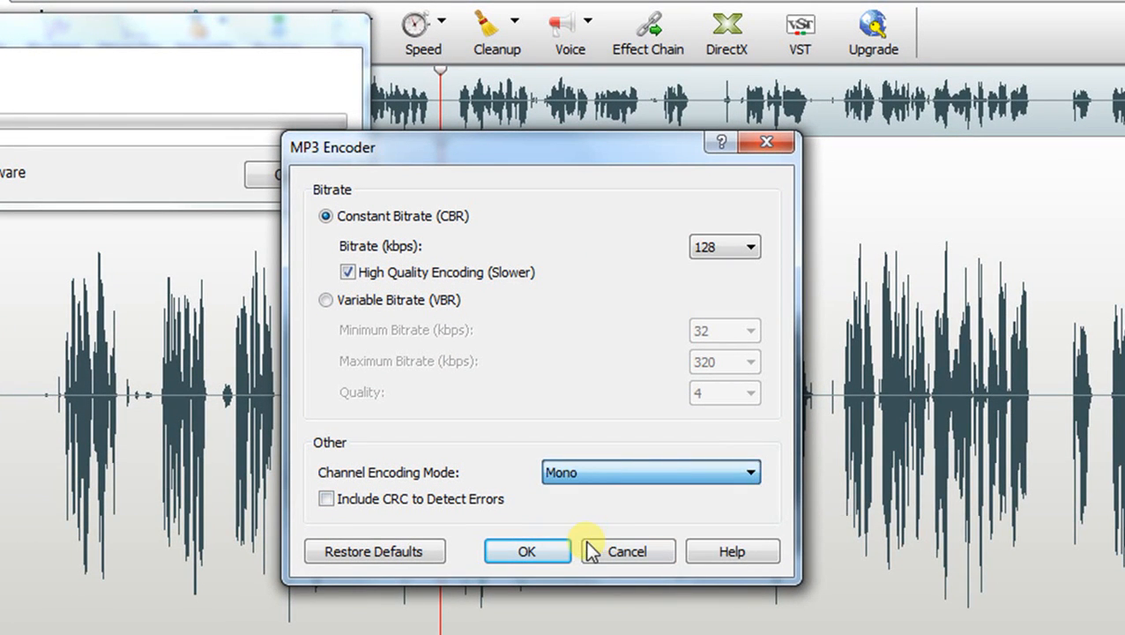
{"action": "left_click", "coordinate": [750, 247]}
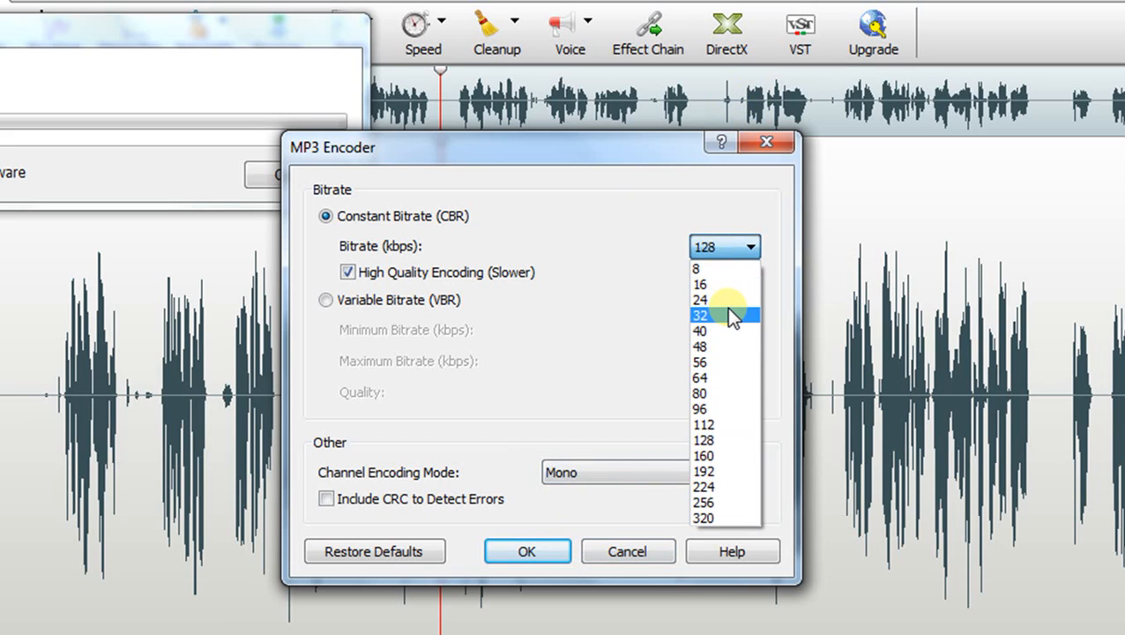
{"action": "left_click", "coordinate": [700, 314]}
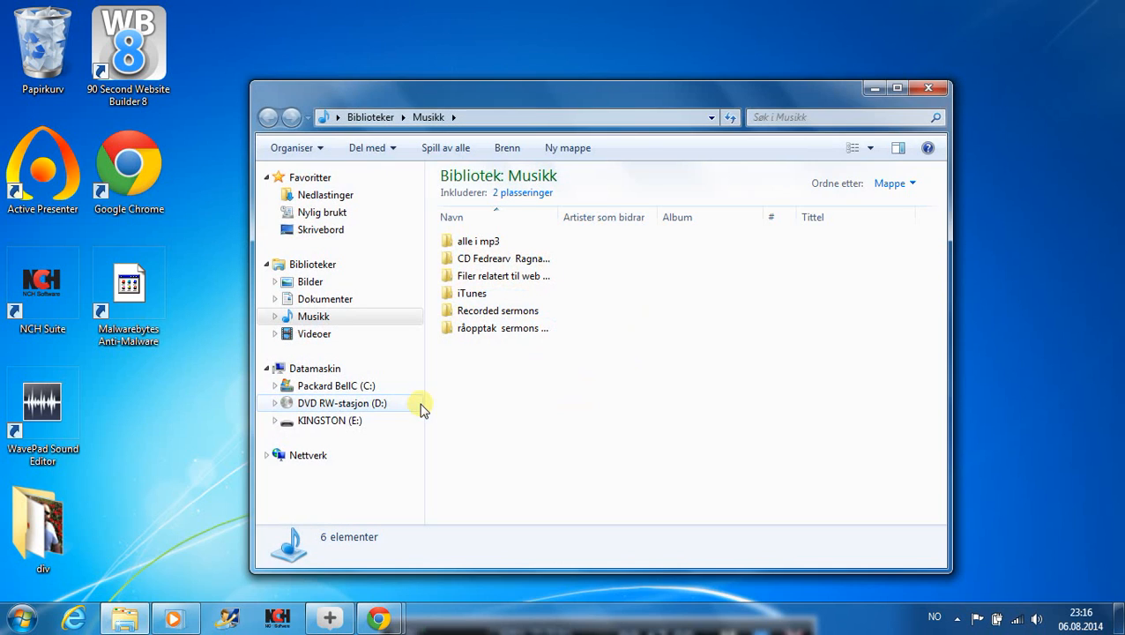
Step: Navigate through Recorded sermons into mp3_mono32 and launch test_1_32mono for playback
{"action": "double_click", "coordinate": [497, 310]}
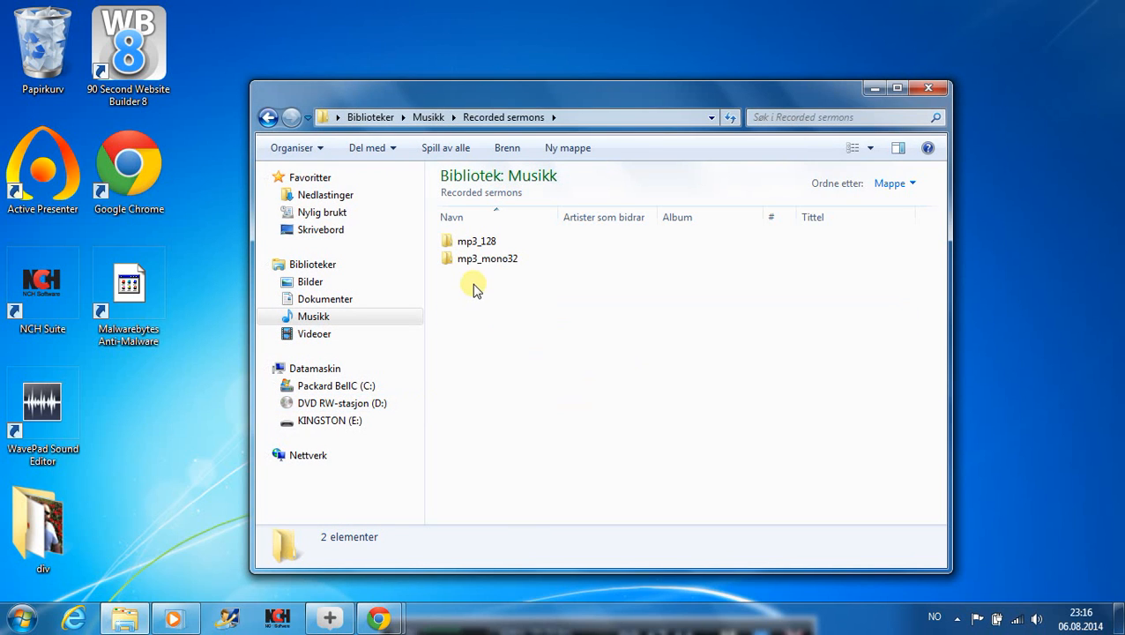
{"action": "double_click", "coordinate": [487, 257]}
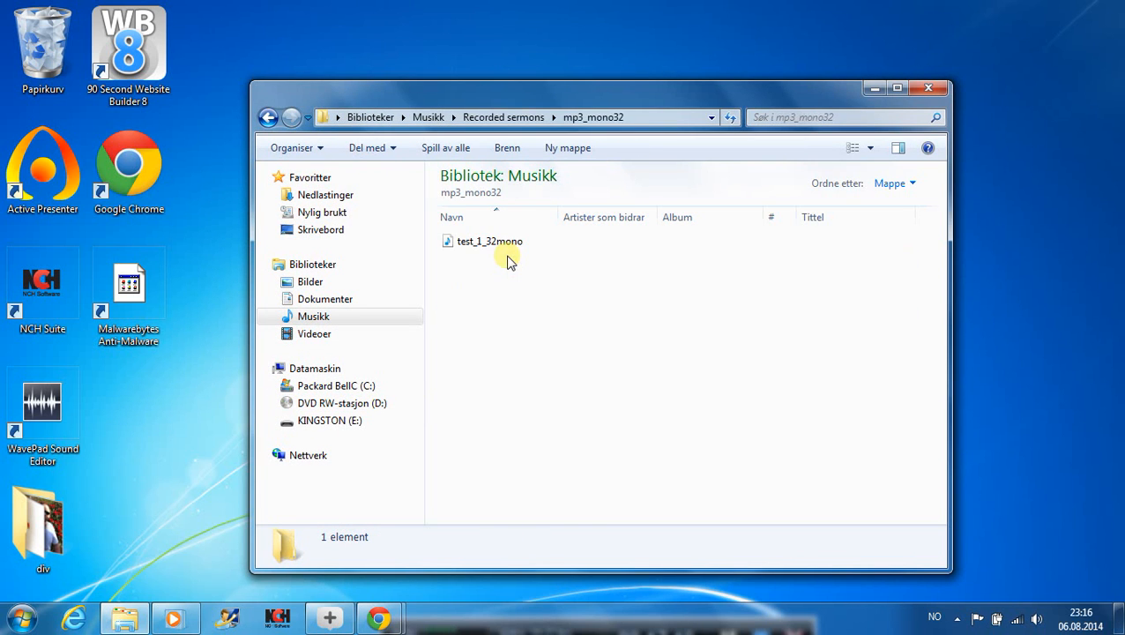
{"action": "double_click", "coordinate": [491, 240]}
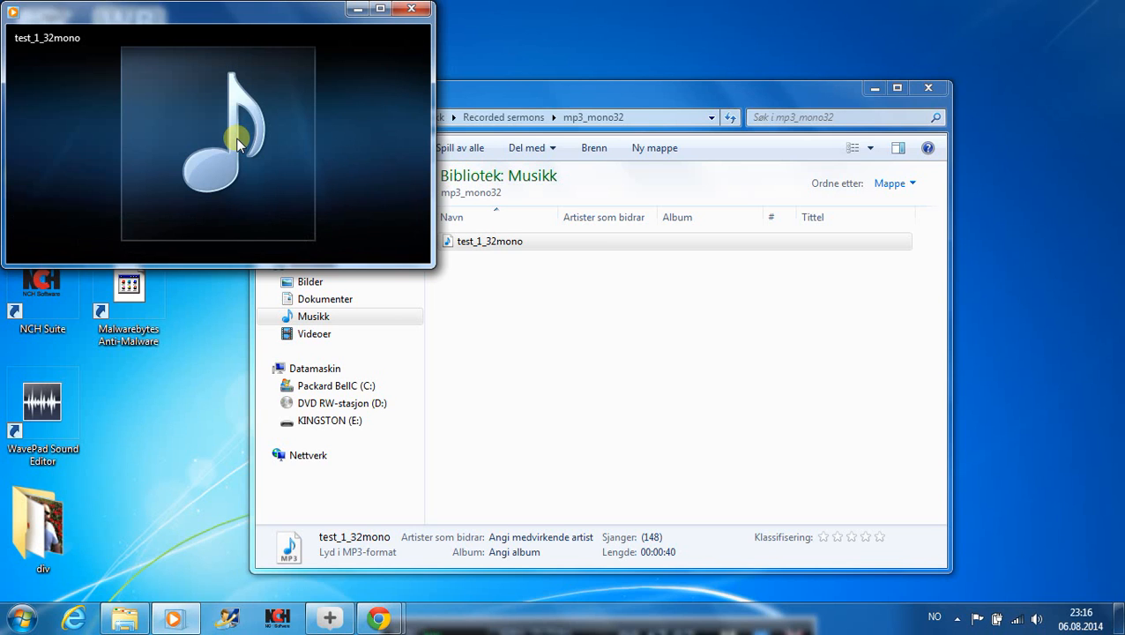
Step: Listen to test_1_32mono, close the media player and reveal the system tray overflow icons
{"action": "left_click", "coordinate": [411, 9]}
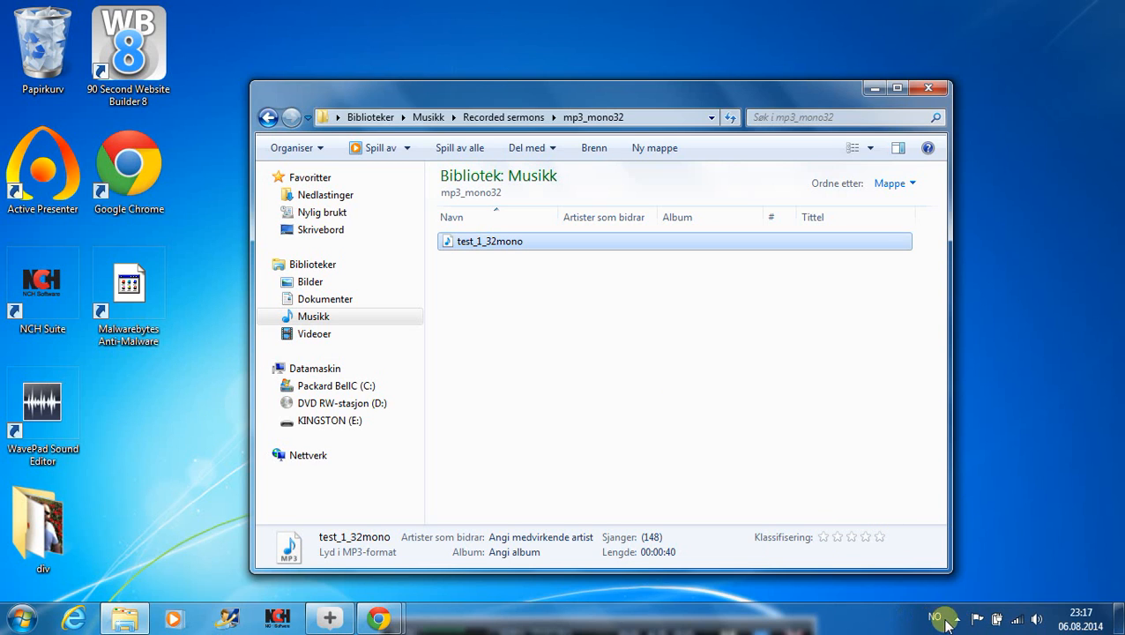
{"action": "left_click", "coordinate": [937, 617]}
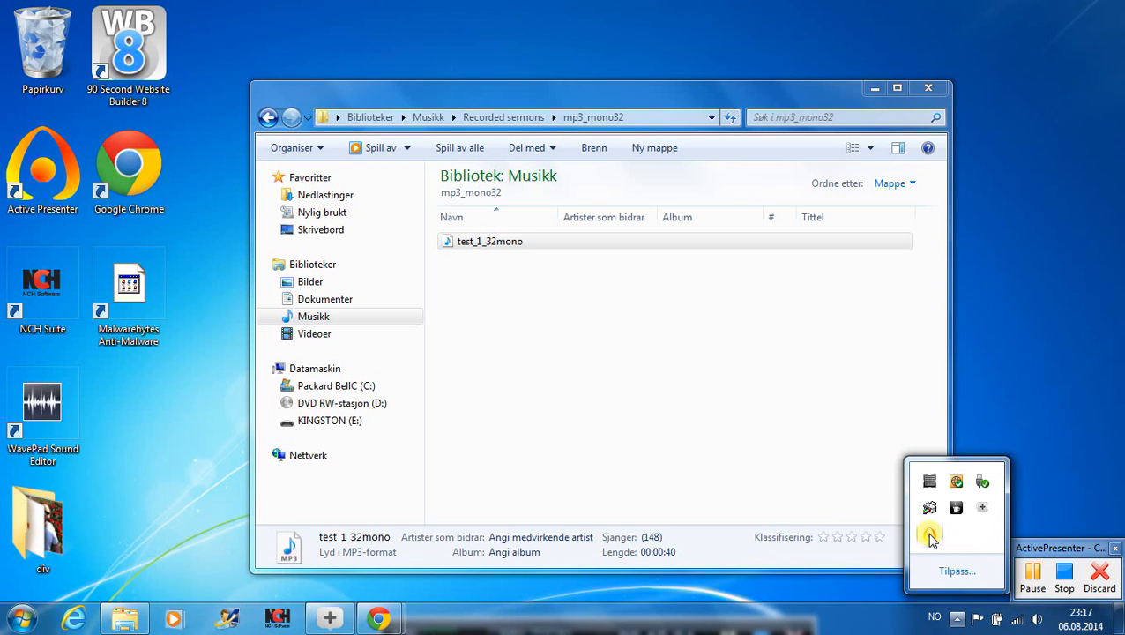